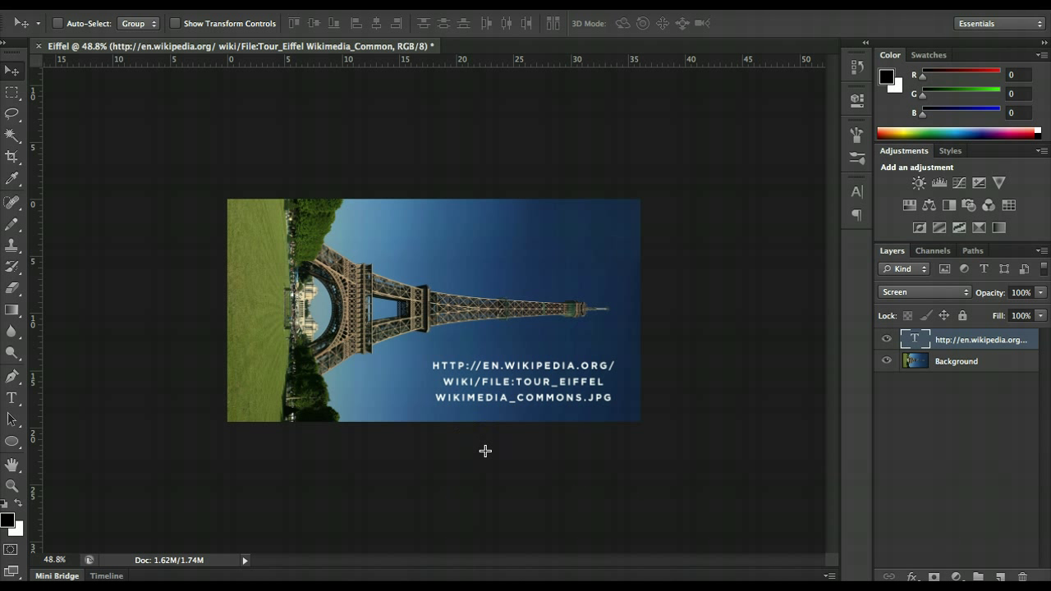
mouse_move(494, 348)
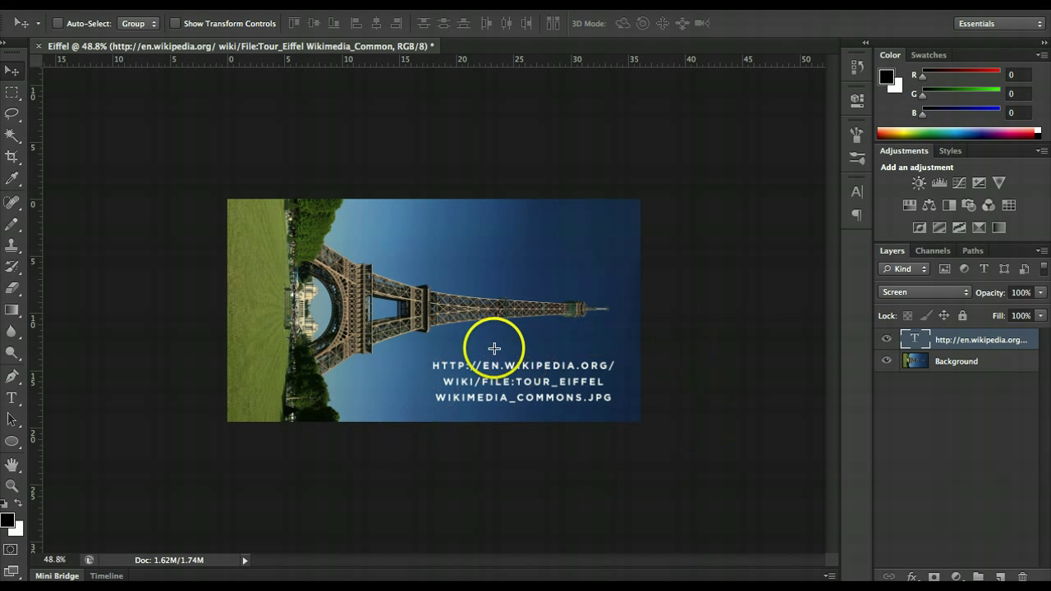
- Hide the Wikipedia URL text layer and make the Background layer active
drag(493, 345, 657, 378)
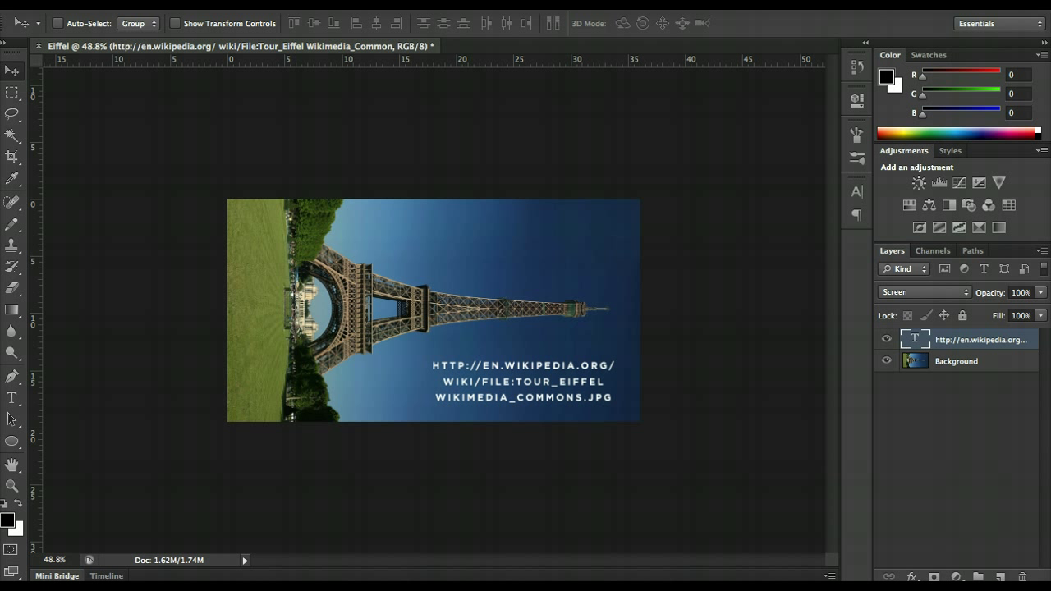
mouse_move(151, 509)
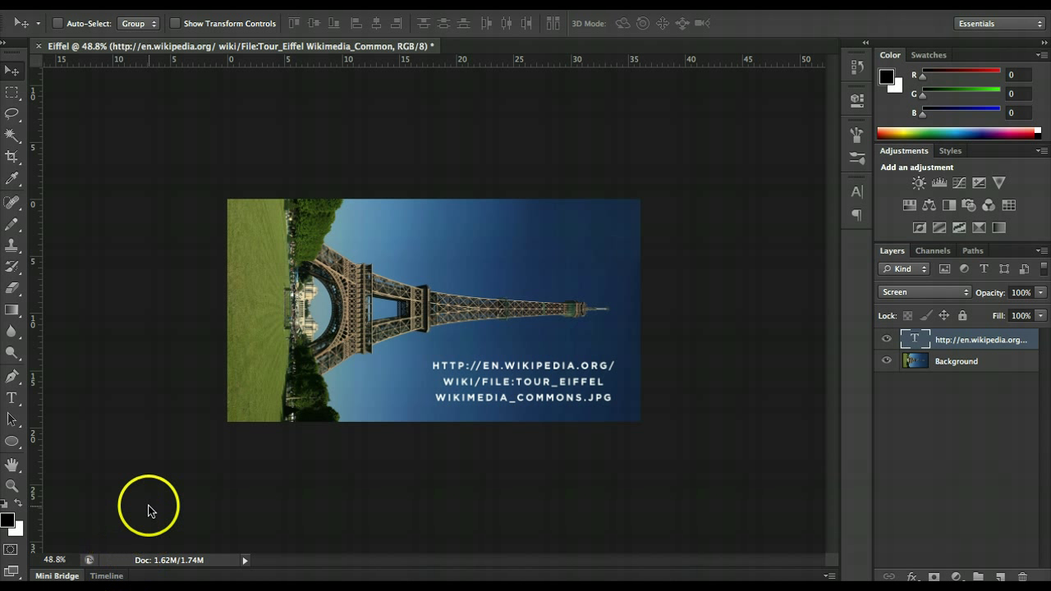
mouse_move(376, 453)
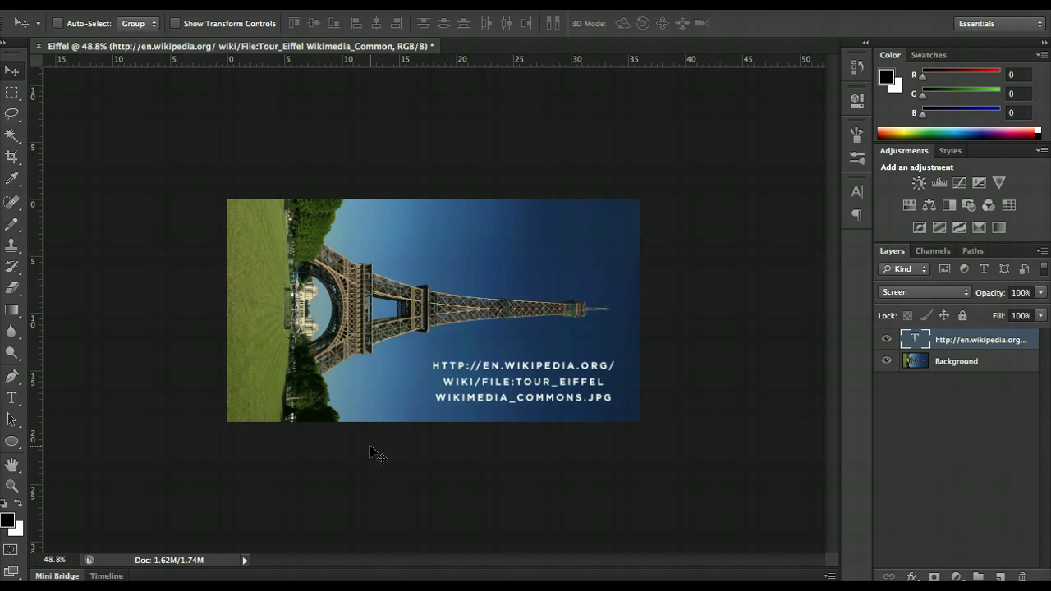
mouse_move(565, 446)
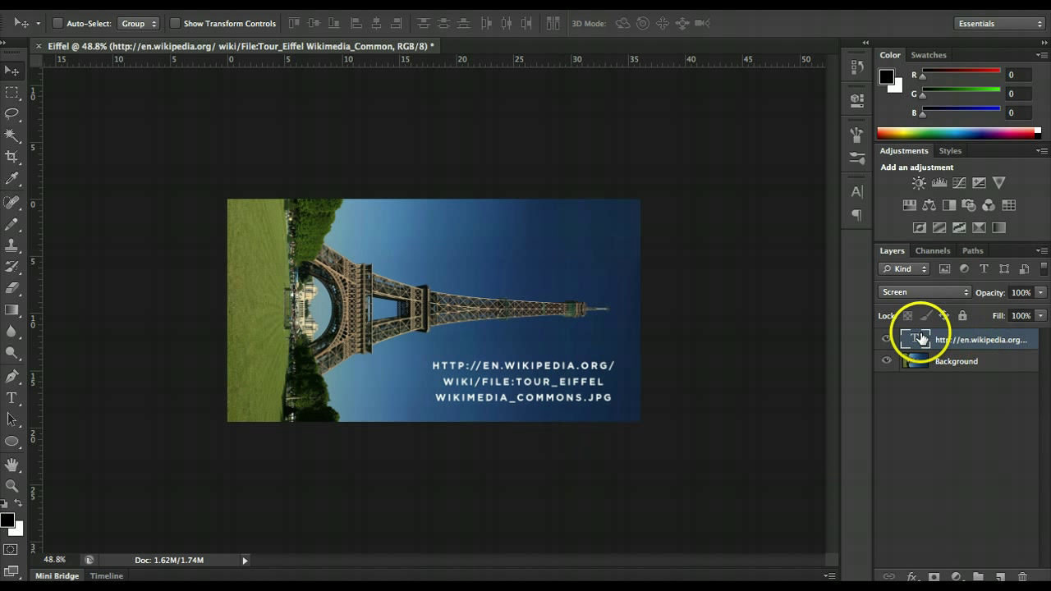
click(887, 339)
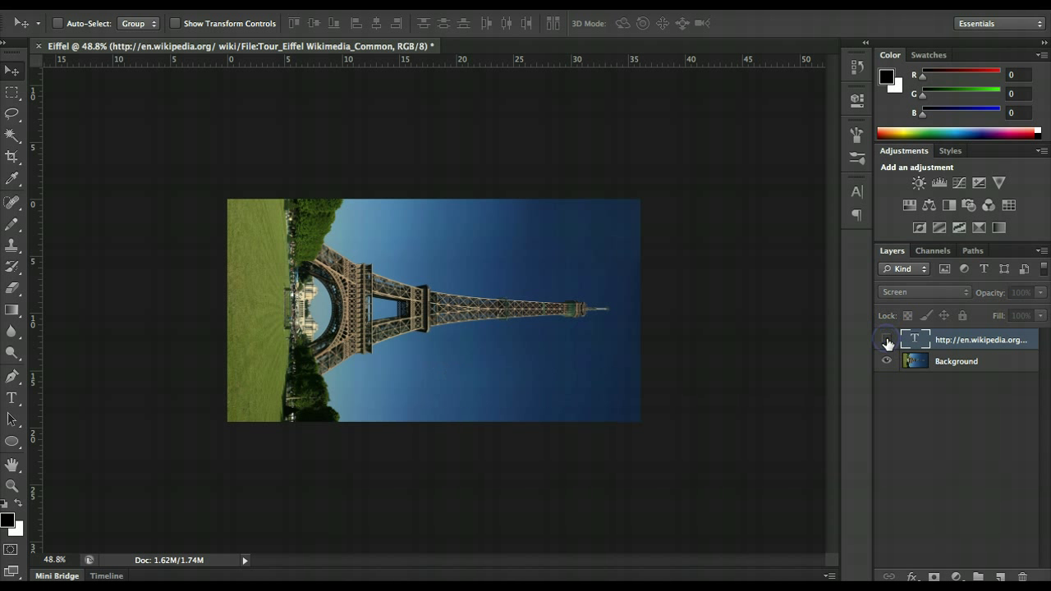
mouse_move(886, 340)
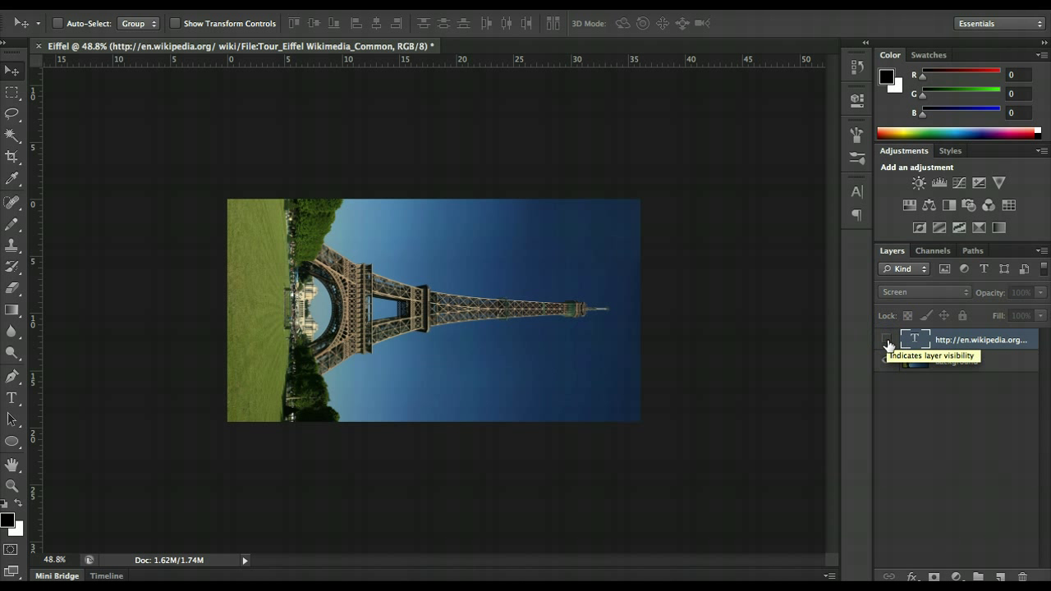
click(956, 361)
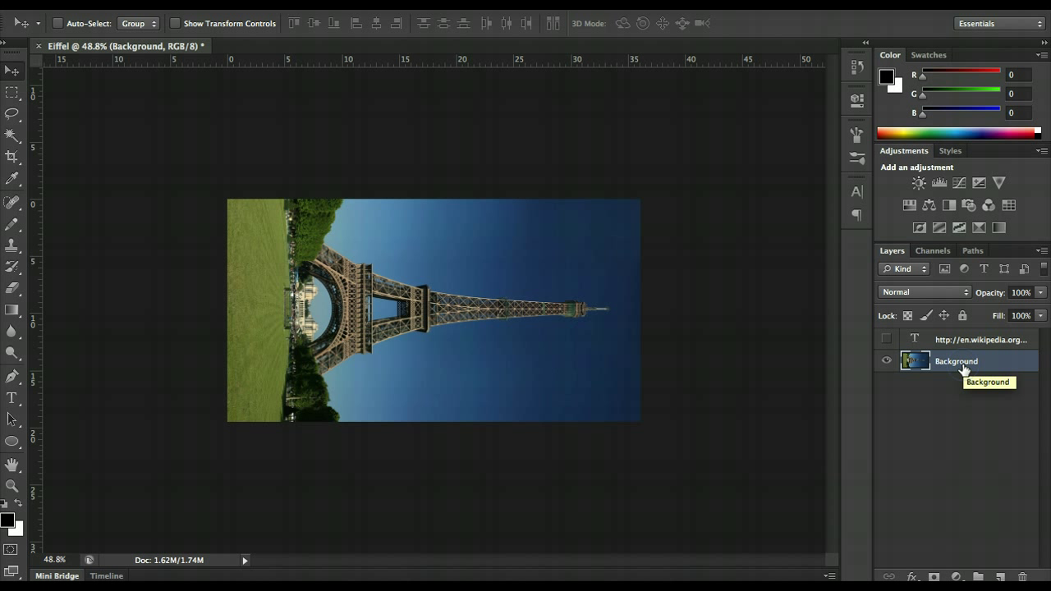
mouse_move(648, 342)
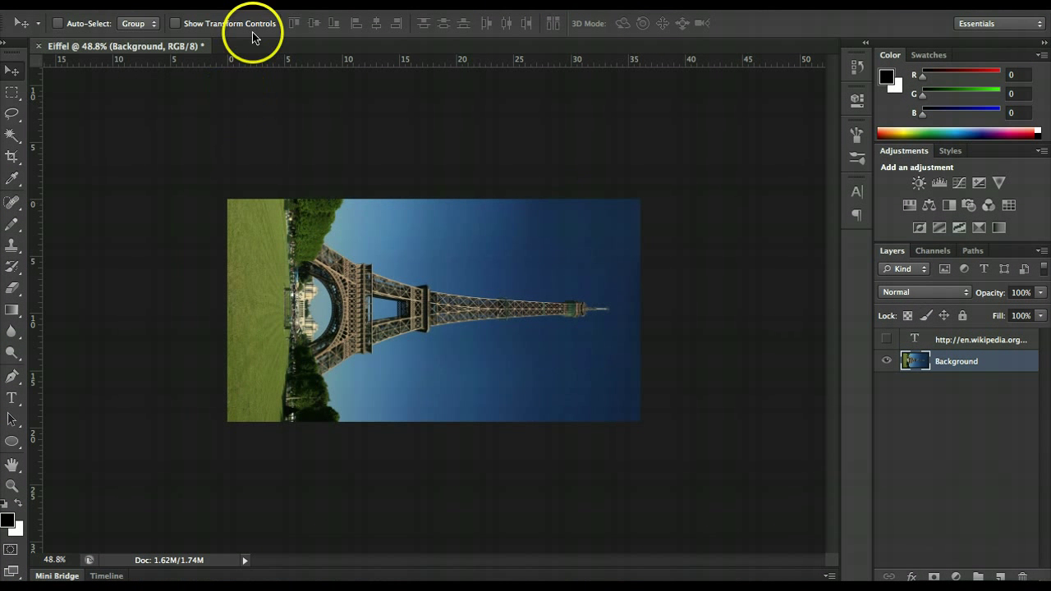
click(210, 7)
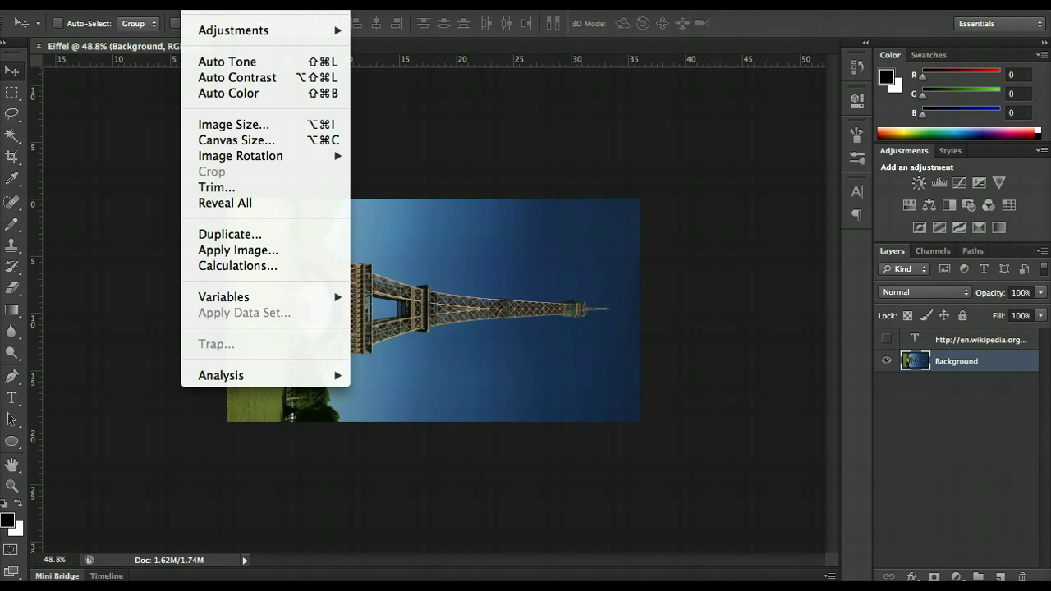
mouse_move(241, 156)
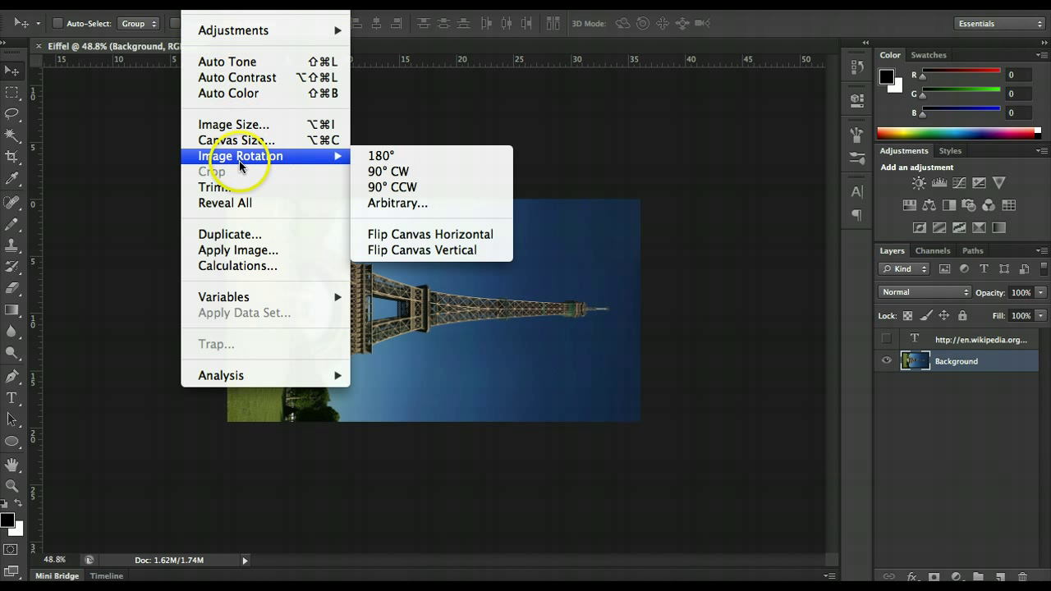
mouse_move(398, 186)
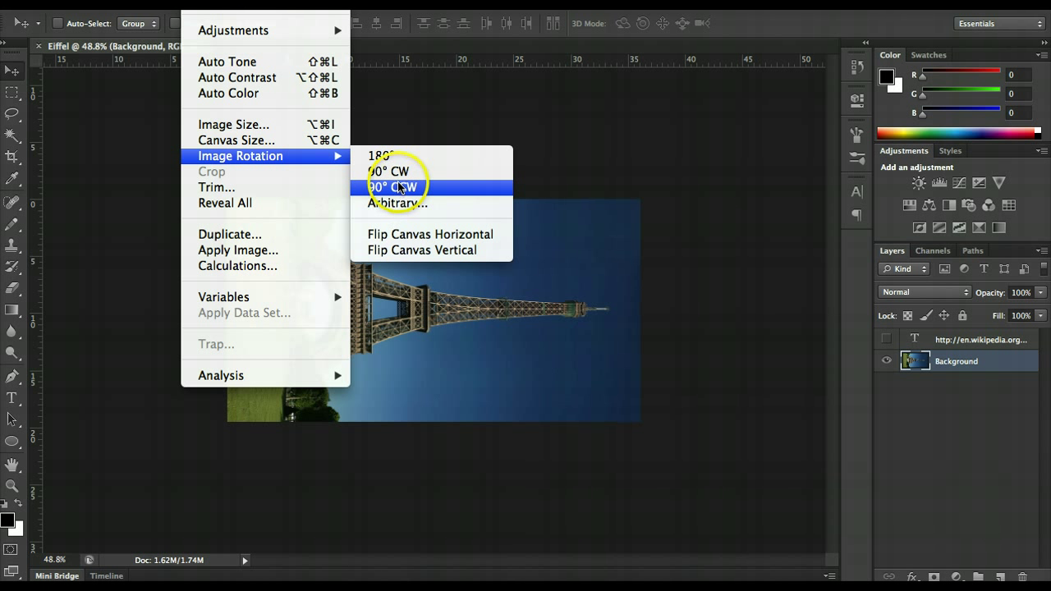
click(397, 186)
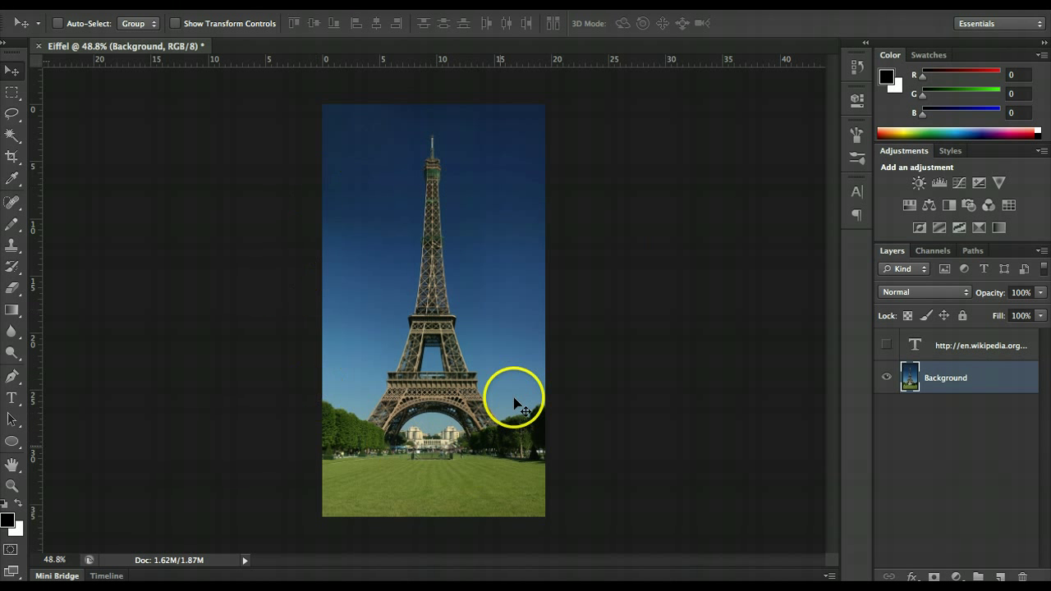
mouse_move(604, 227)
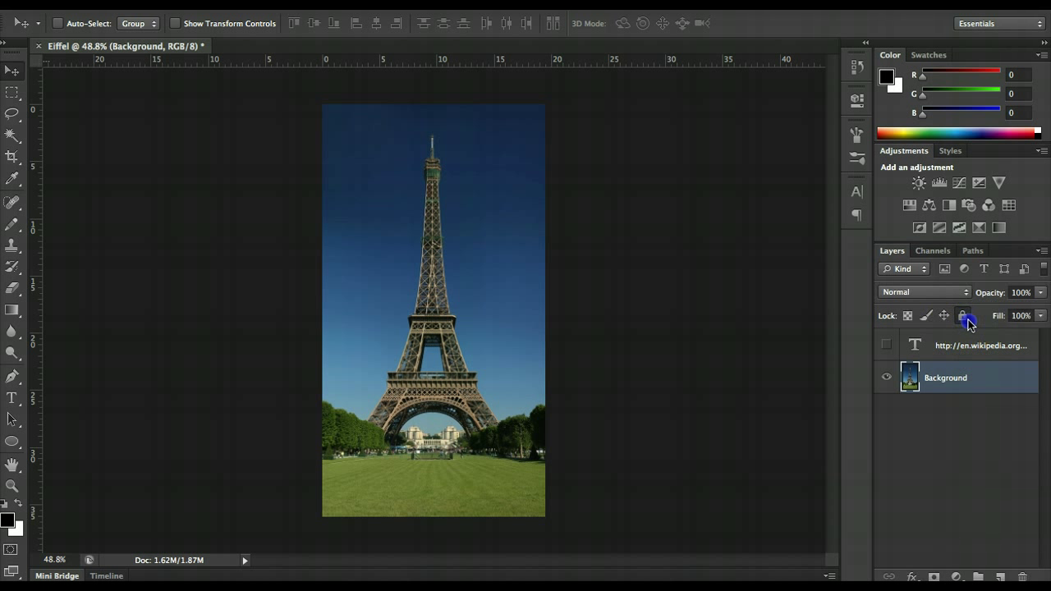
click(962, 316)
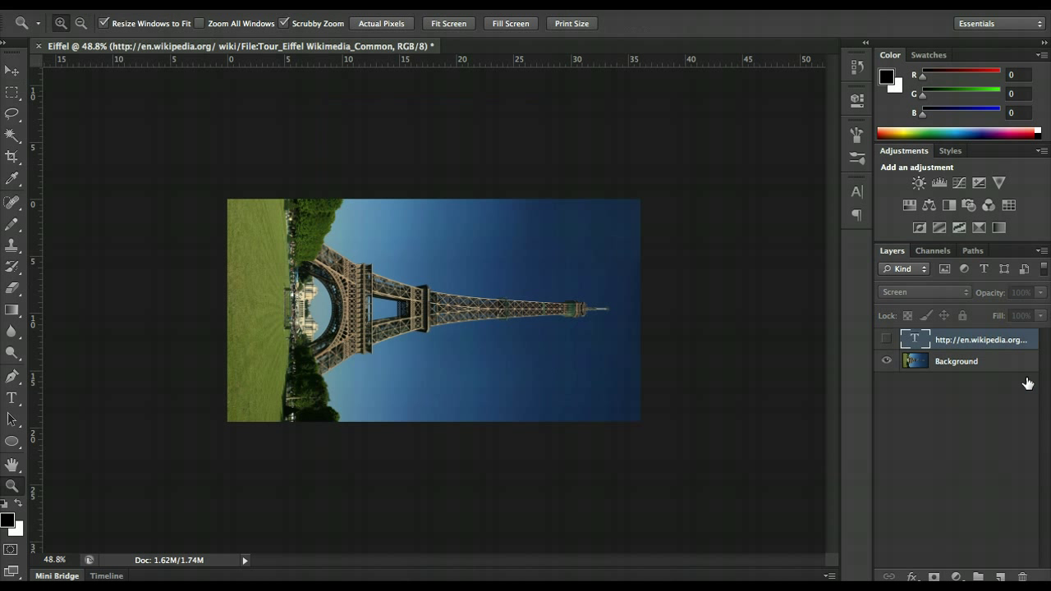
- Free-transform the Background layer by -90° so the tower stands upright, and commit
click(957, 361)
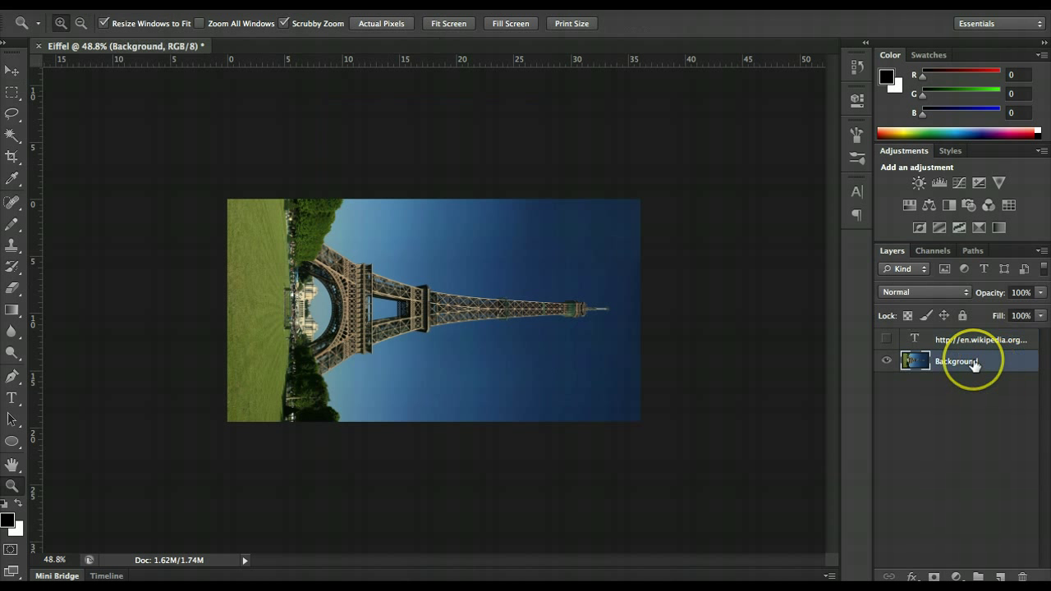
mouse_move(973, 362)
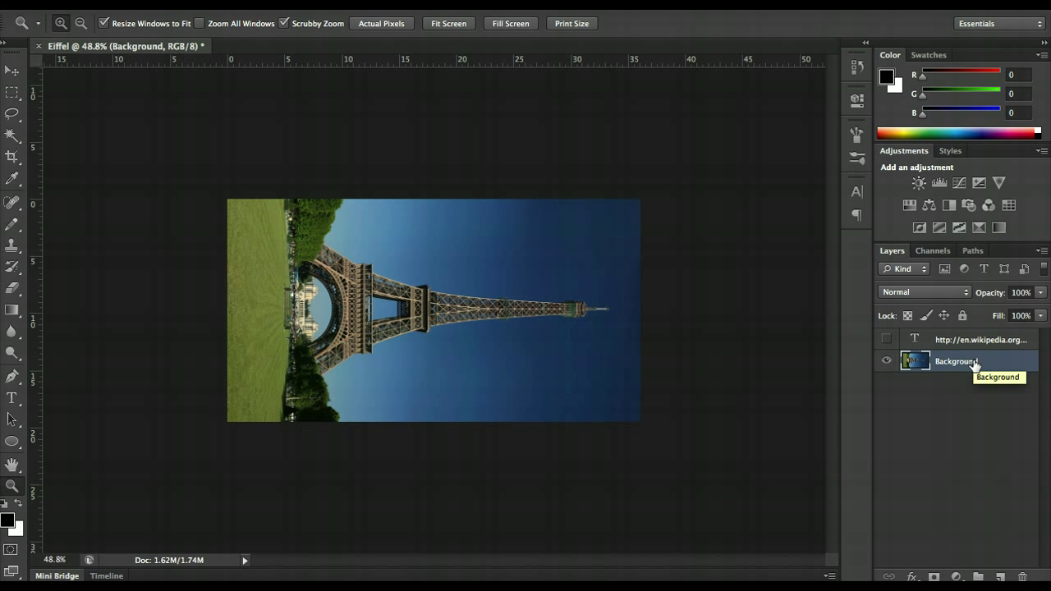
mouse_move(975, 364)
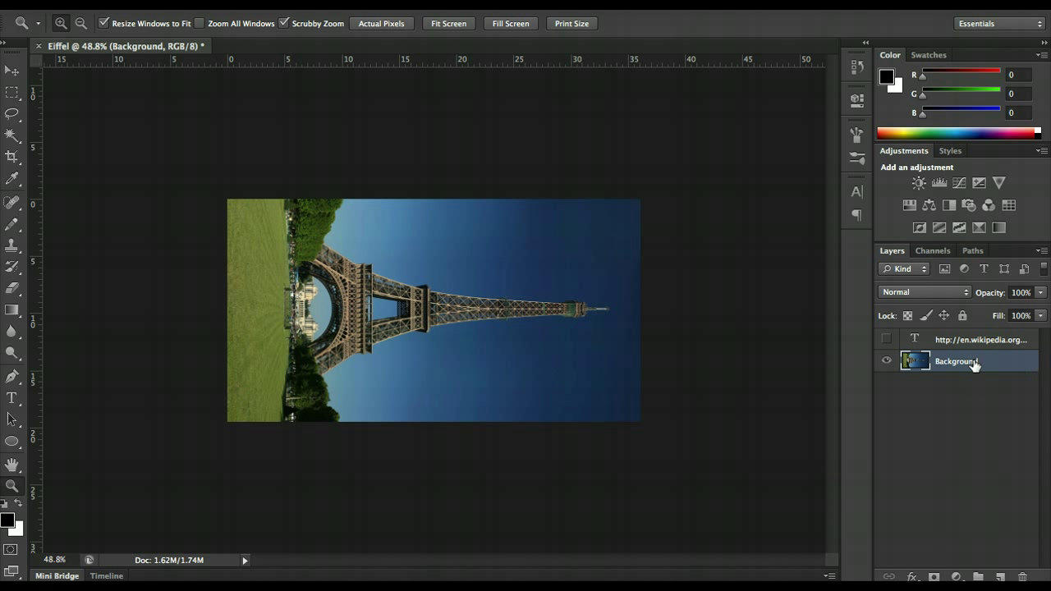
mouse_move(975, 366)
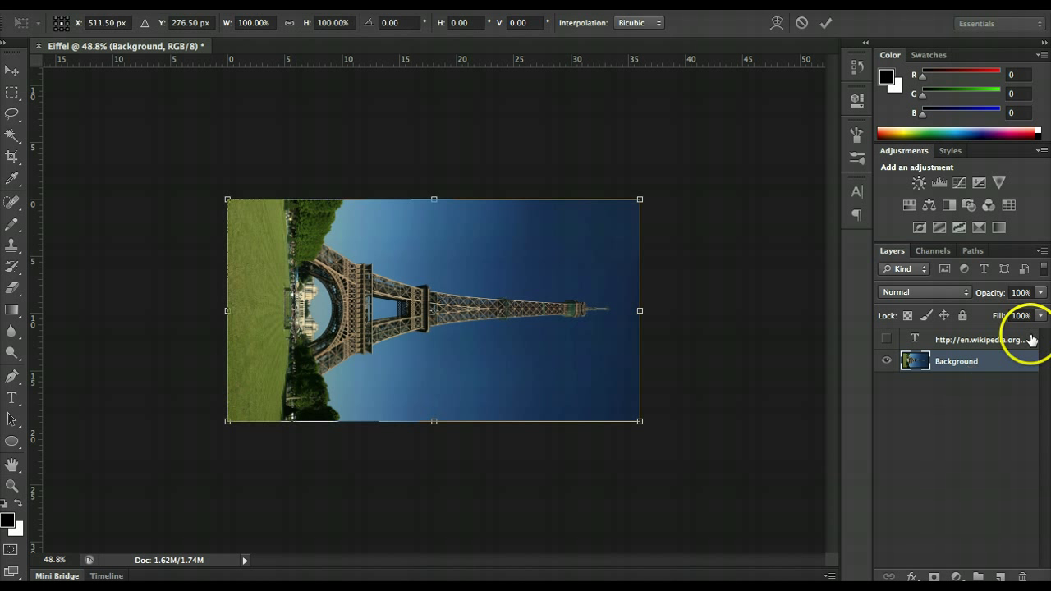
mouse_move(640, 199)
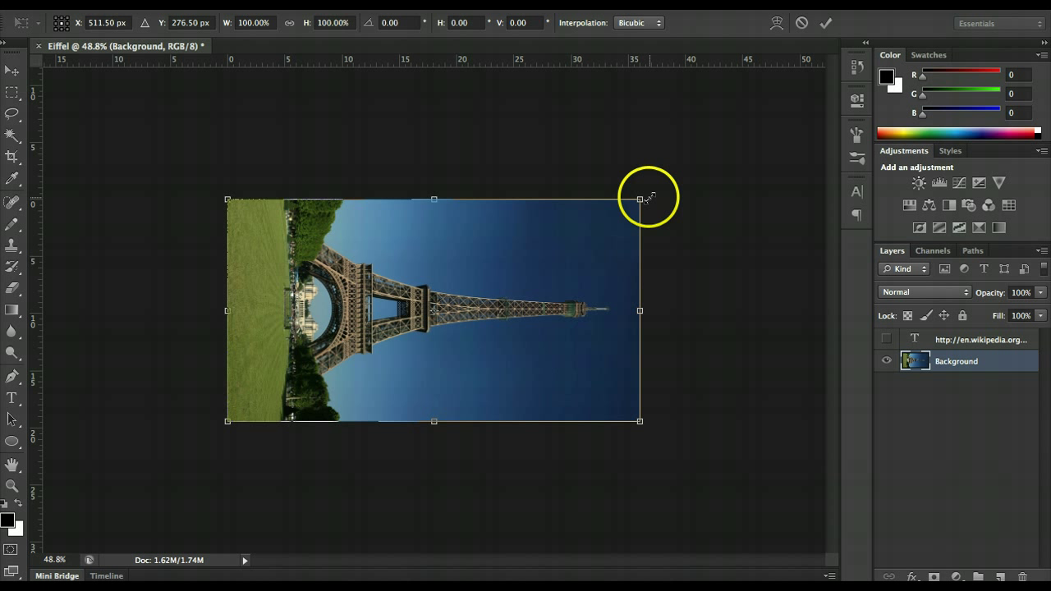
mouse_move(230, 209)
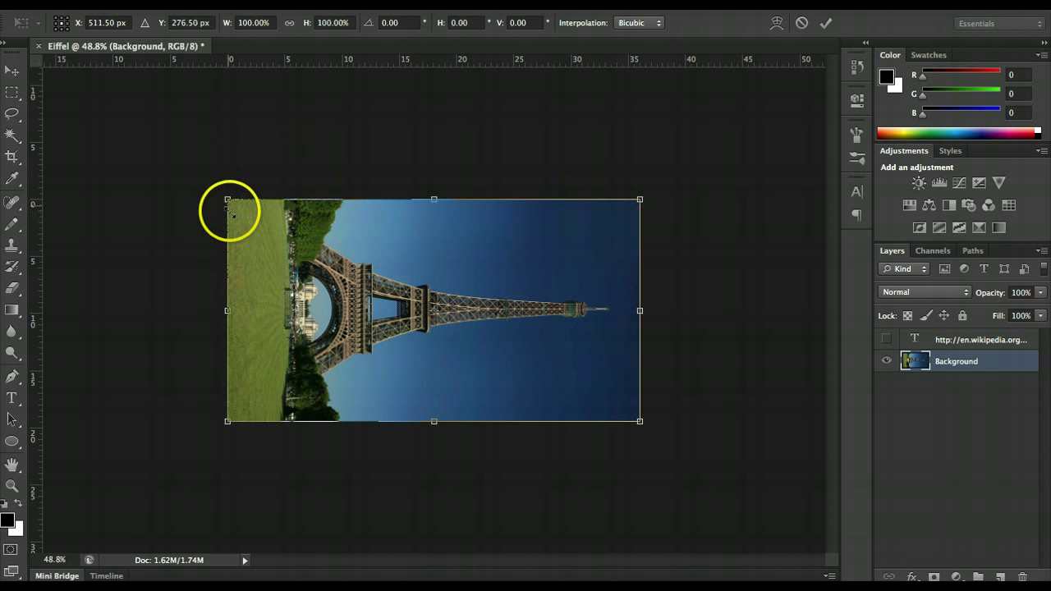
mouse_move(640, 197)
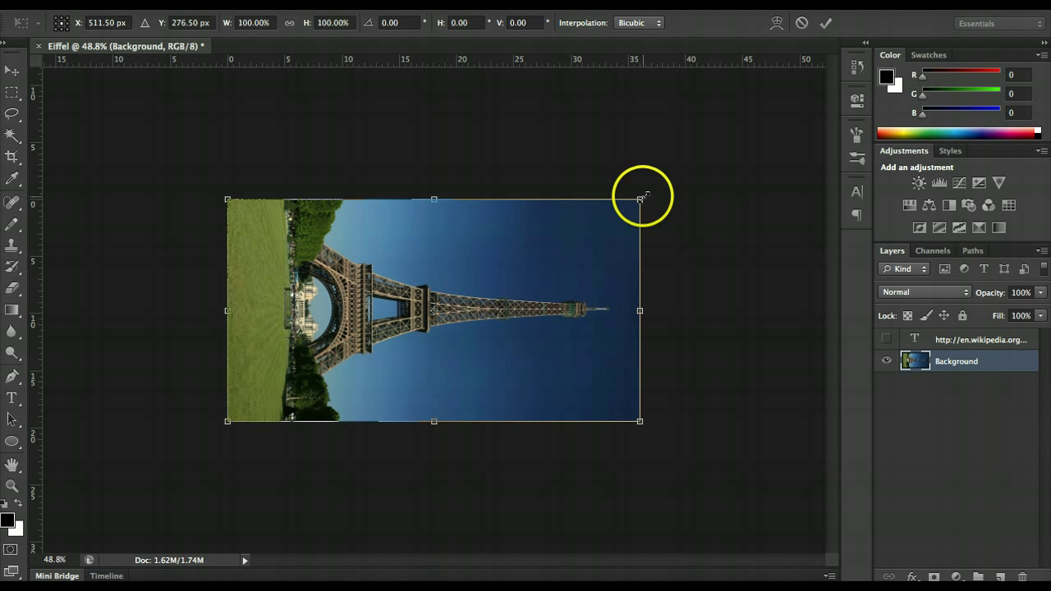
mouse_move(640, 197)
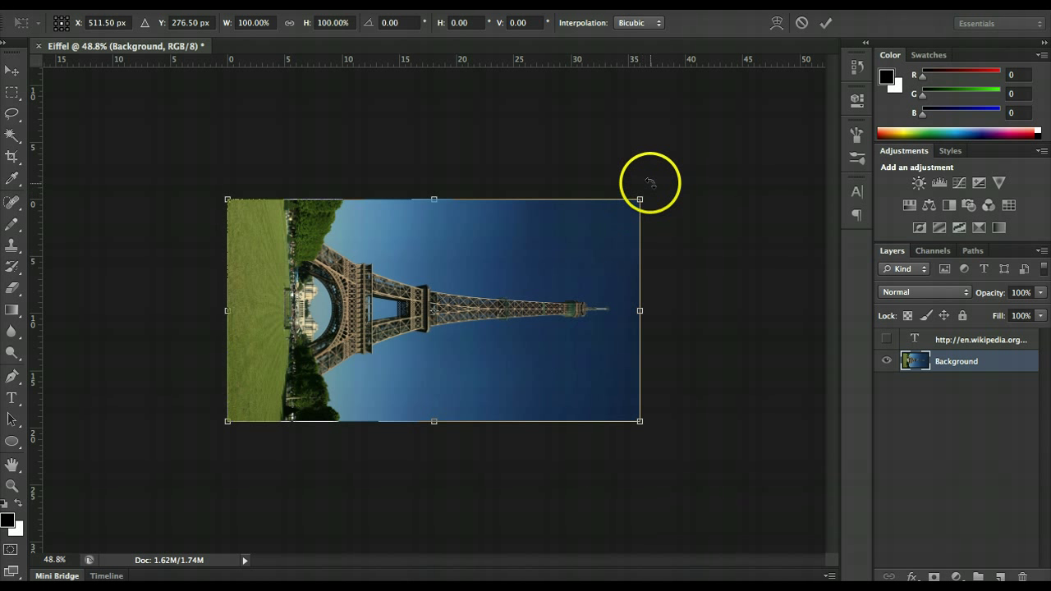
mouse_move(700, 273)
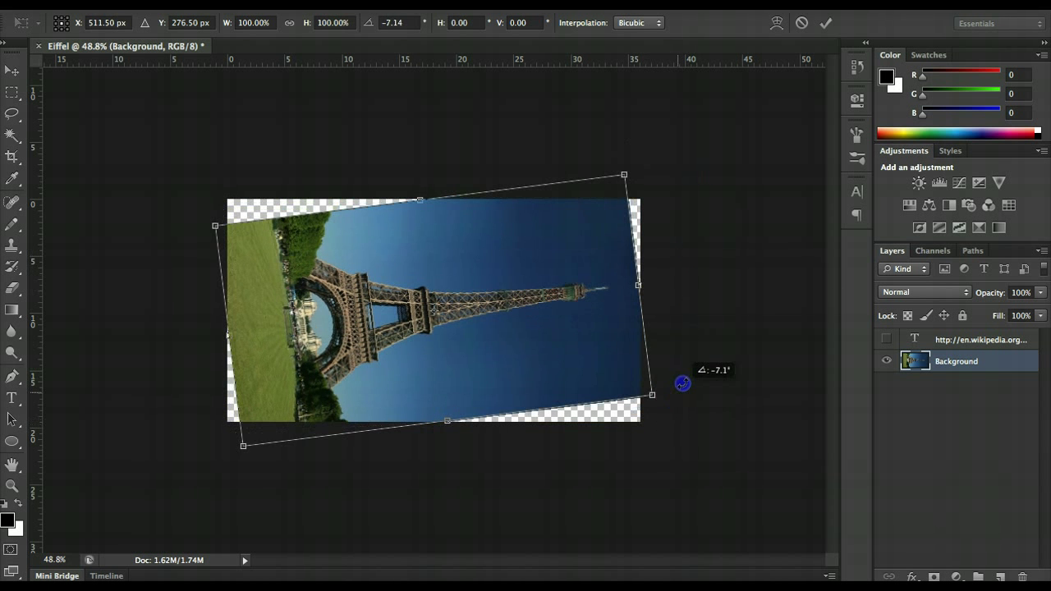
drag(683, 384, 516, 134)
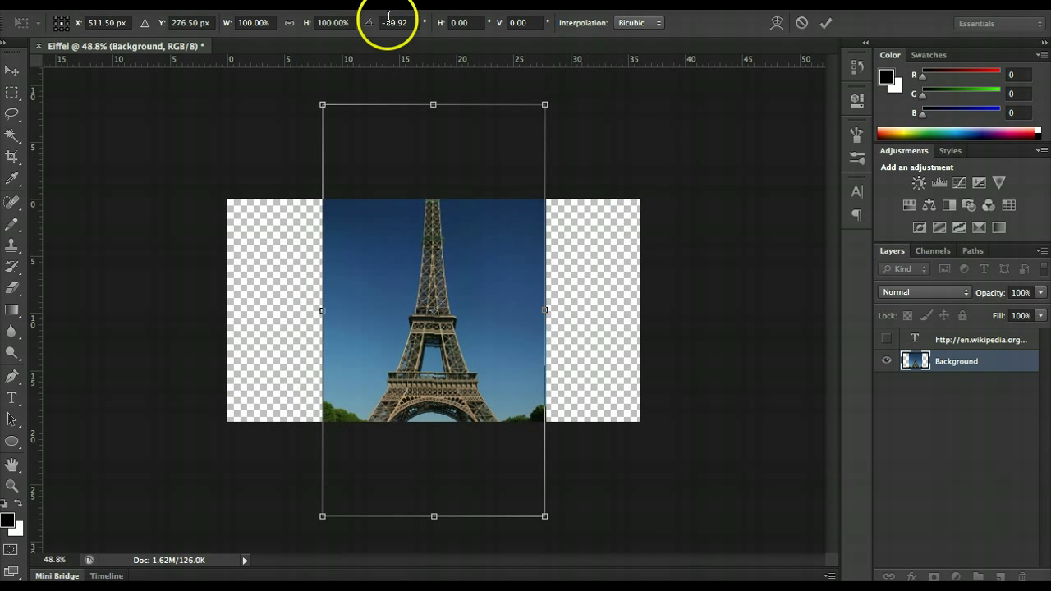
text(-90)
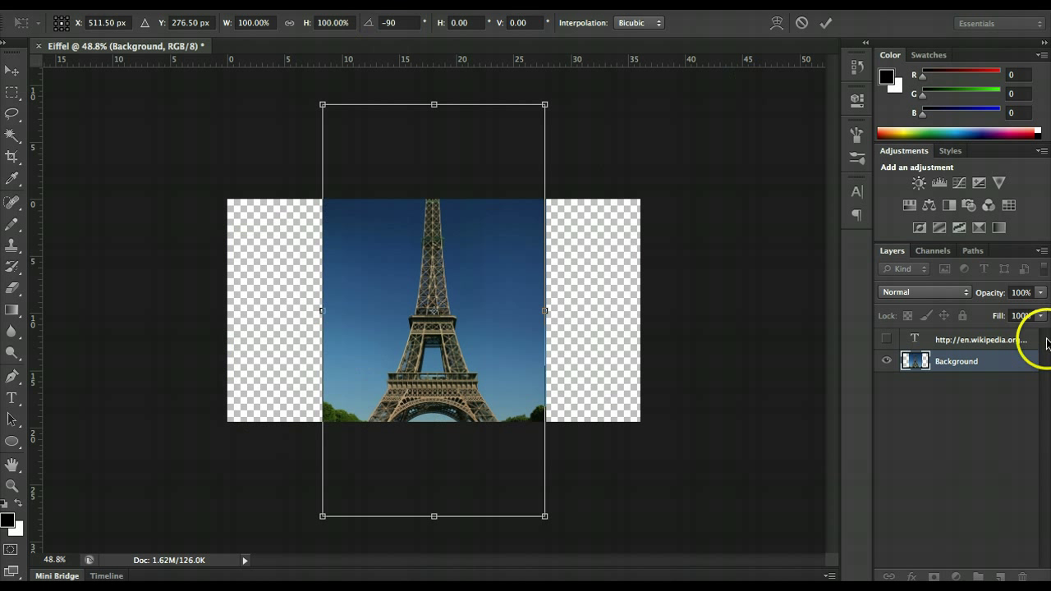
click(956, 361)
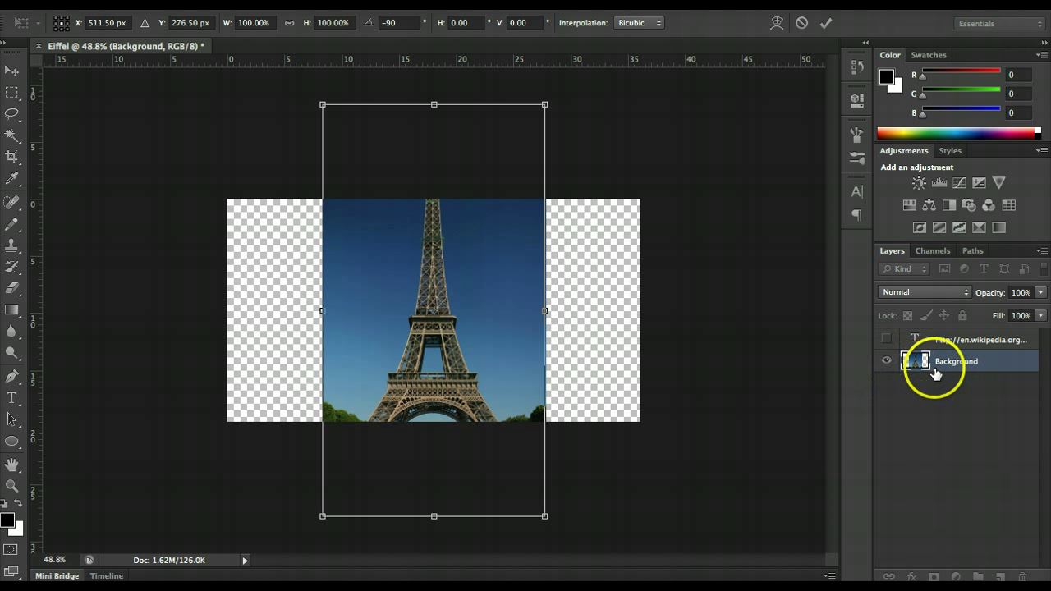
click(826, 22)
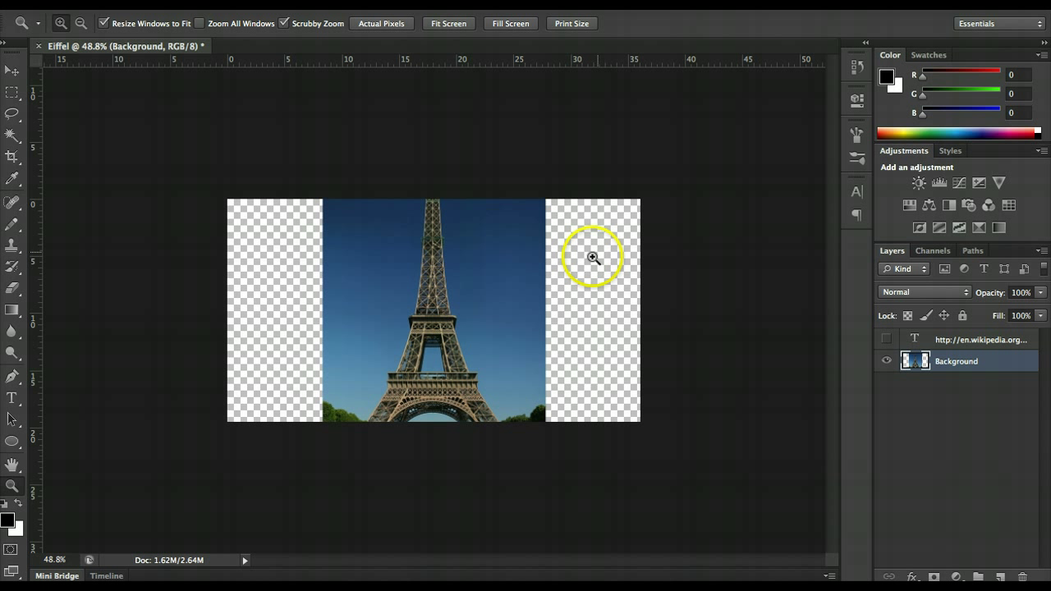
mouse_move(503, 222)
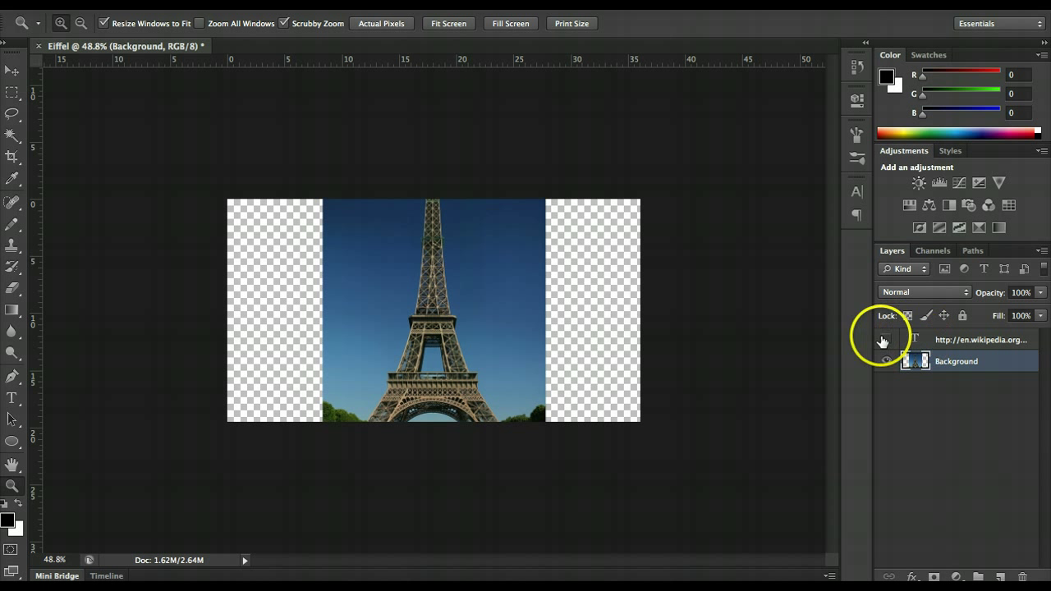
- Make the Wikipedia credit text layer visible again over the sideways photo
click(886, 339)
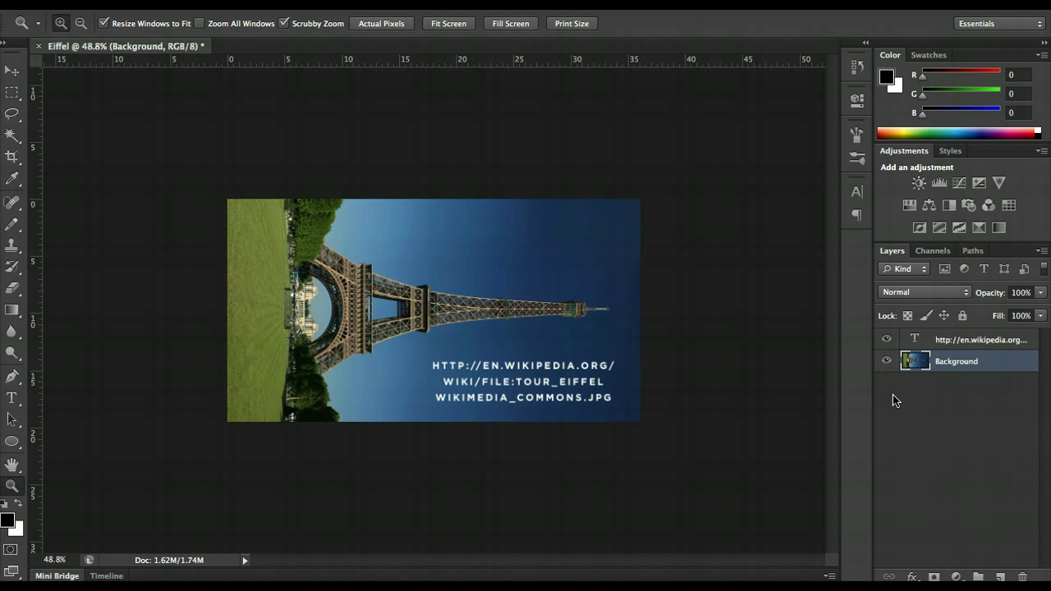
- Tilt the sideways photo slightly with Free Transform and select the credit text layer for removal
key(Ctrl+t)
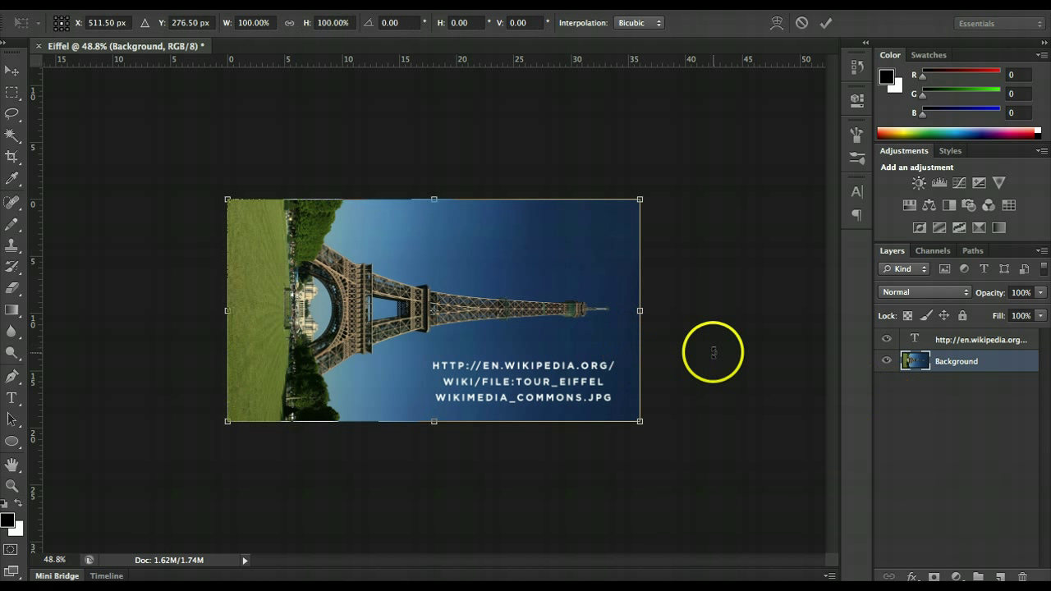
drag(712, 351, 712, 343)
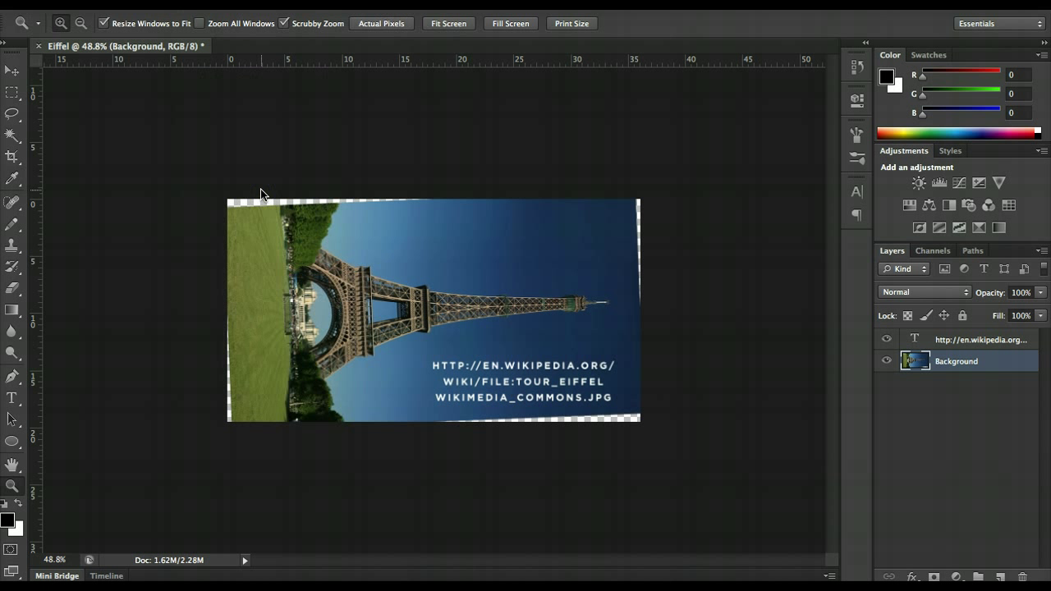
click(956, 361)
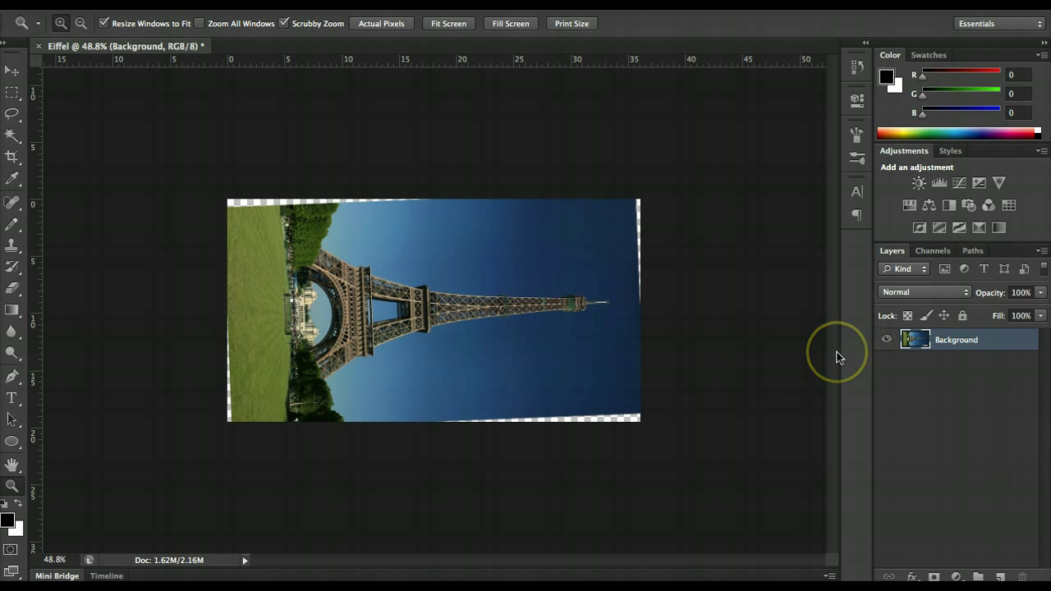
mouse_move(839, 357)
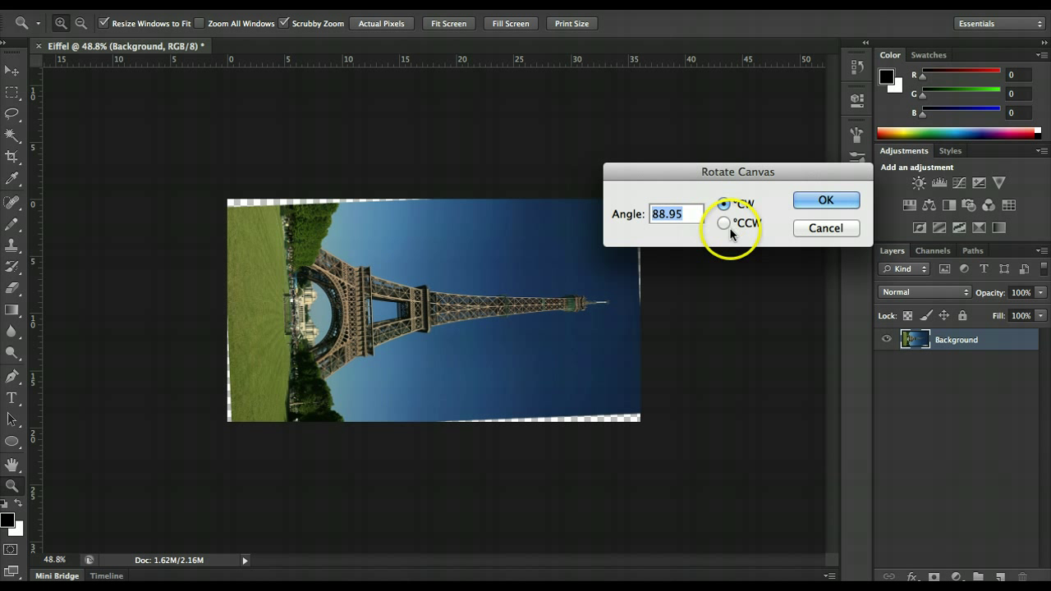
- Rotate the whole canvas counter-clockwise by an arbitrary angle into portrait orientation
click(724, 223)
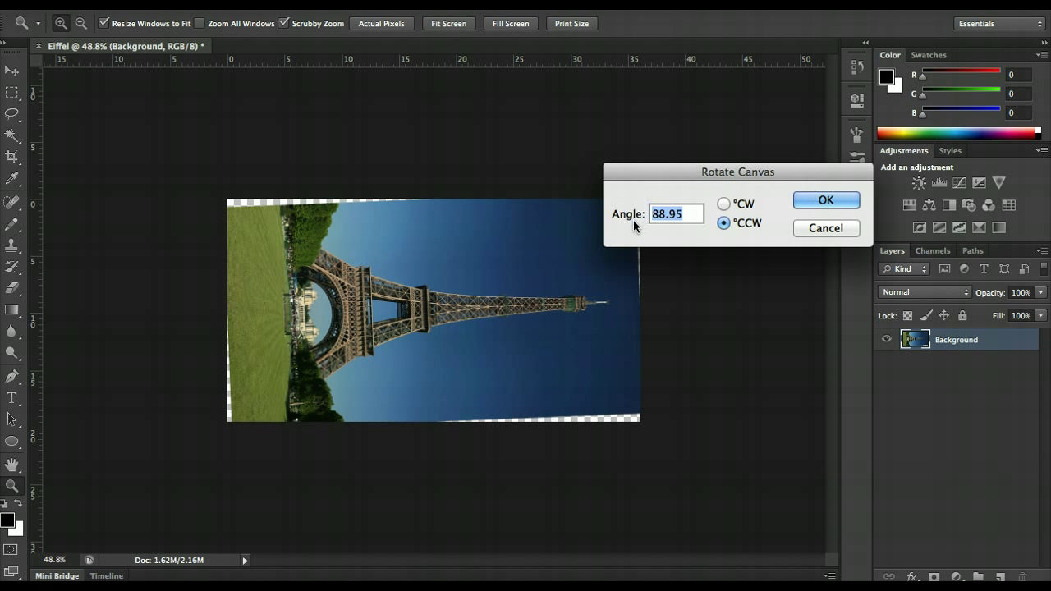
text(8)
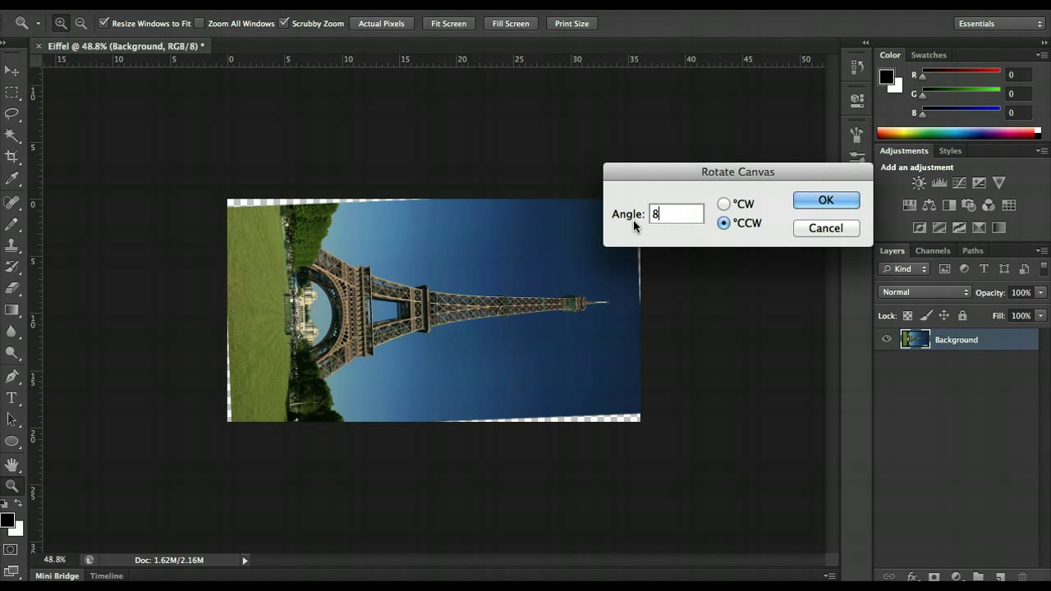
click(826, 200)
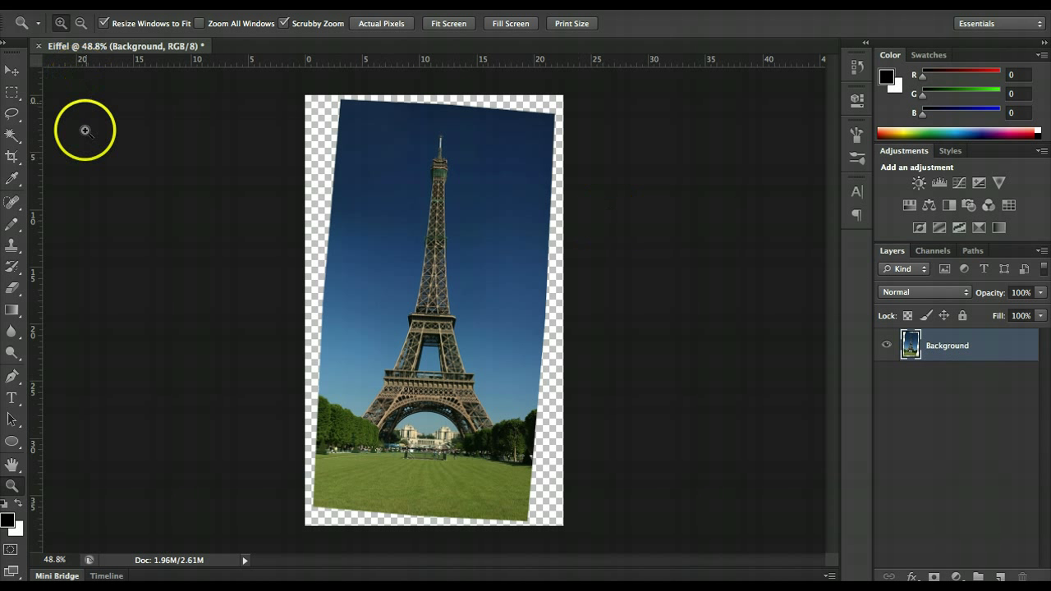
mouse_move(475, 273)
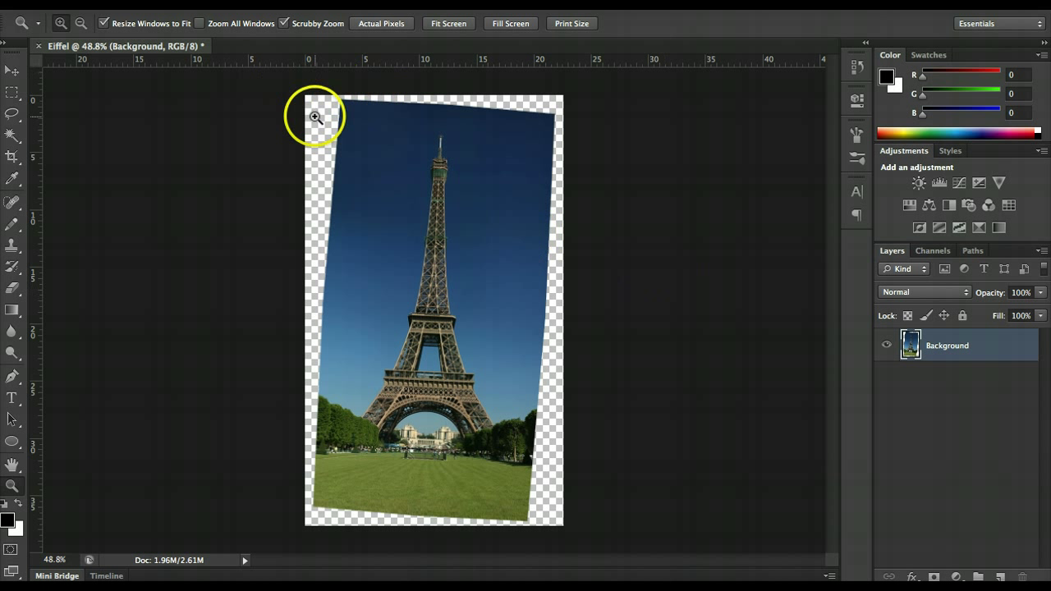
mouse_move(704, 200)
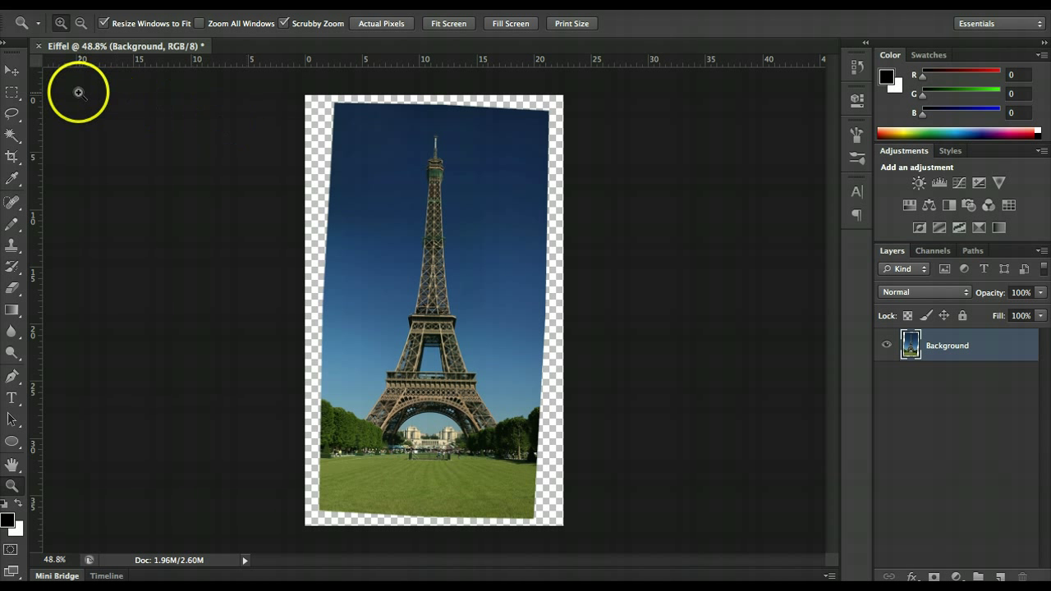
mouse_move(37, 124)
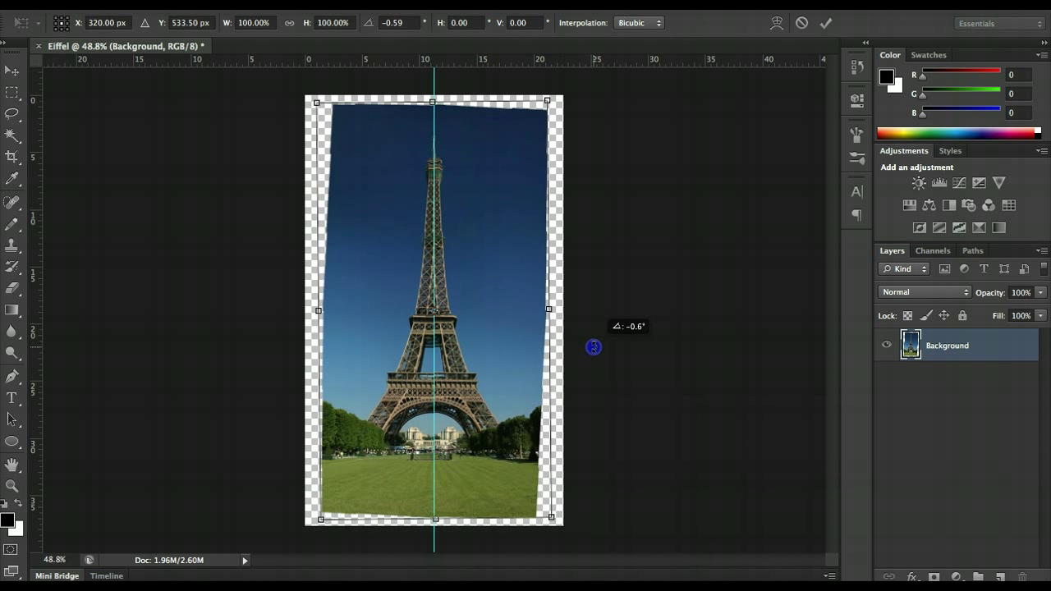
- Rotate the photo about -0.6° to align the tower with the guide, then deselect
drag(594, 346, 595, 349)
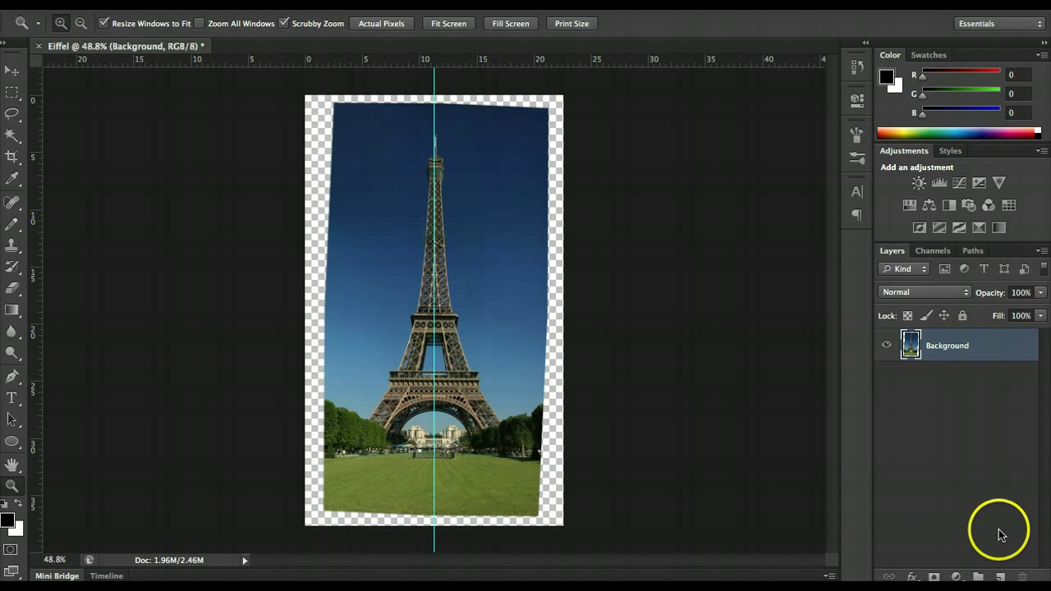
click(947, 345)
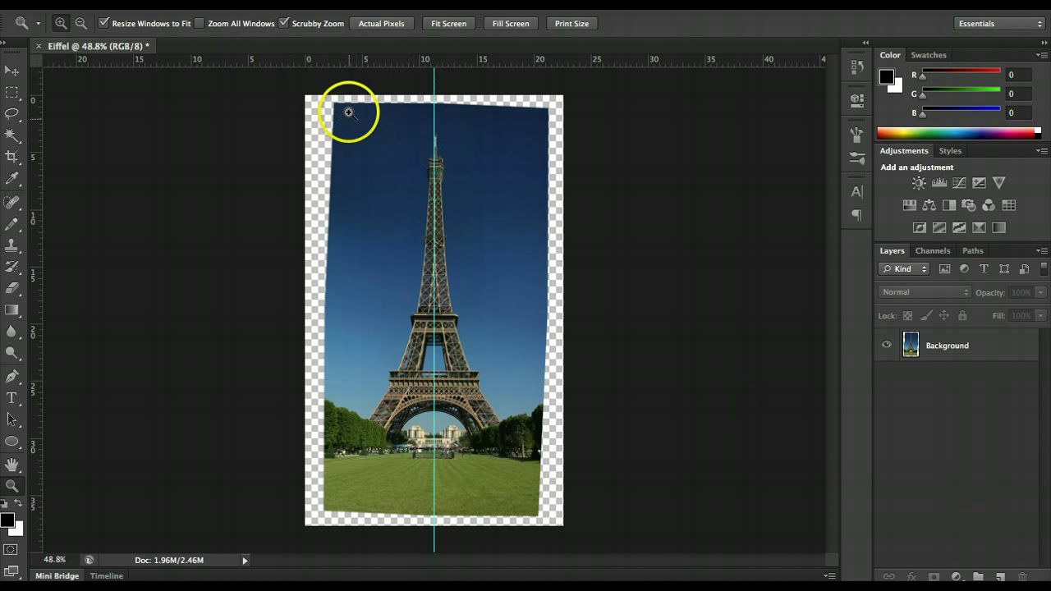
mouse_move(364, 198)
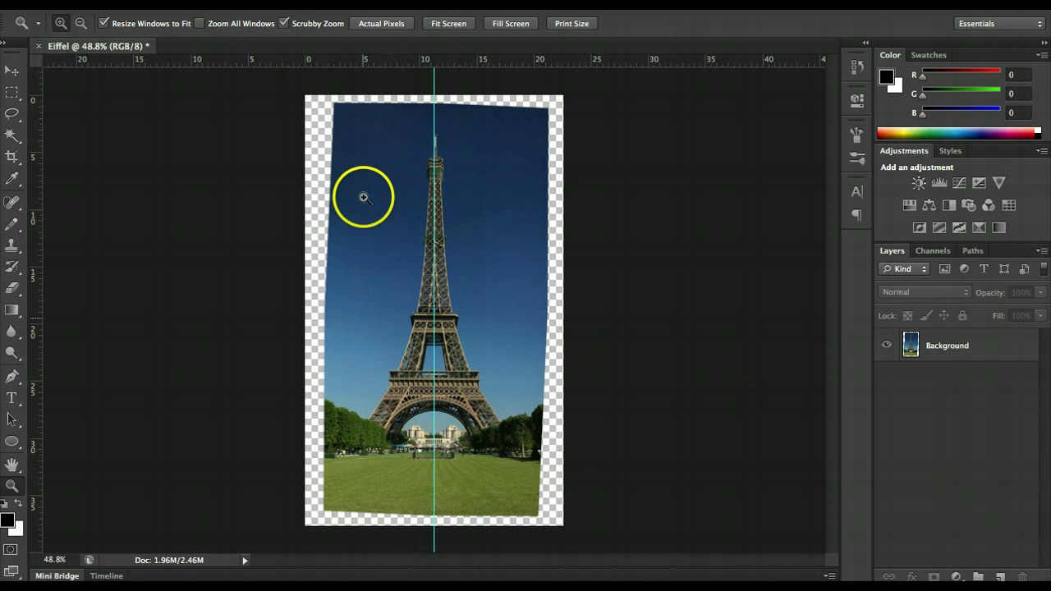
mouse_move(558, 230)
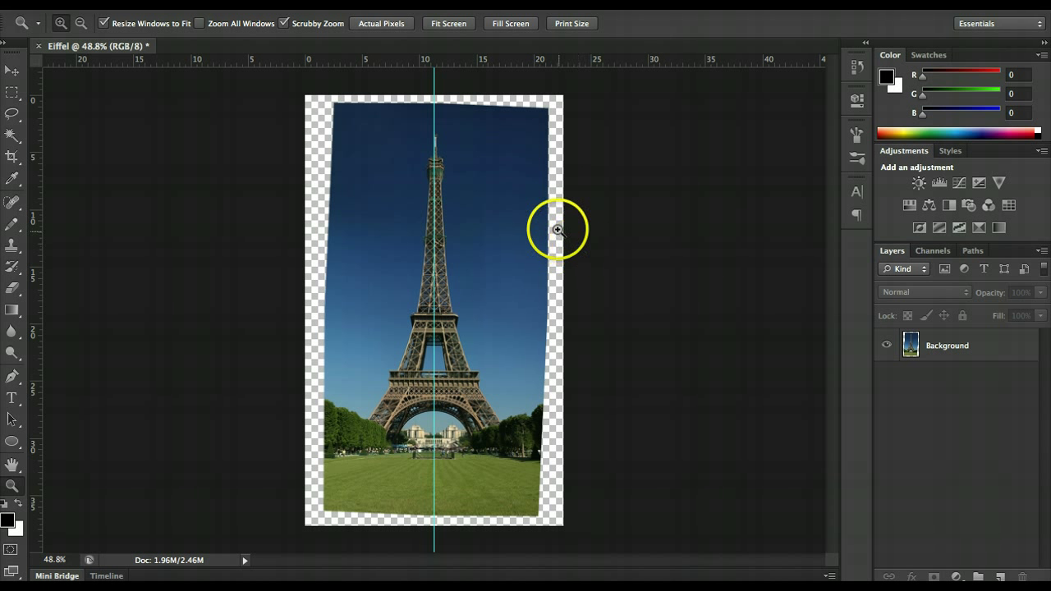
mouse_move(444, 156)
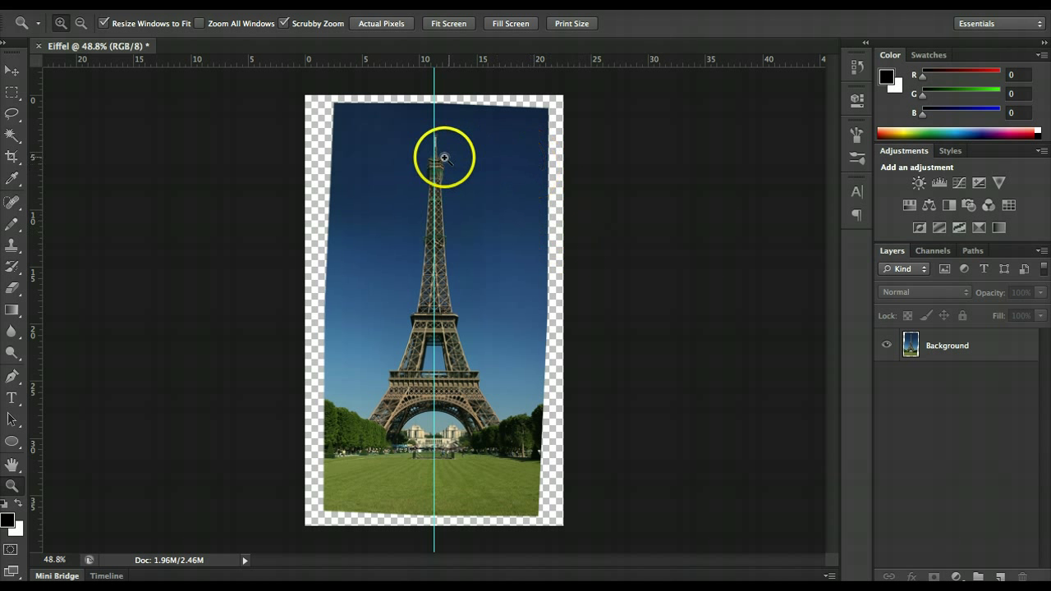
mouse_move(342, 149)
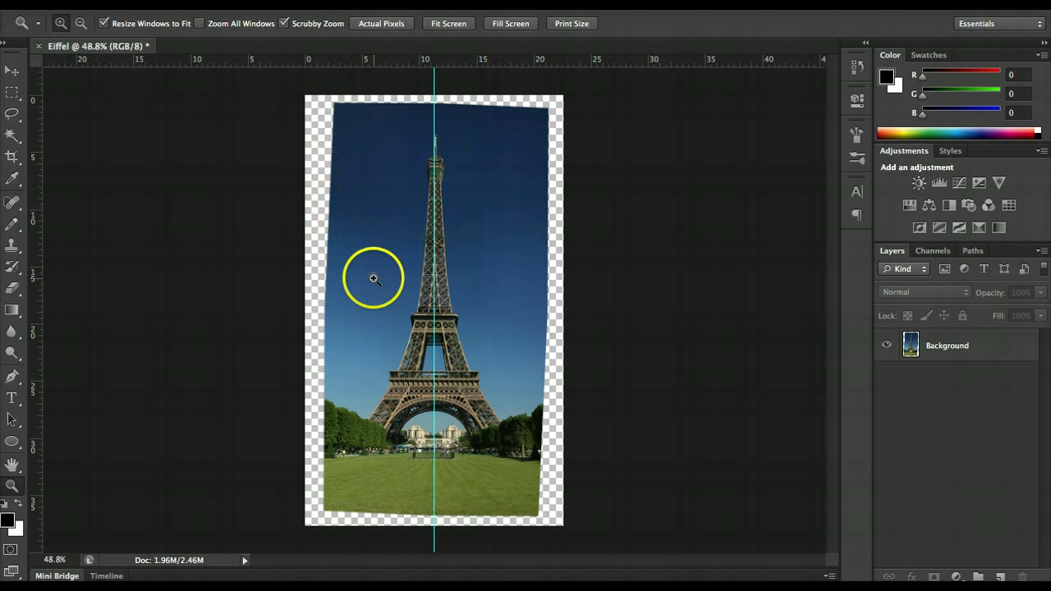
mouse_move(520, 252)
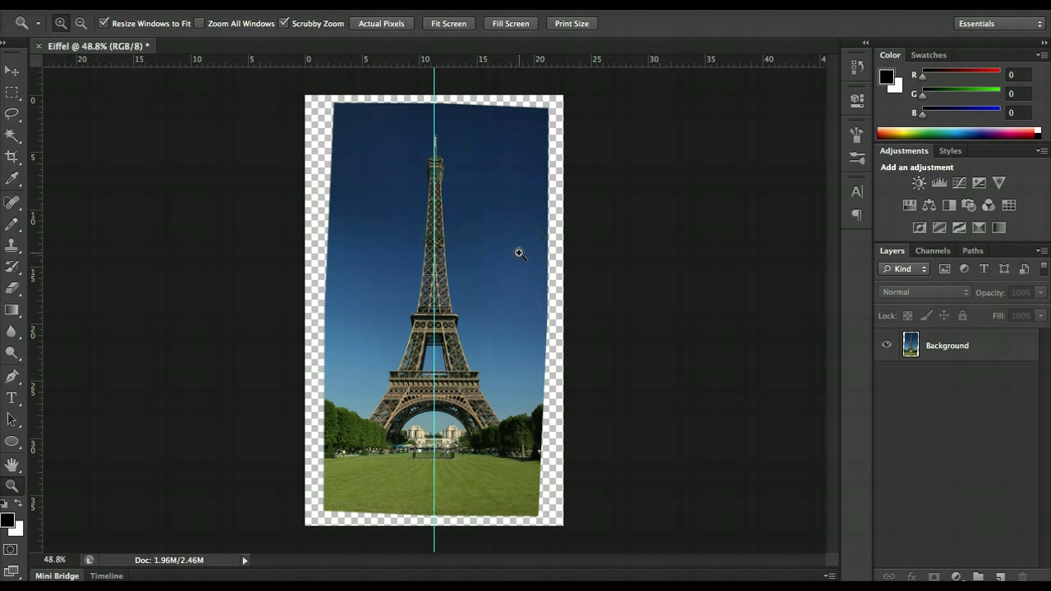
mouse_move(527, 131)
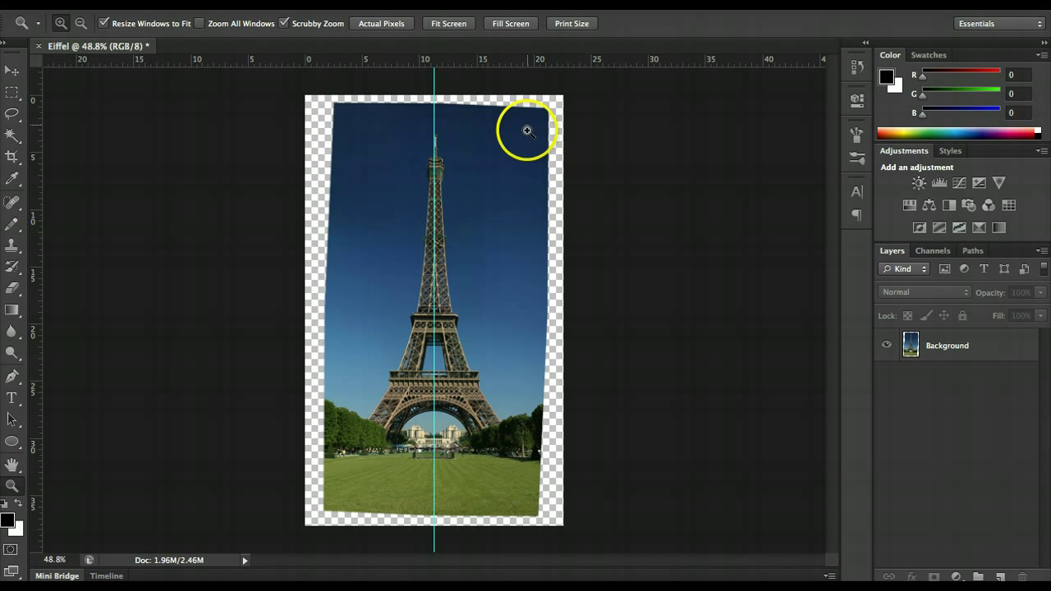
mouse_move(620, 212)
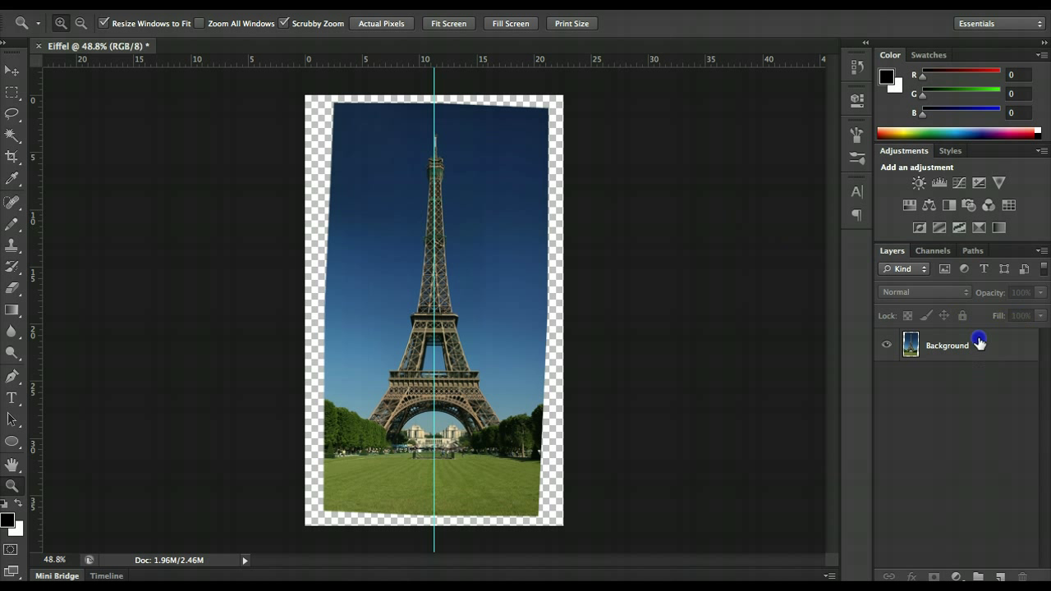
- Reselect the photo layer and activate the Crop Tool, correcting an accidental Slice Tool pick
click(947, 345)
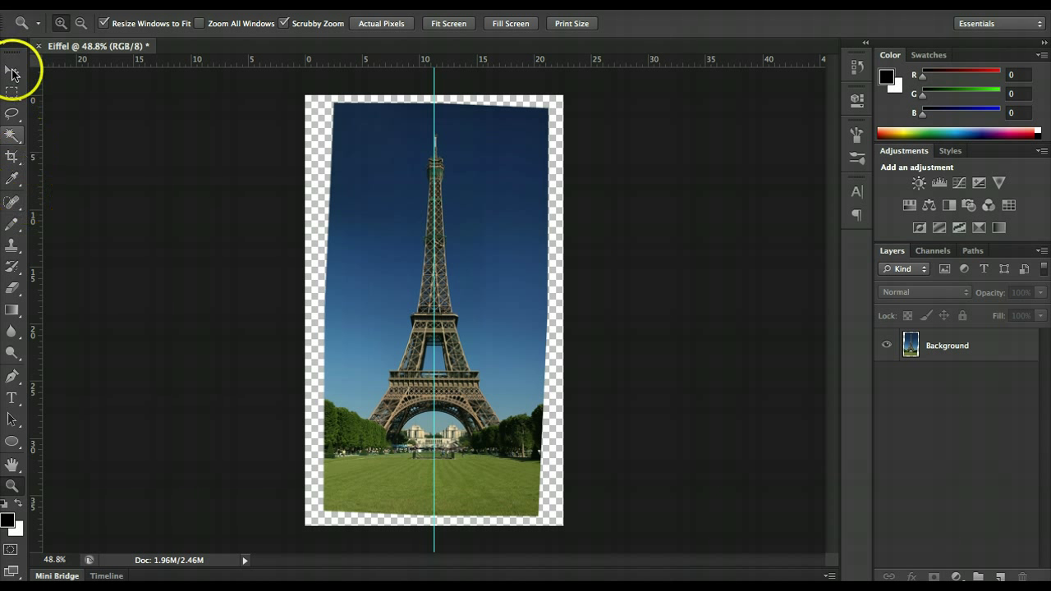
mouse_move(12, 168)
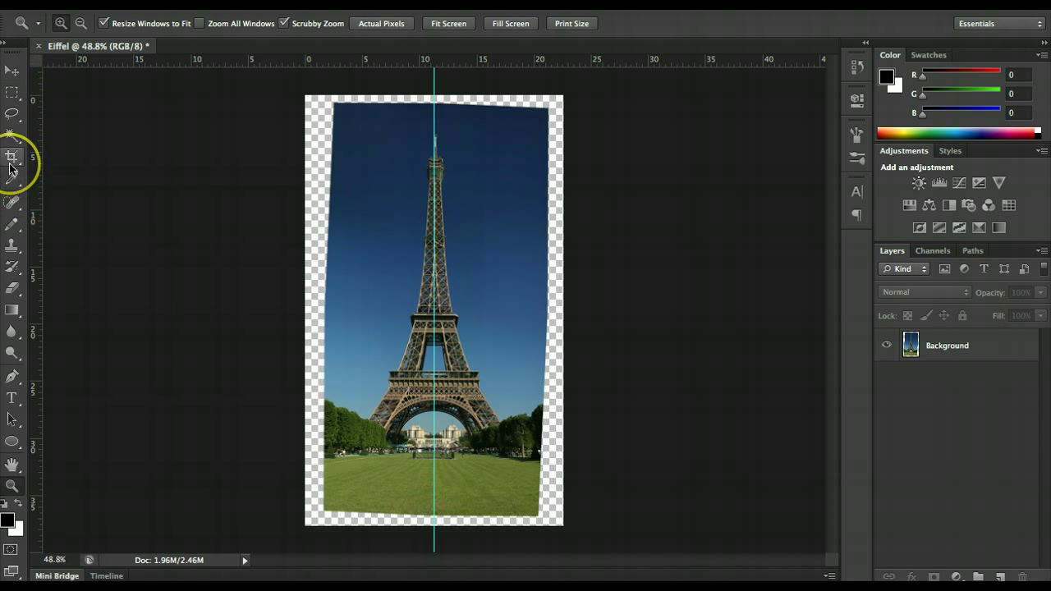
click(12, 156)
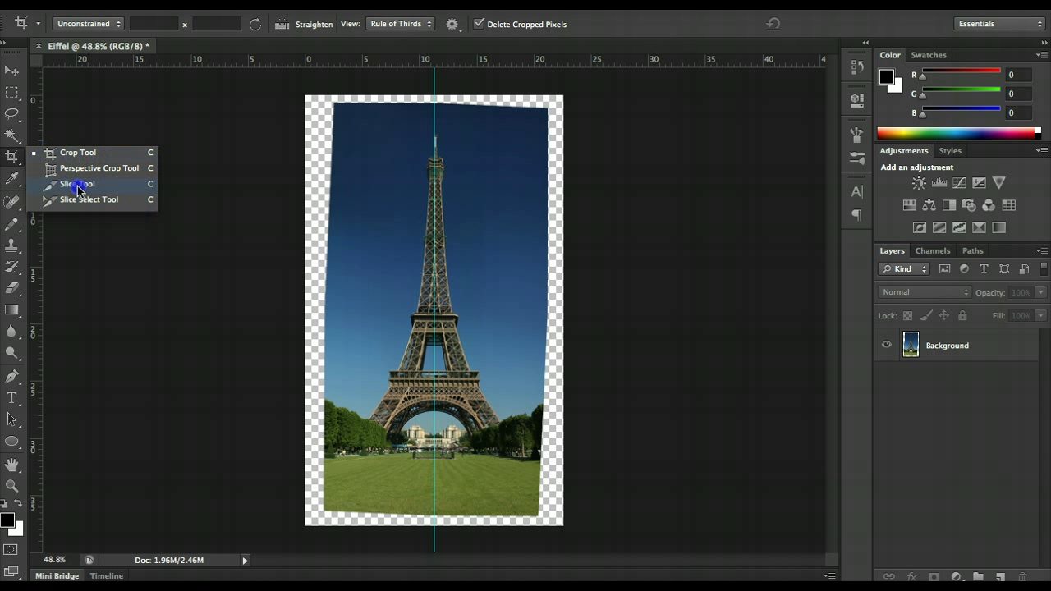
click(77, 183)
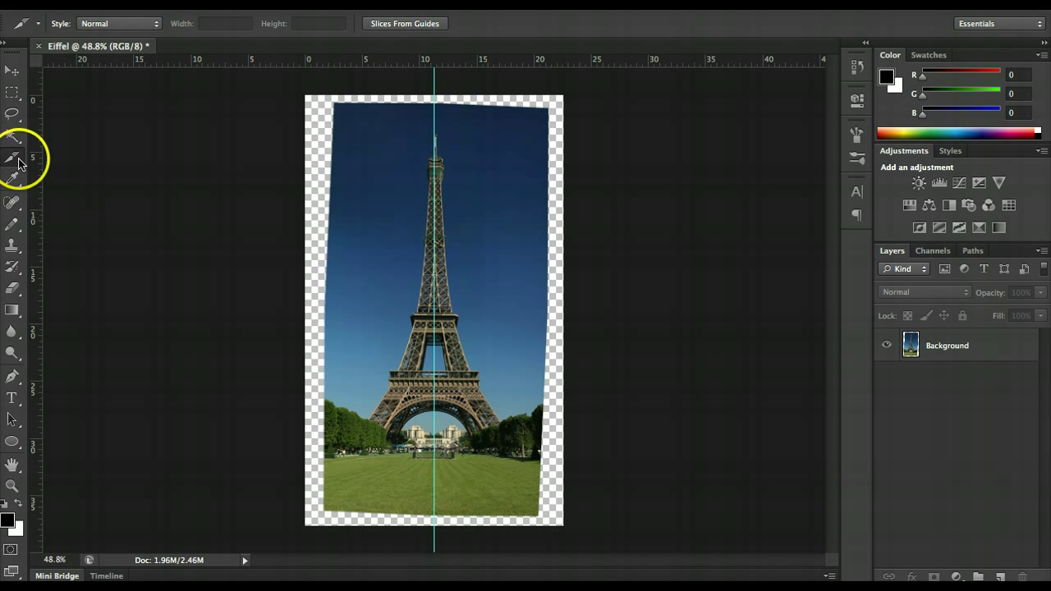
click(12, 157)
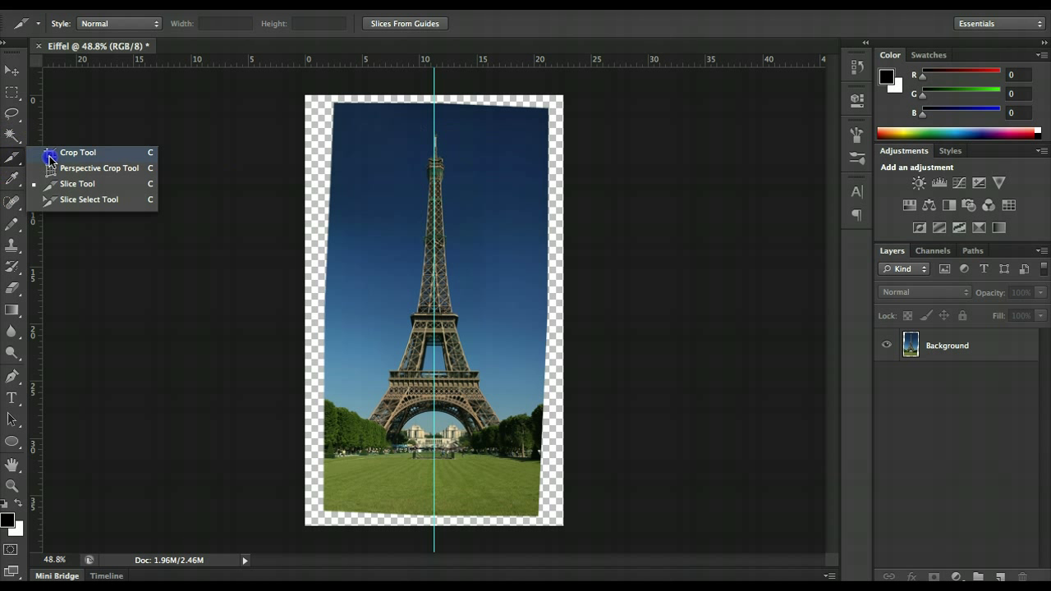
click(77, 152)
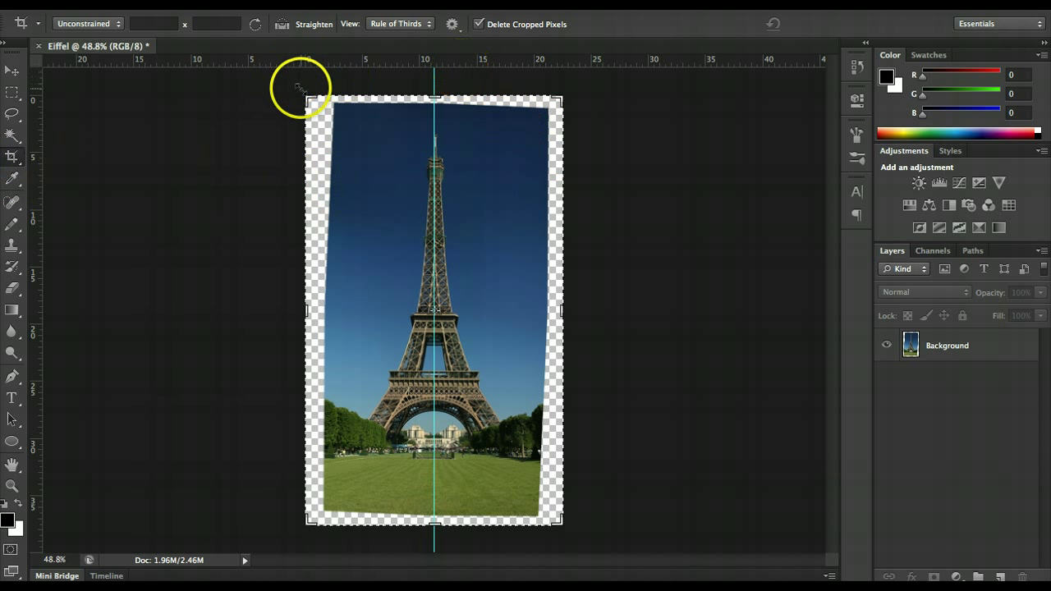
mouse_move(580, 94)
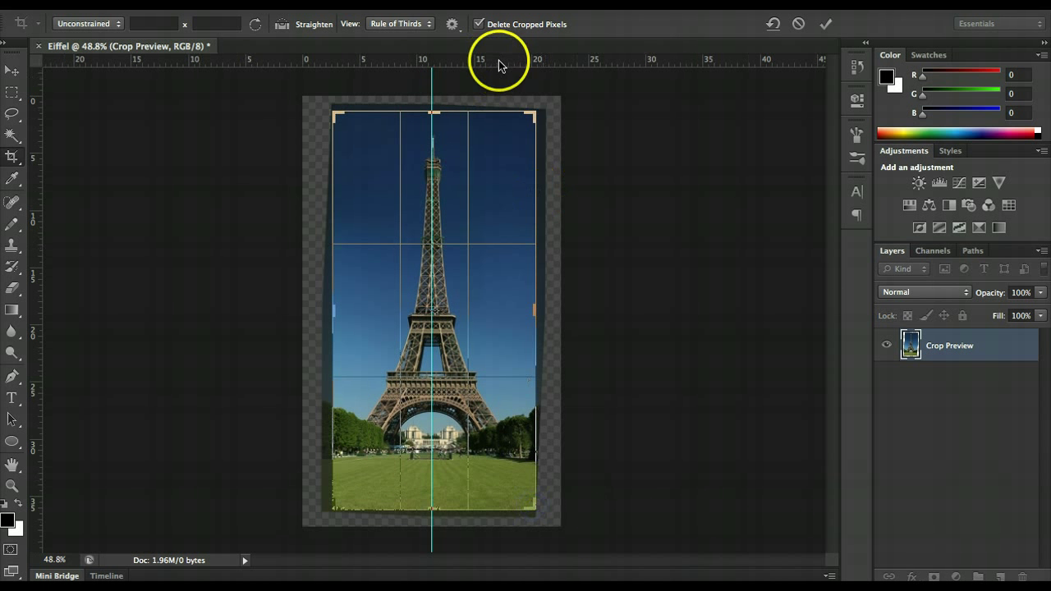
- Pull the crop edges and bottom corner inside the tilted photo's transparent borders
drag(335, 515, 337, 504)
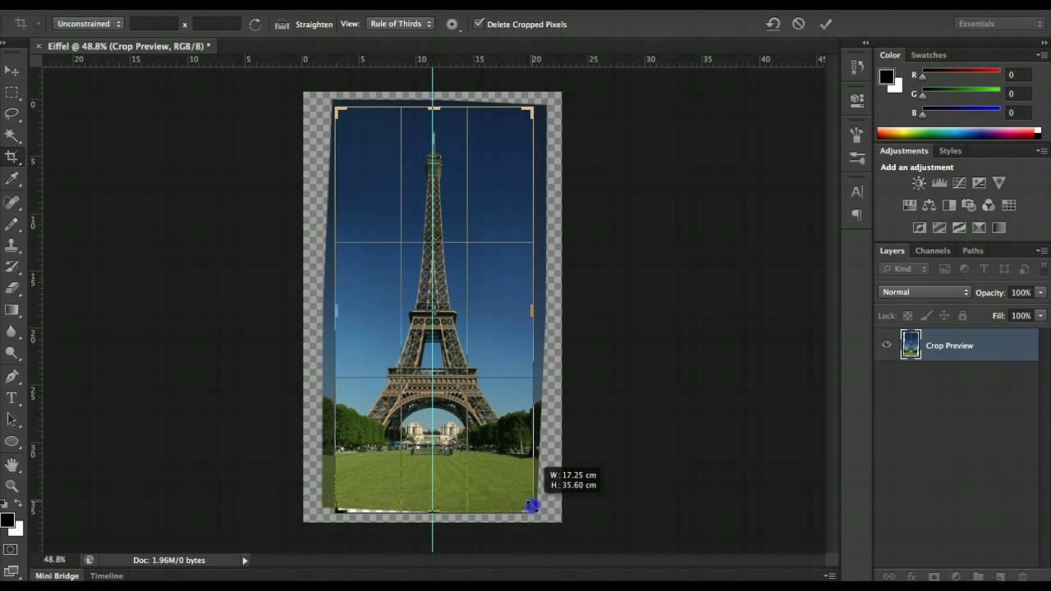
drag(532, 505, 529, 503)
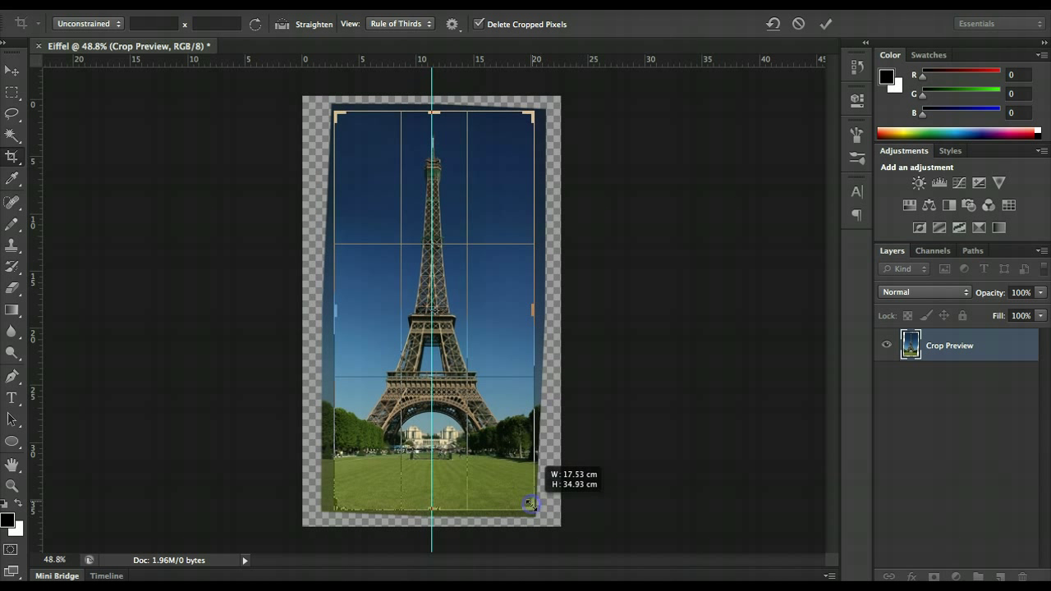
drag(530, 502, 572, 452)
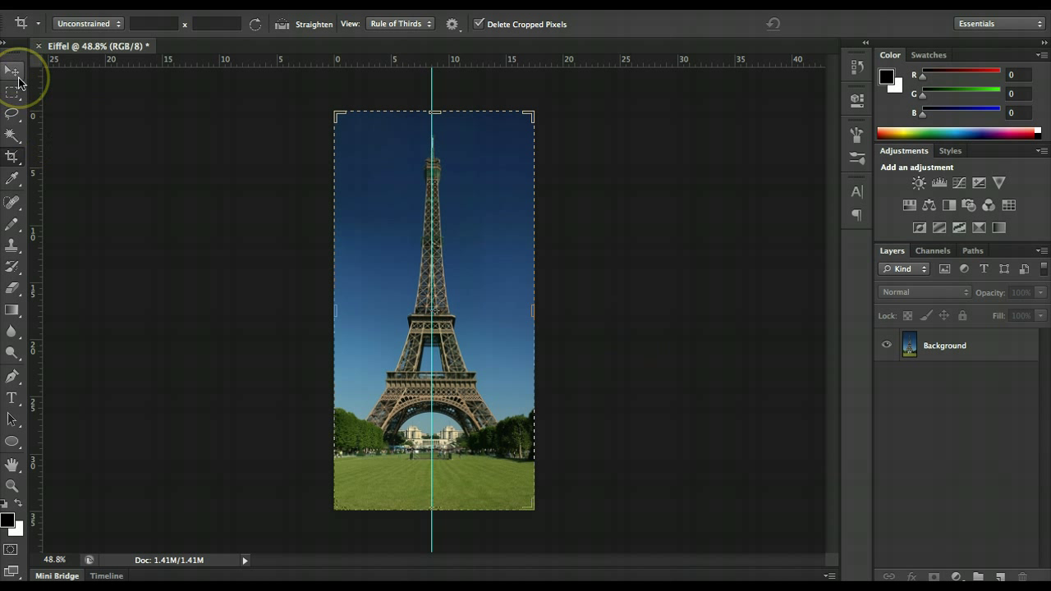
mouse_move(12, 72)
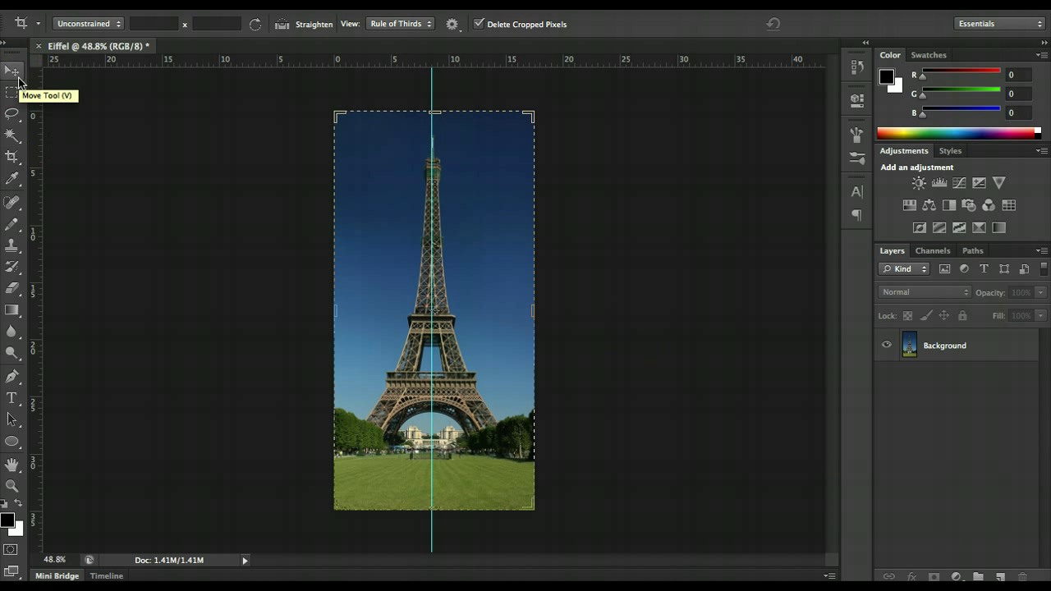
click(13, 71)
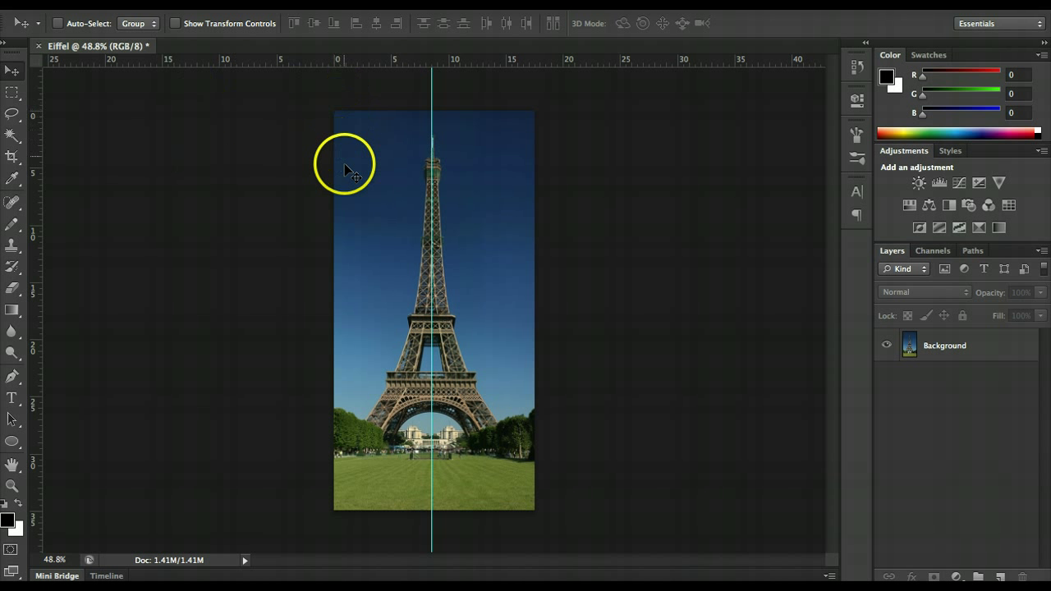
mouse_move(333, 255)
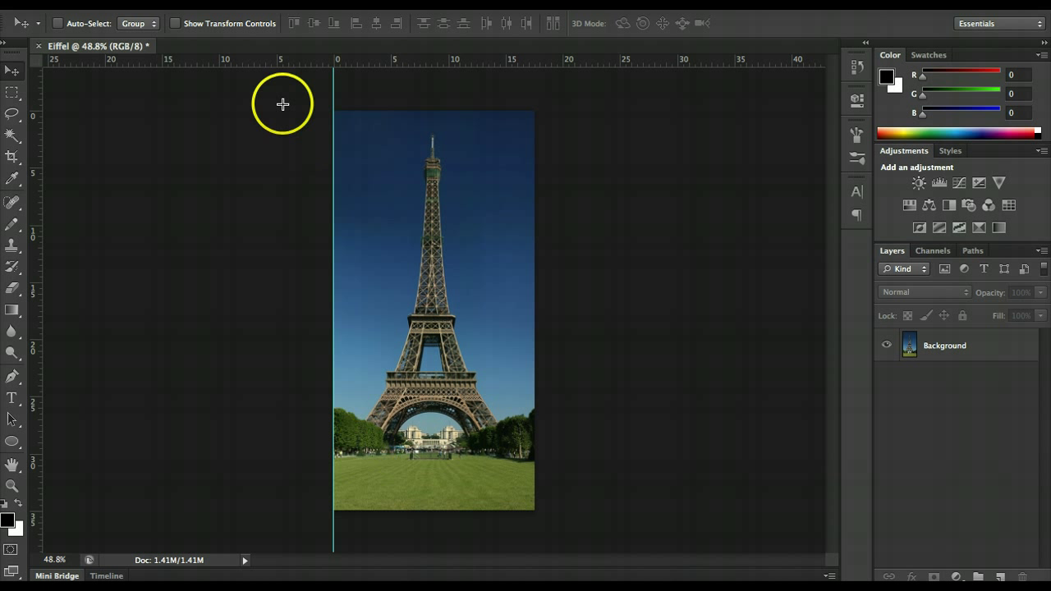
drag(361, 103, 334, 309)
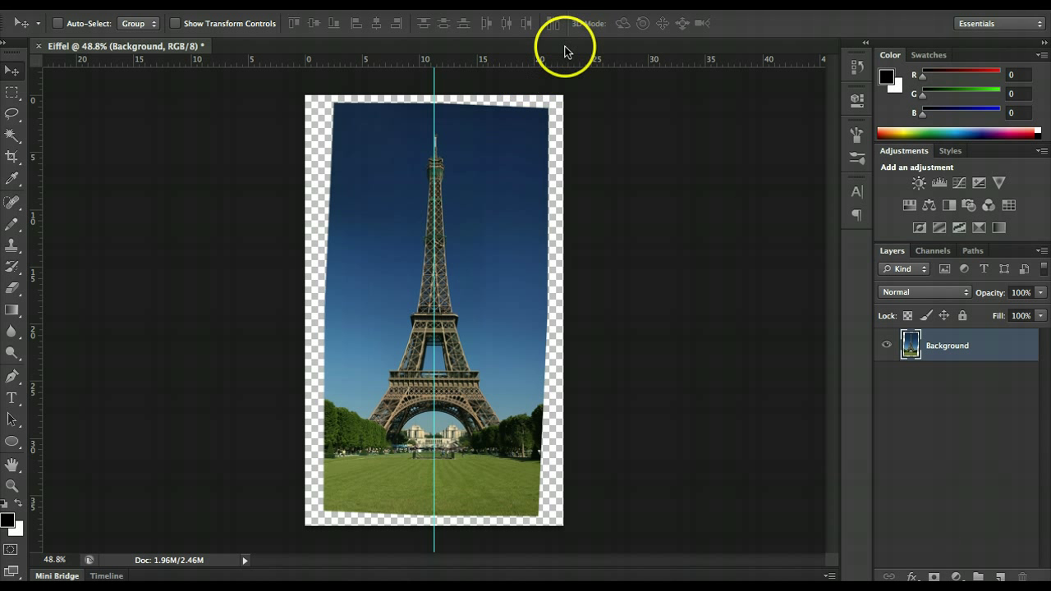
mouse_move(615, 158)
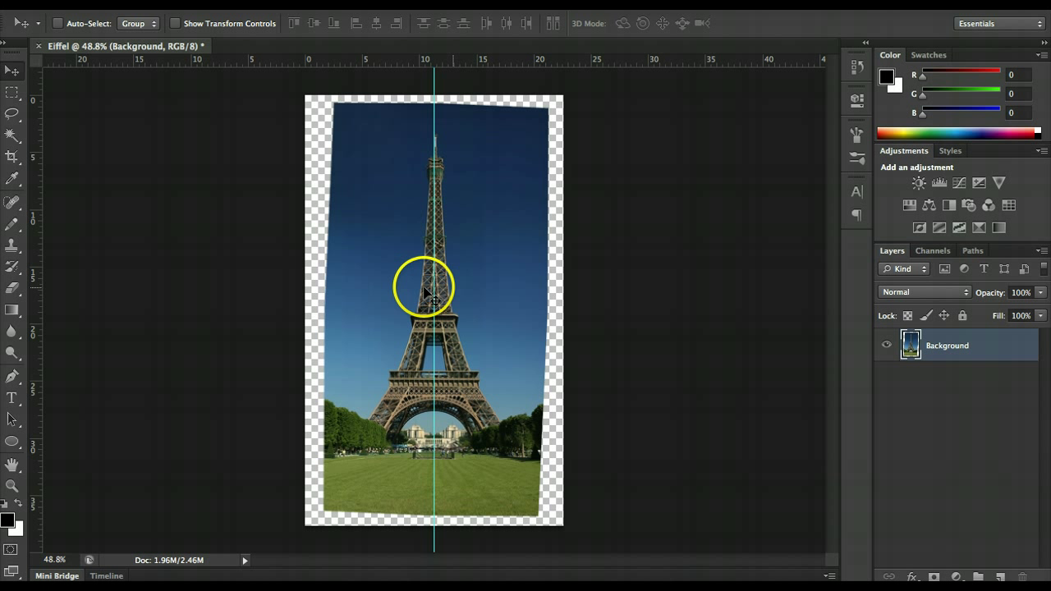
mouse_move(486, 296)
text(45)
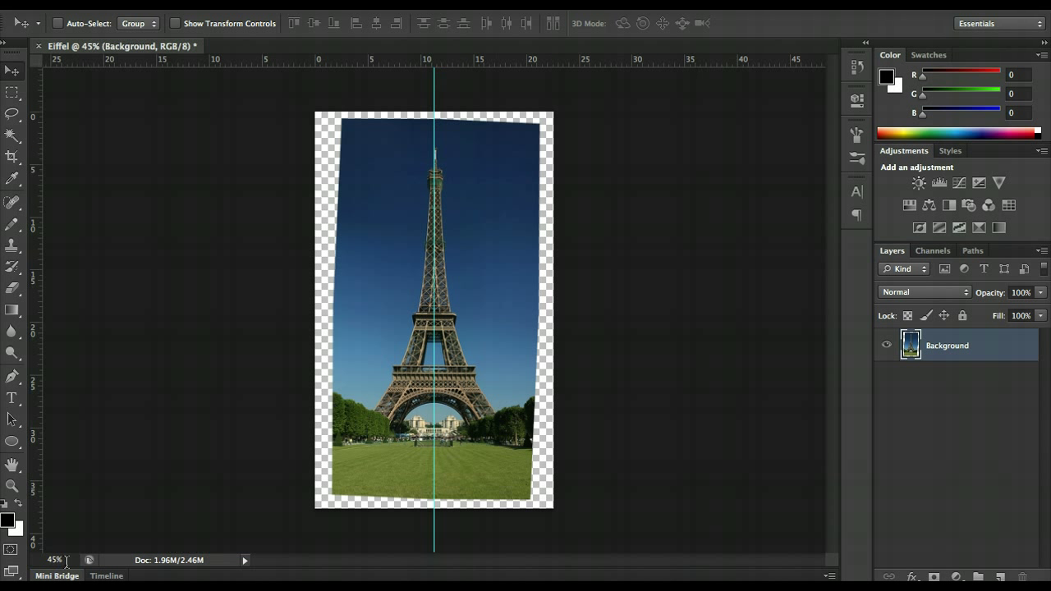
key(Ctrl+t)
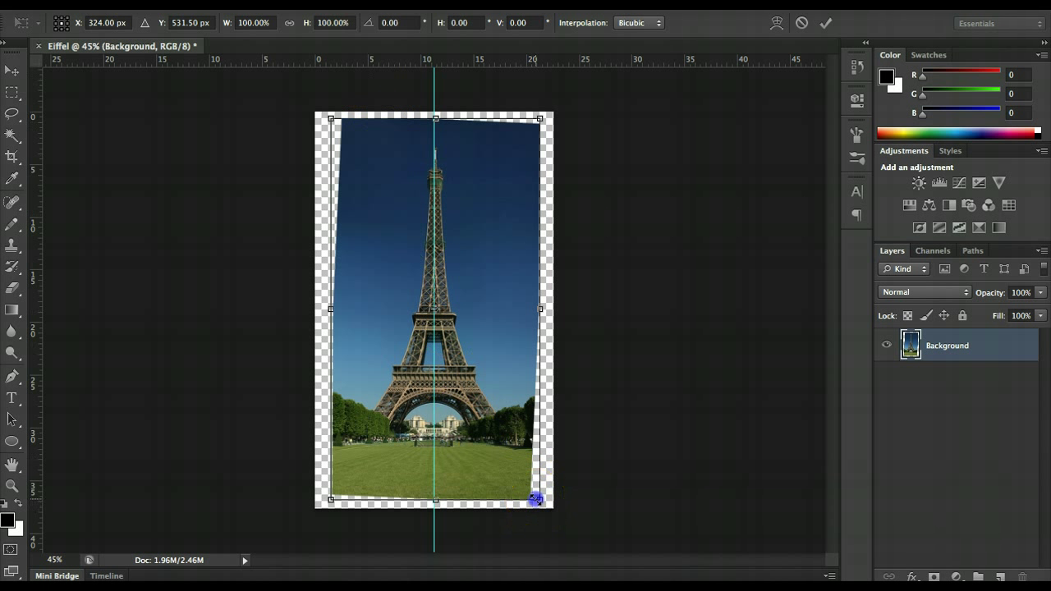
drag(538, 498, 560, 536)
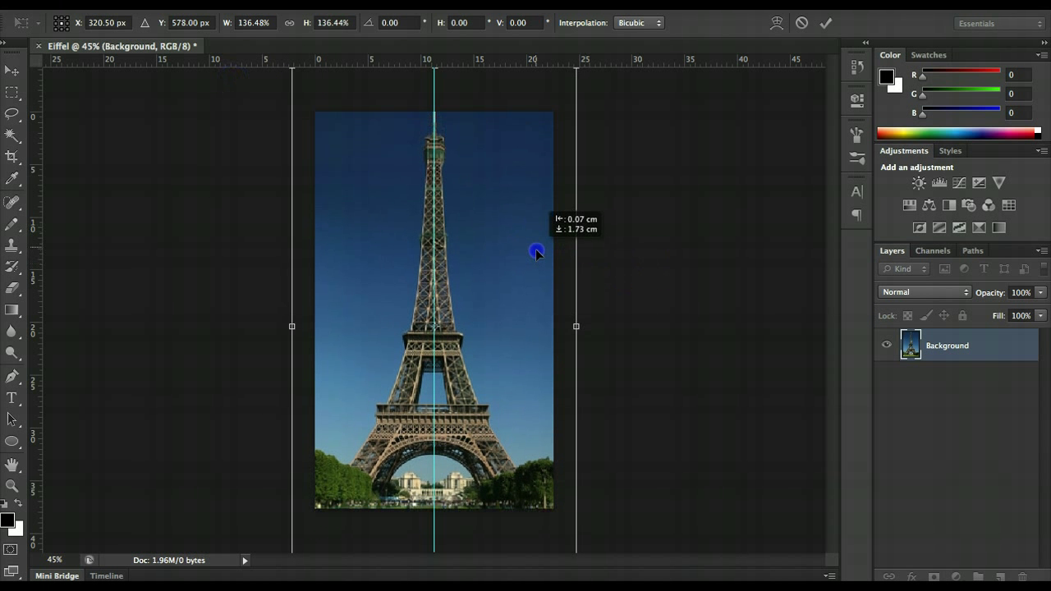
drag(536, 251, 538, 255)
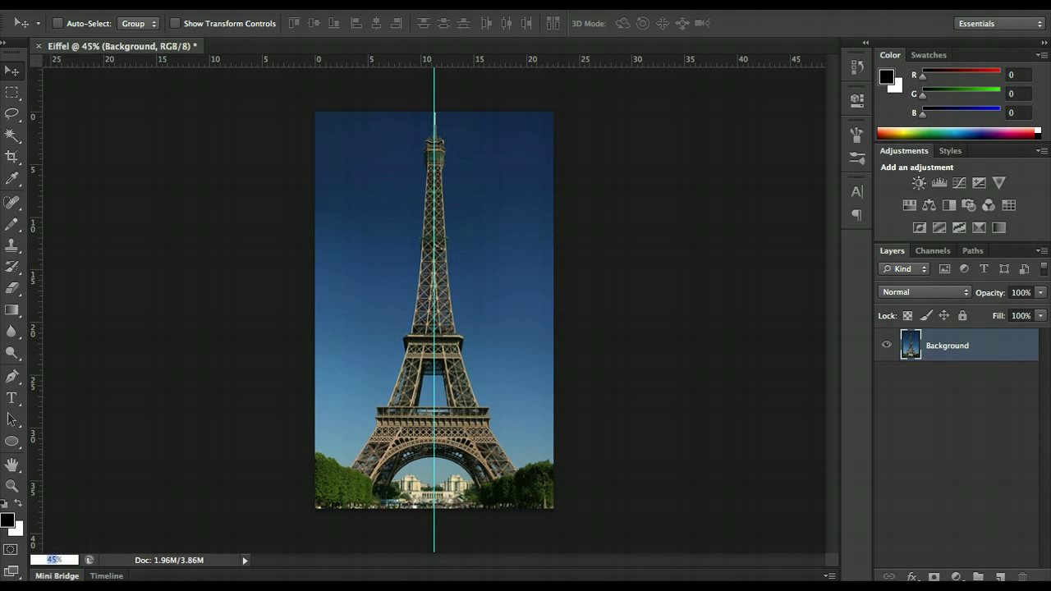
click(452, 263)
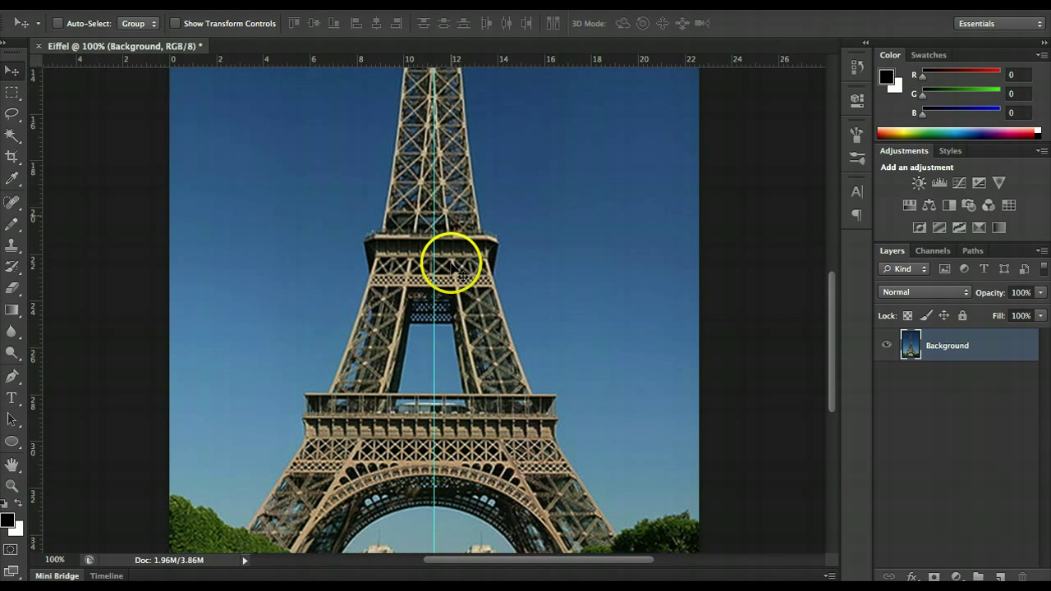
scroll(down, 3)
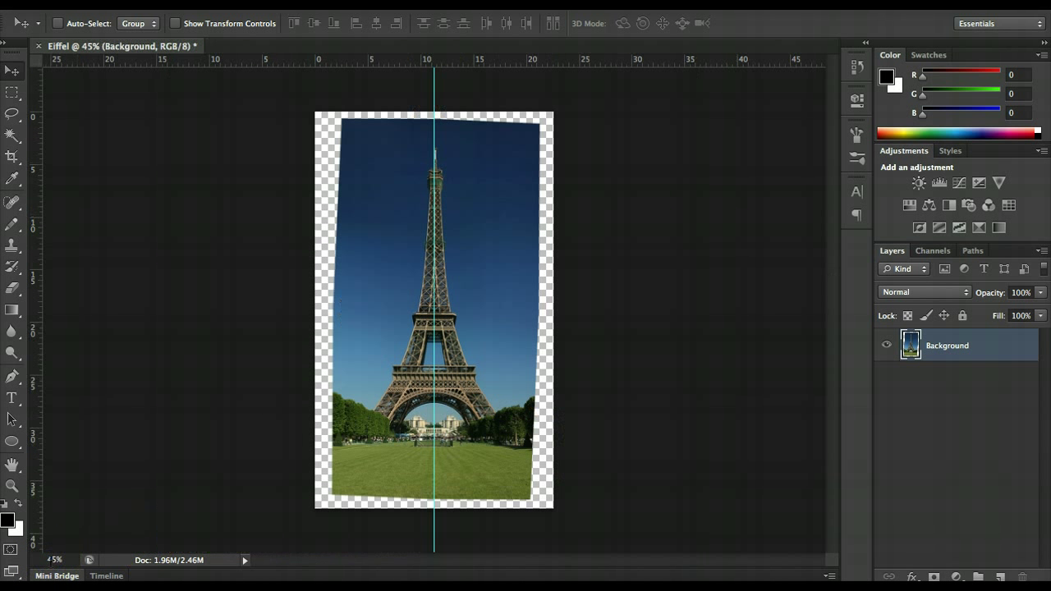
mouse_move(107, 133)
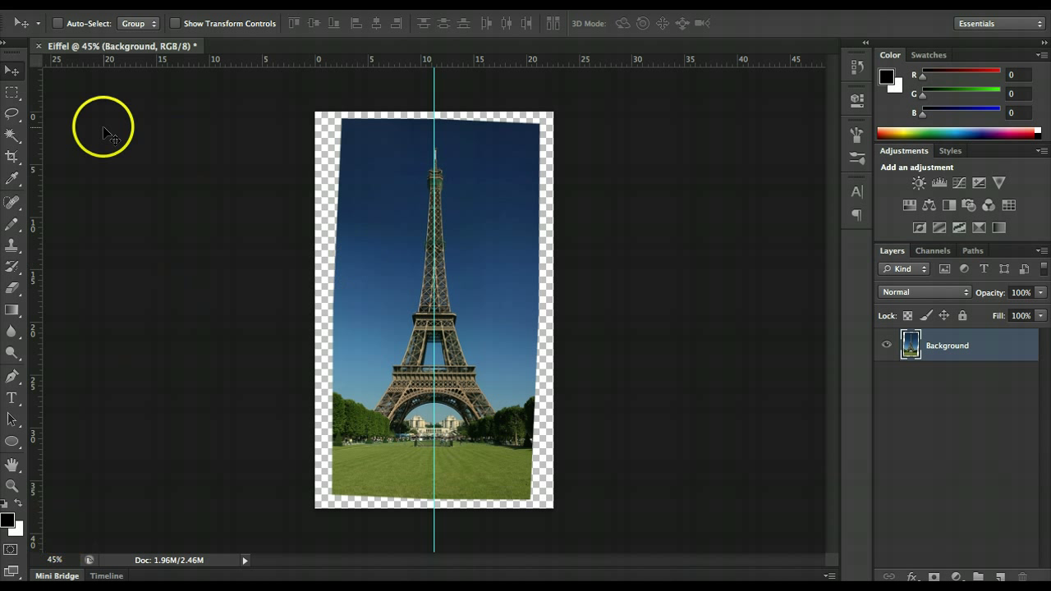
mouse_move(439, 174)
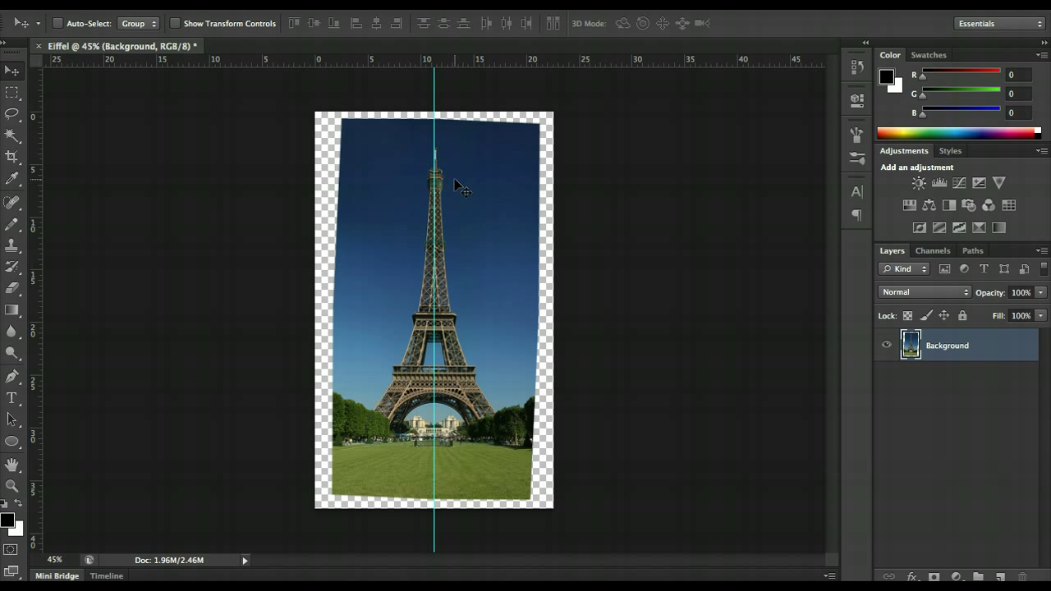
mouse_move(599, 250)
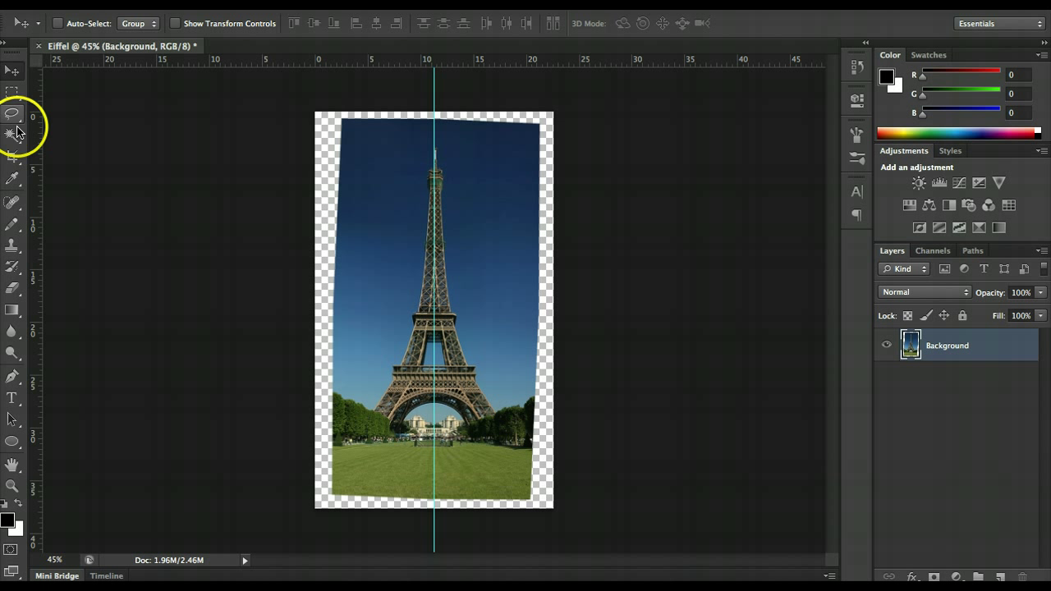
- Switch to the Crop Tool and pull the crop edges past the transparent corners
click(12, 157)
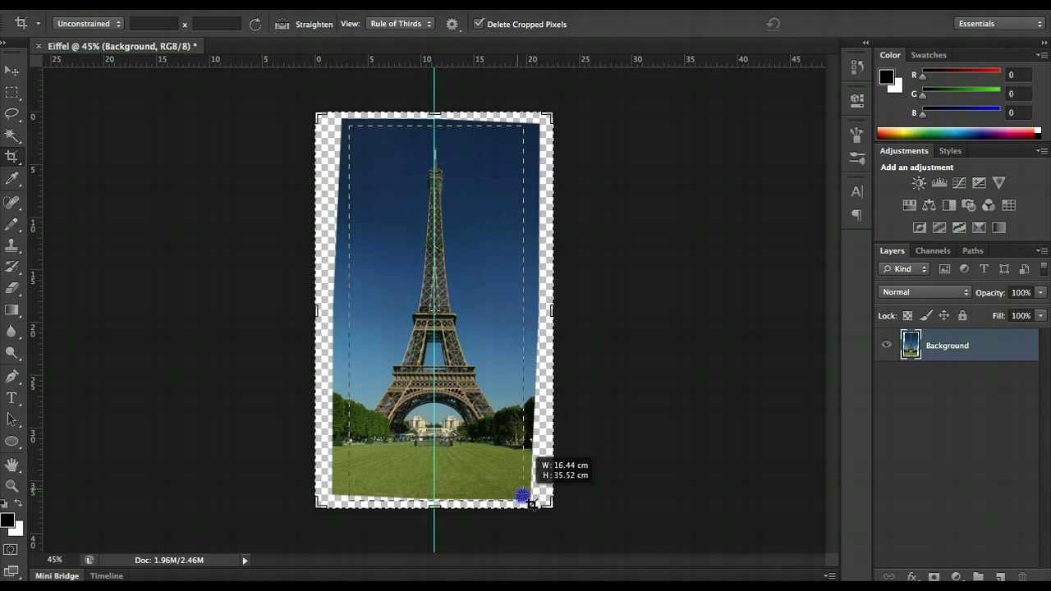
drag(522, 496, 524, 489)
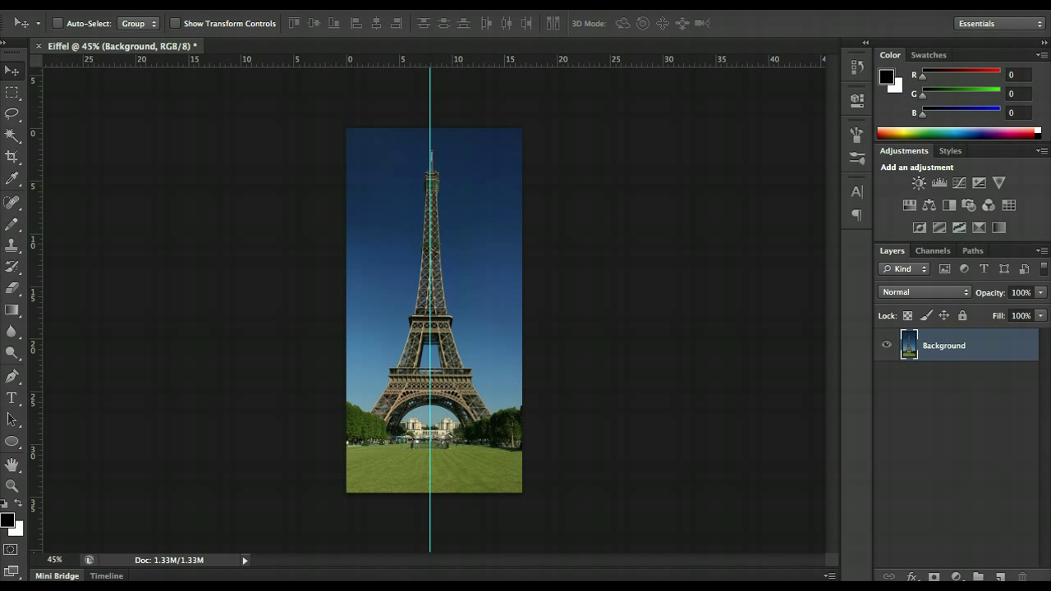
mouse_move(548, 371)
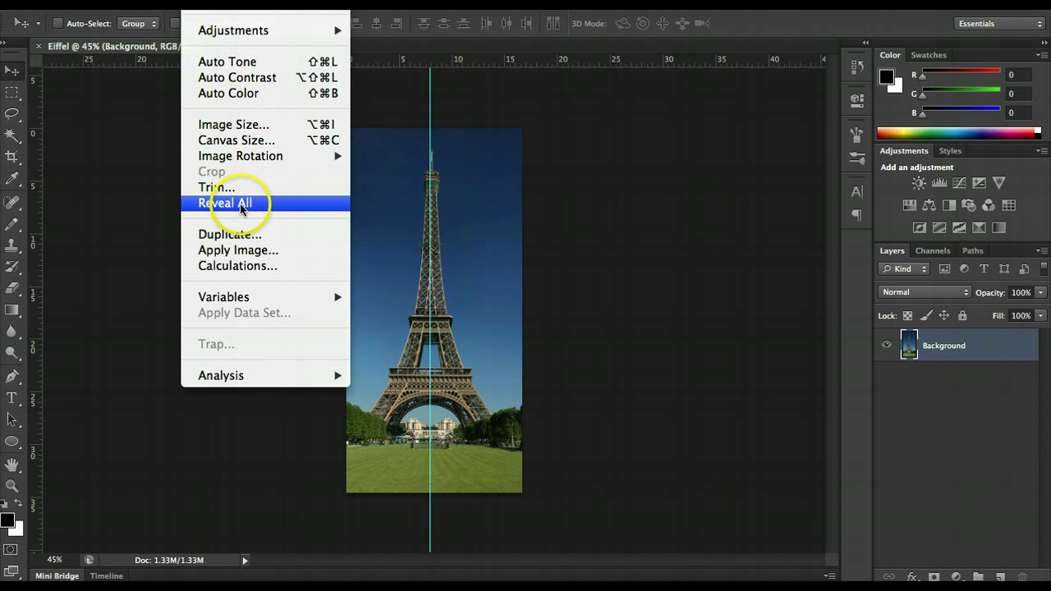
mouse_move(240, 156)
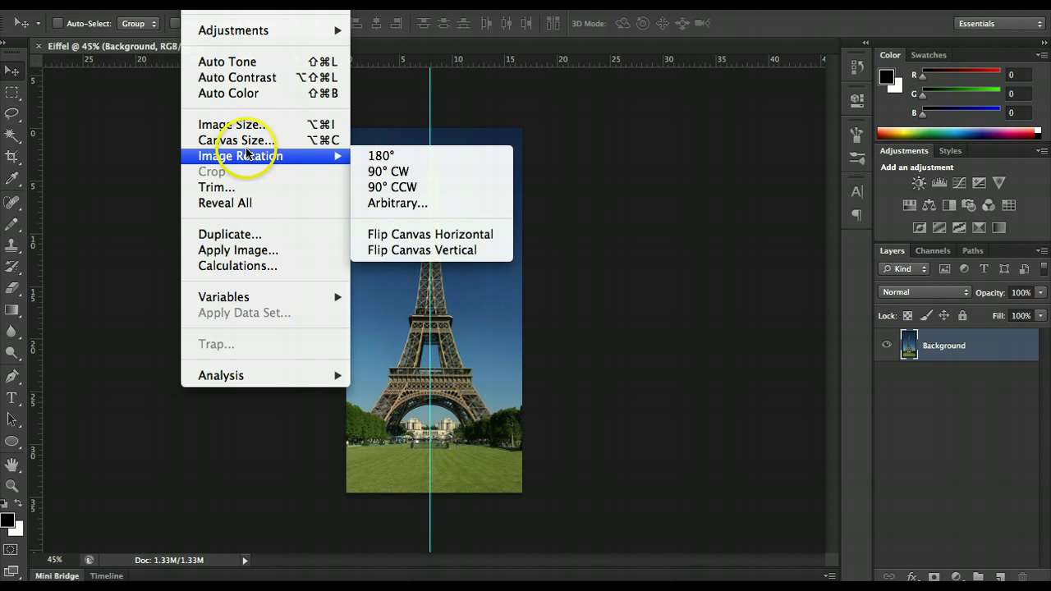
- Set the Canvas Size height to 20 cm with a bottom-center anchor and confirm
click(237, 139)
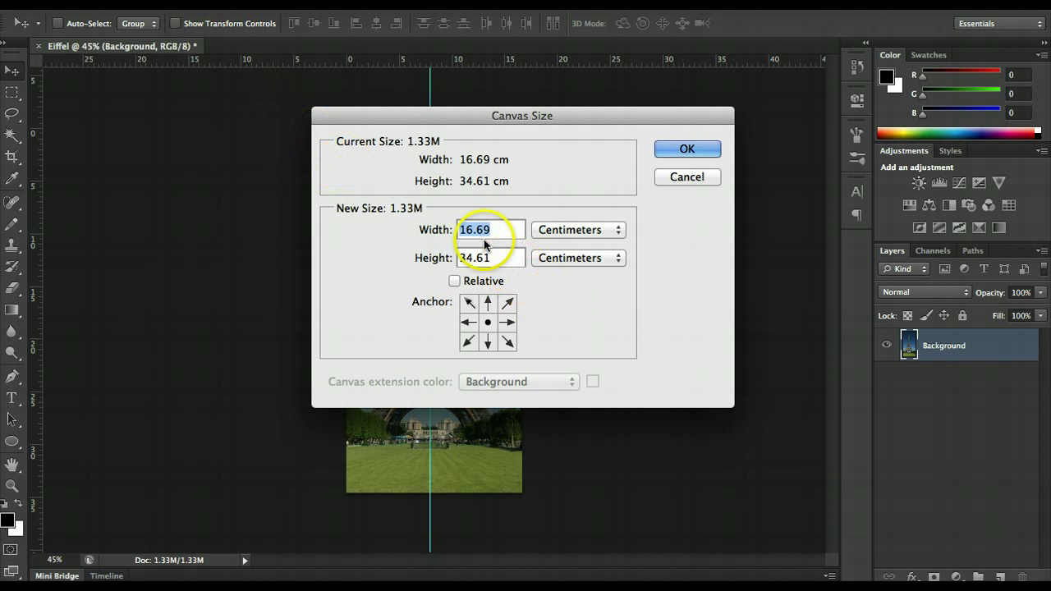
drag(522, 115, 721, 93)
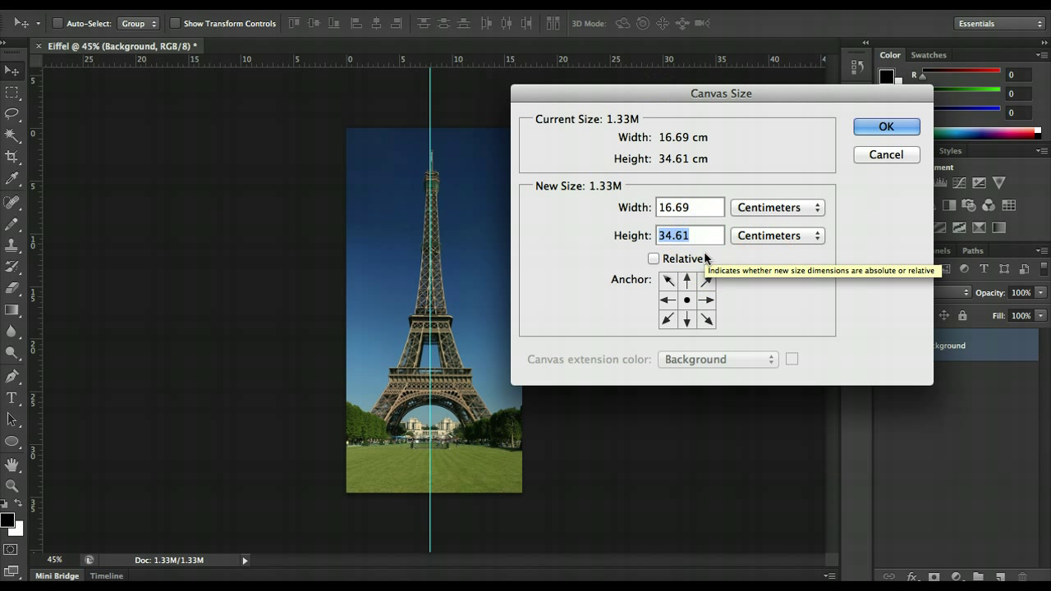
text(20)
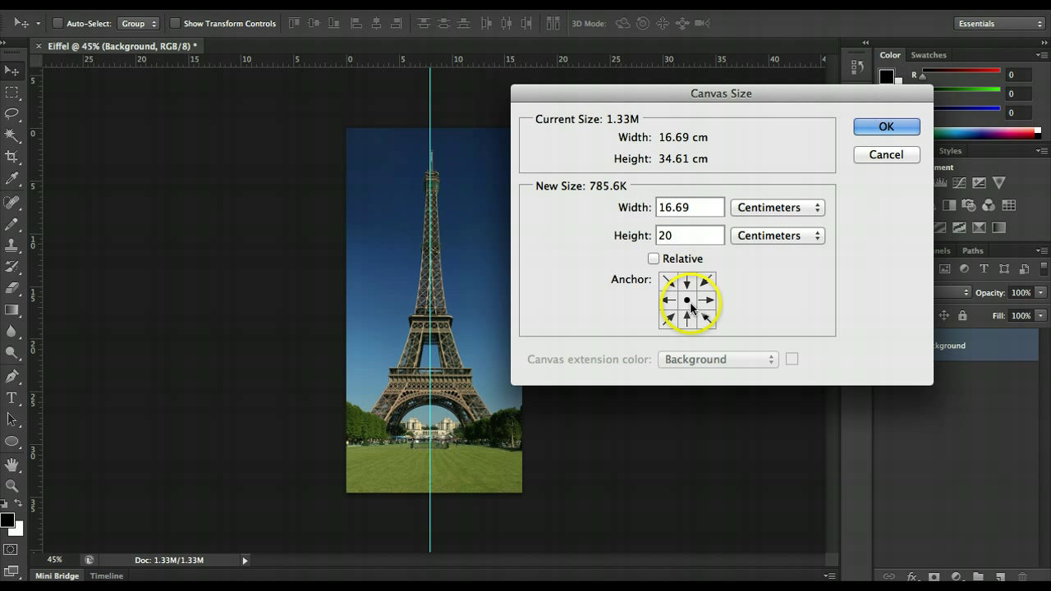
click(687, 281)
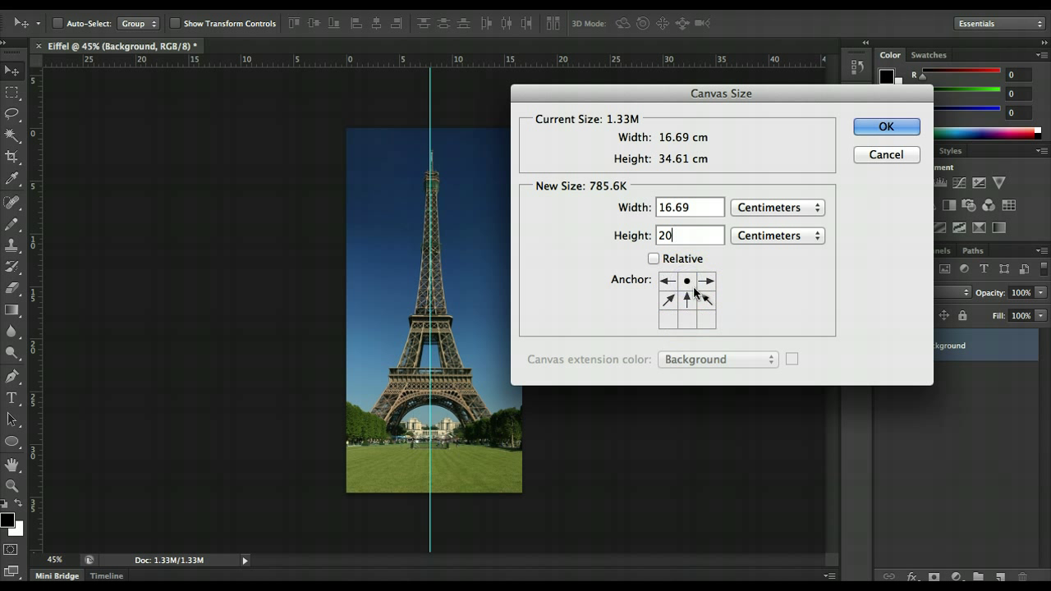
click(686, 298)
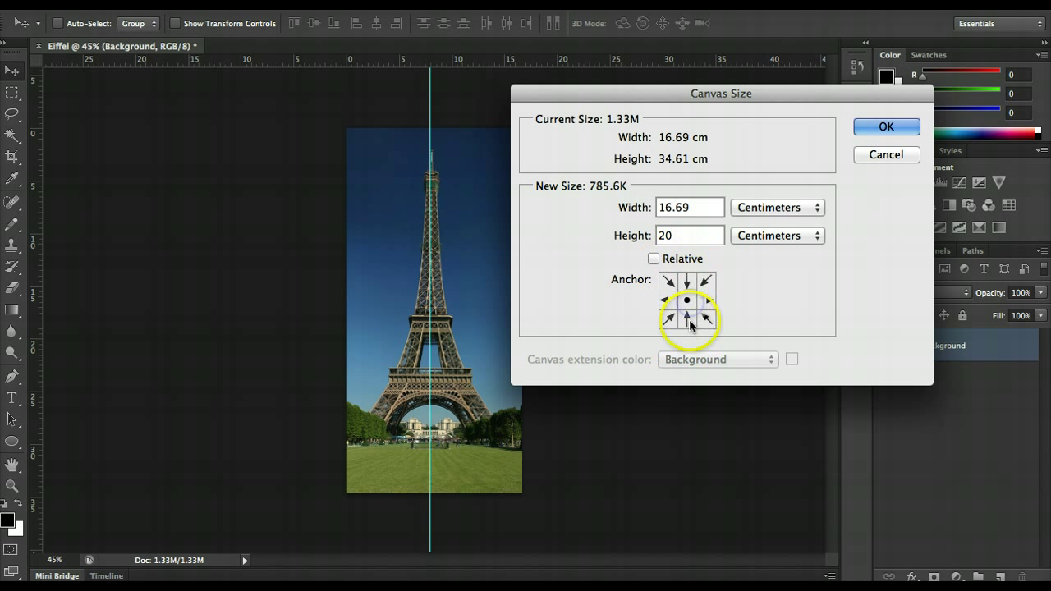
click(686, 319)
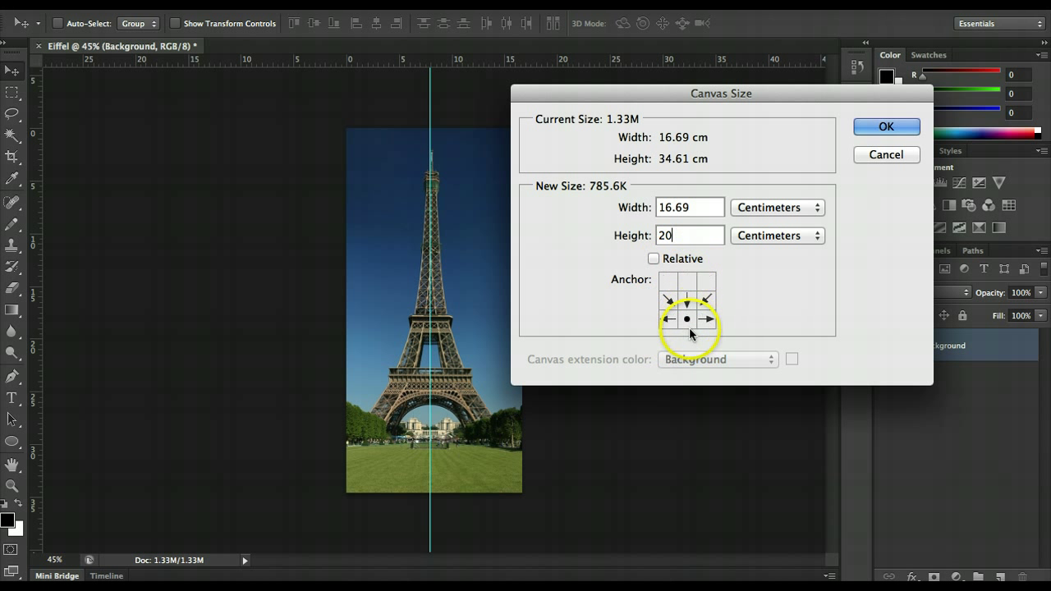
click(687, 318)
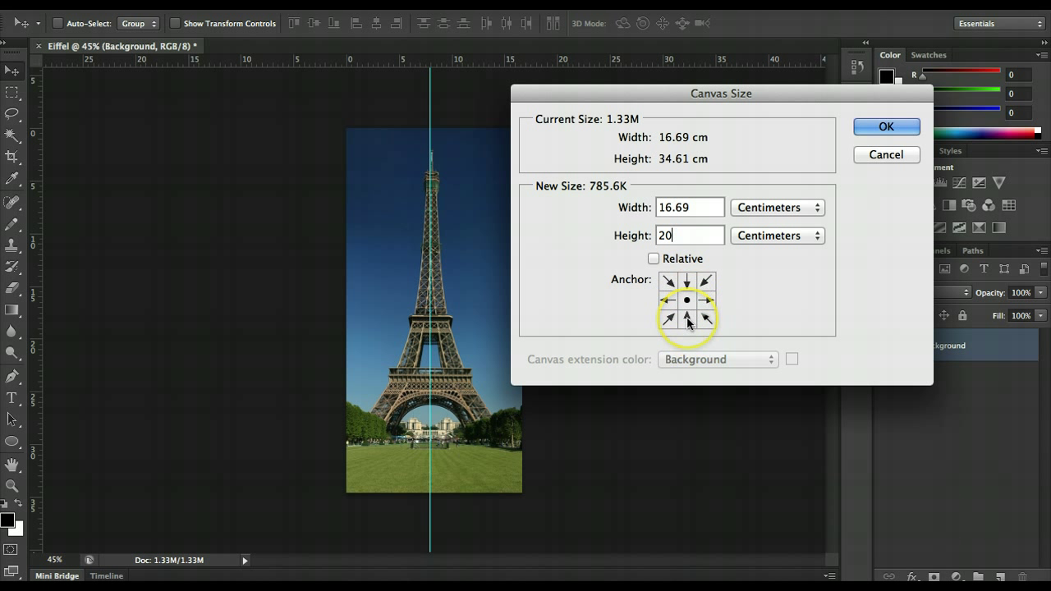
click(686, 282)
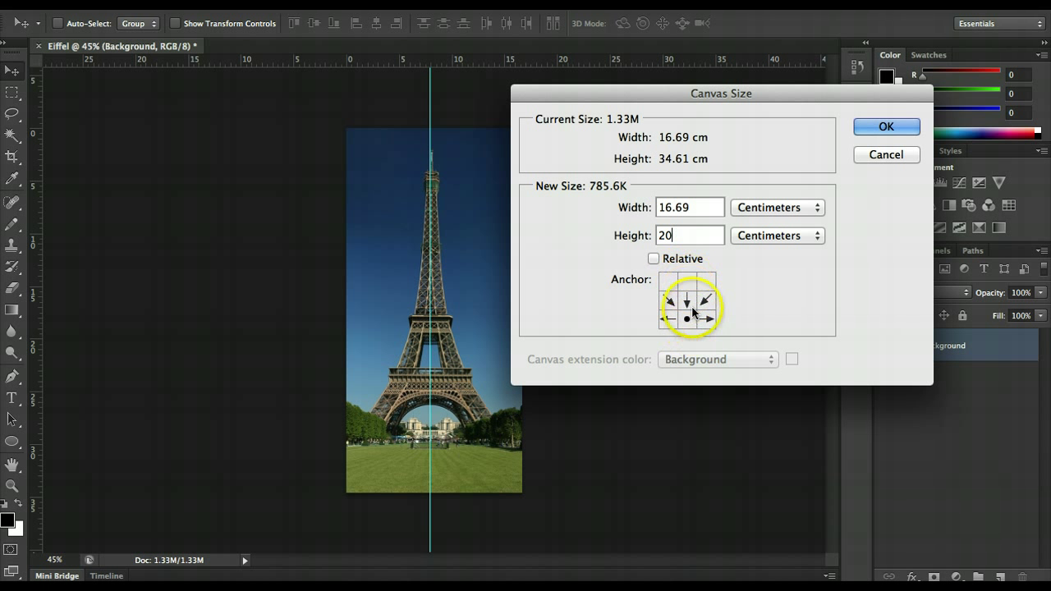
click(886, 126)
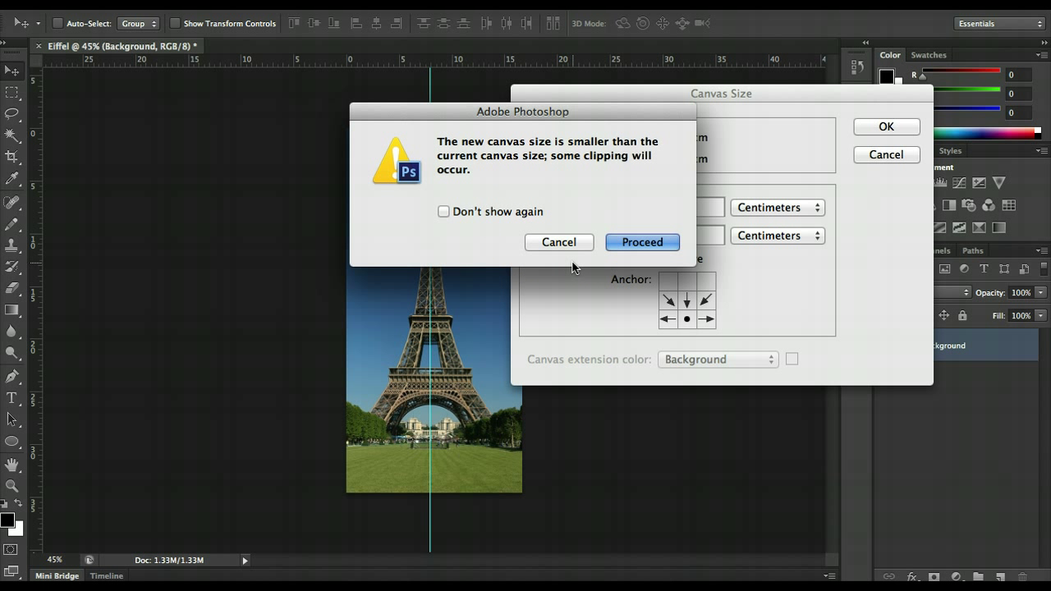
- Test-drag the photo around, then settle it about 1 cm right, exposing a left transparent strip
click(642, 242)
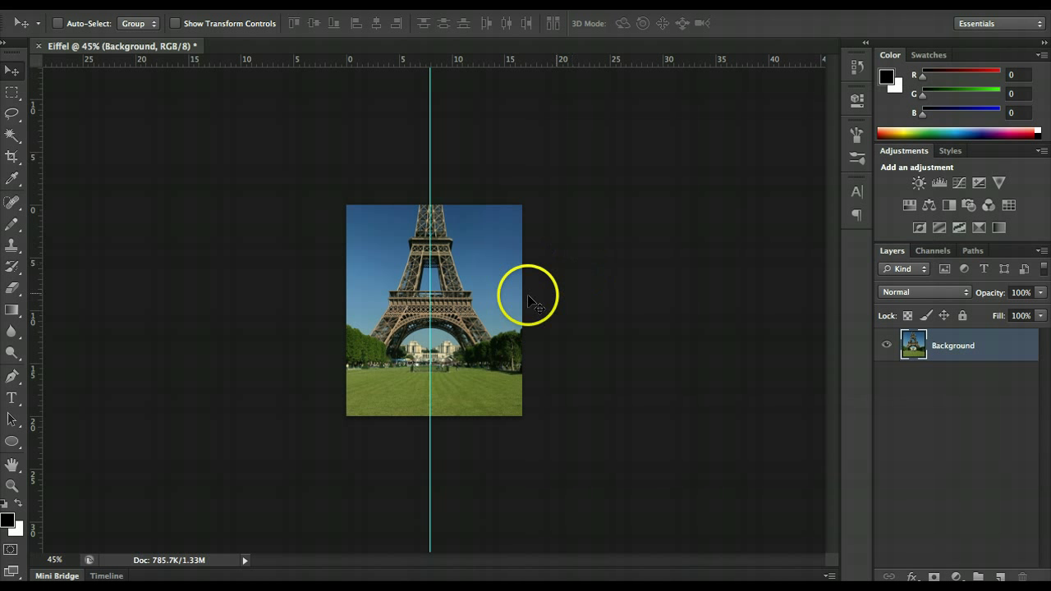
drag(529, 295, 501, 339)
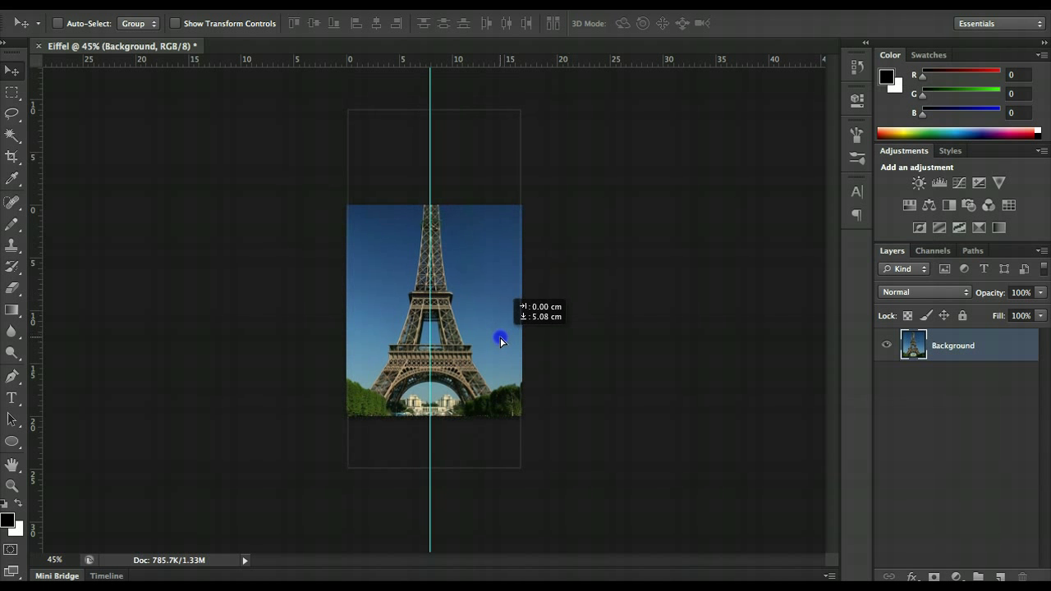
drag(501, 340, 513, 364)
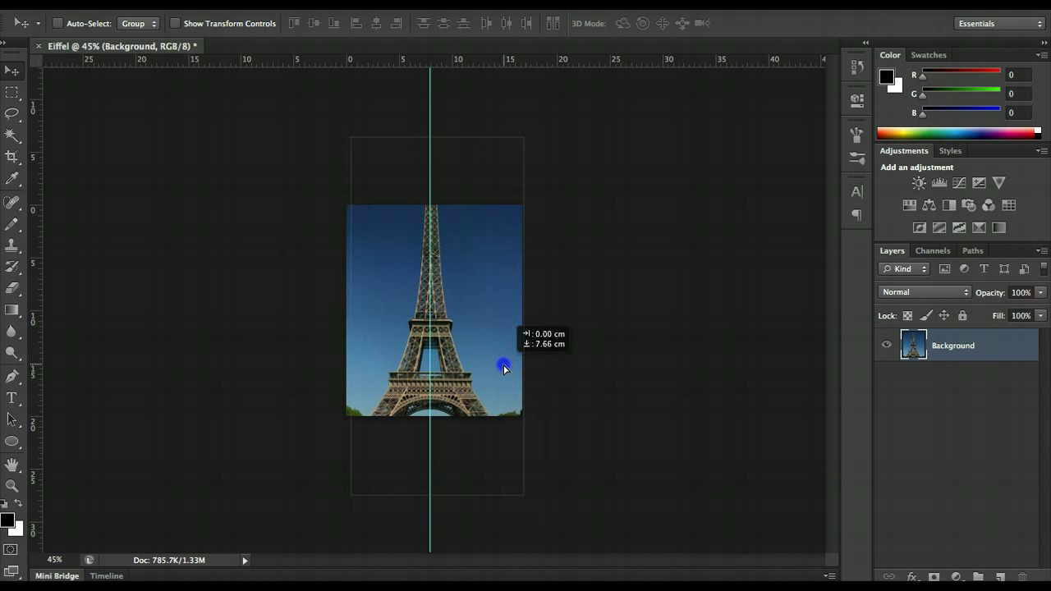
drag(504, 366, 514, 400)
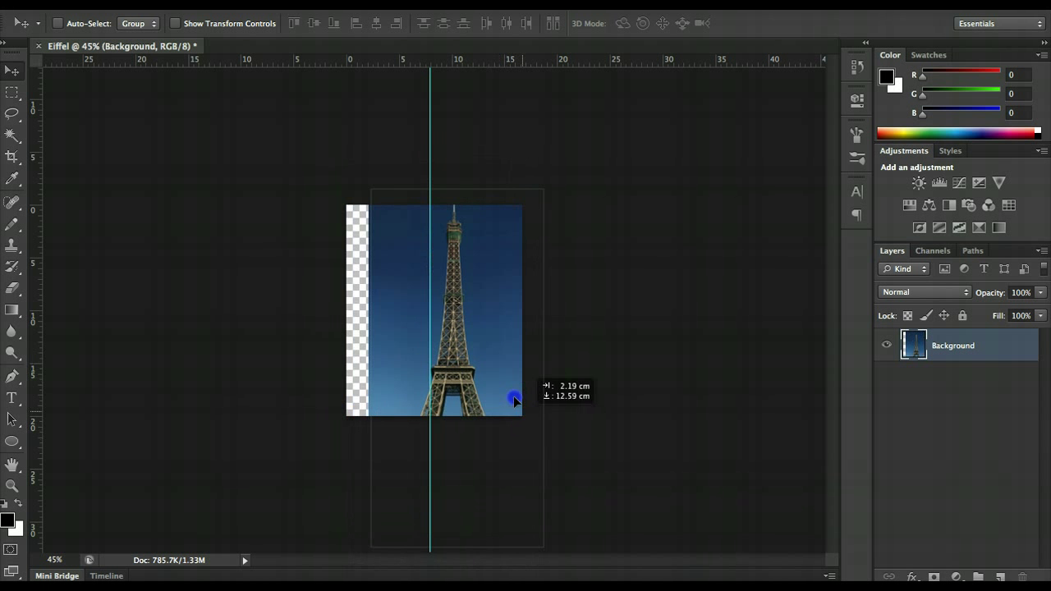
drag(513, 400, 504, 295)
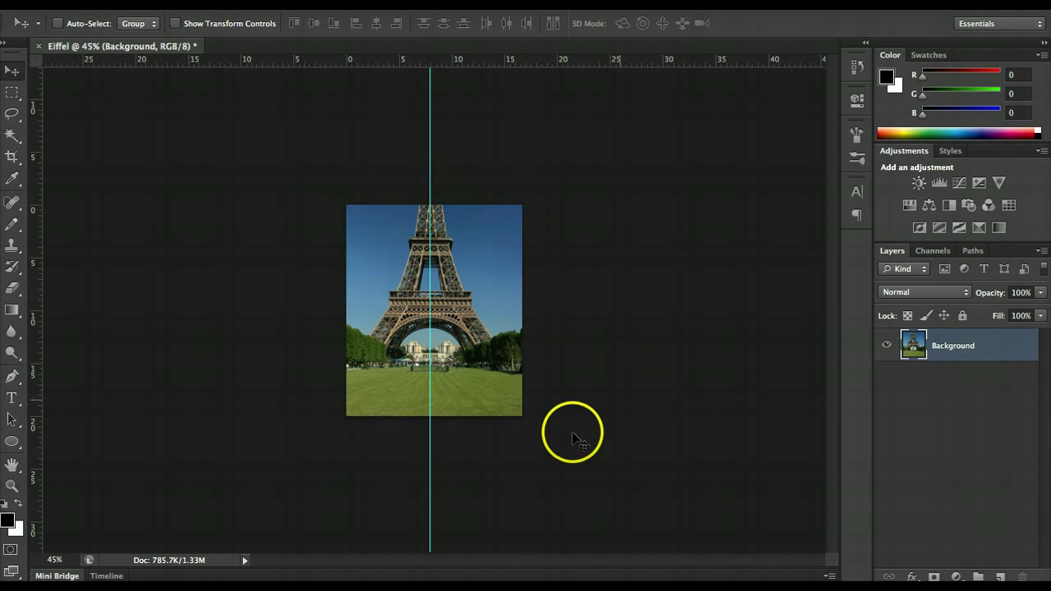
mouse_move(316, 185)
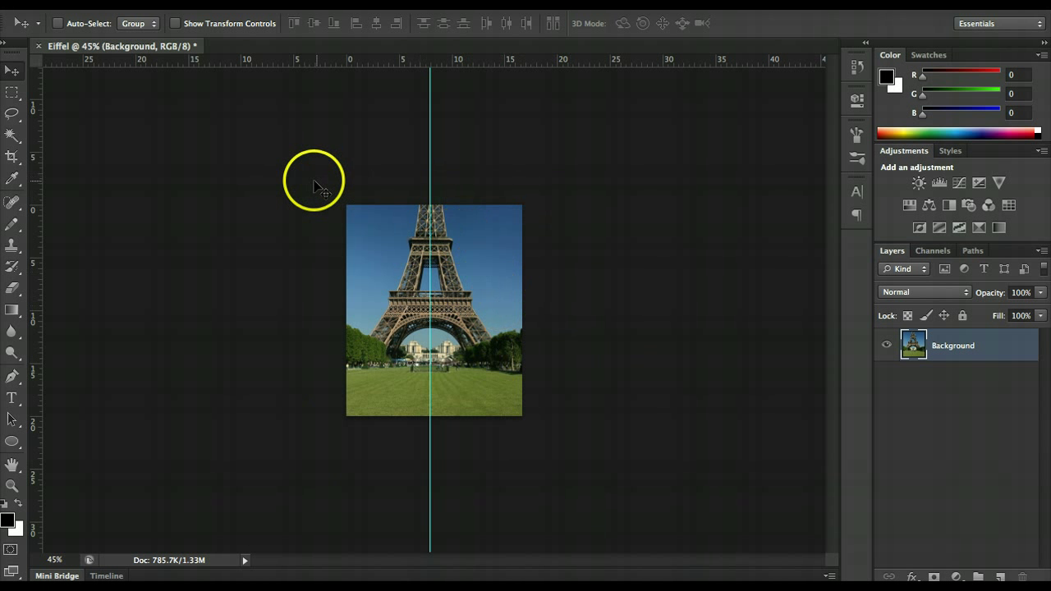
mouse_move(314, 202)
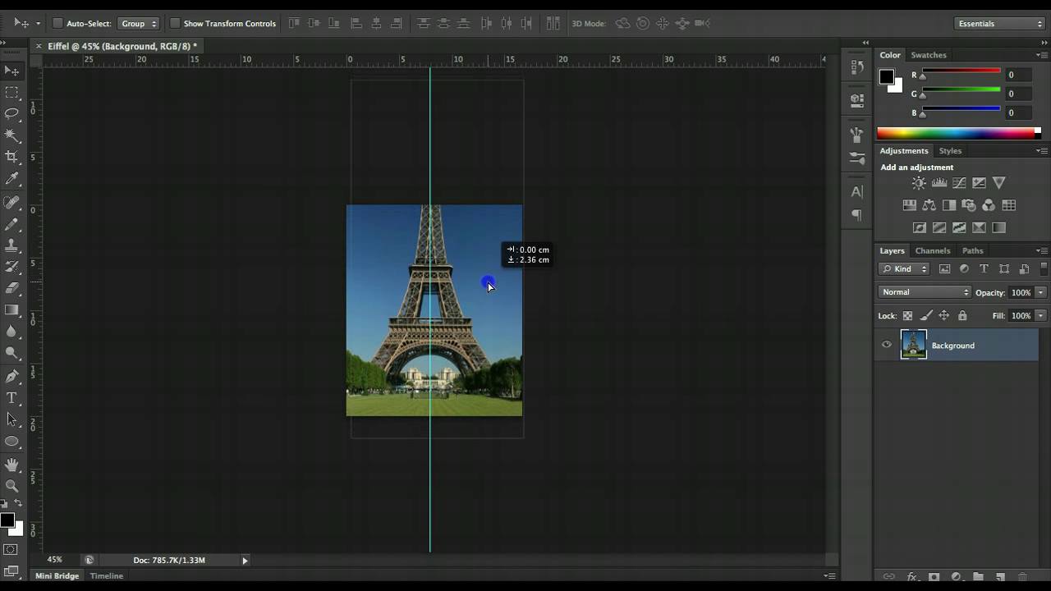
drag(489, 286, 498, 327)
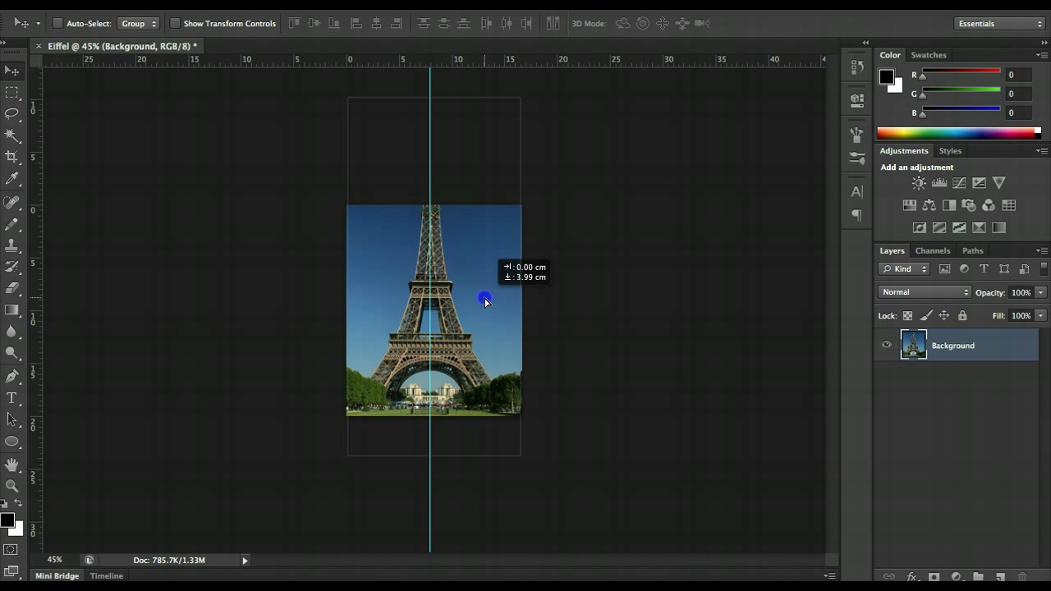
drag(485, 302, 486, 265)
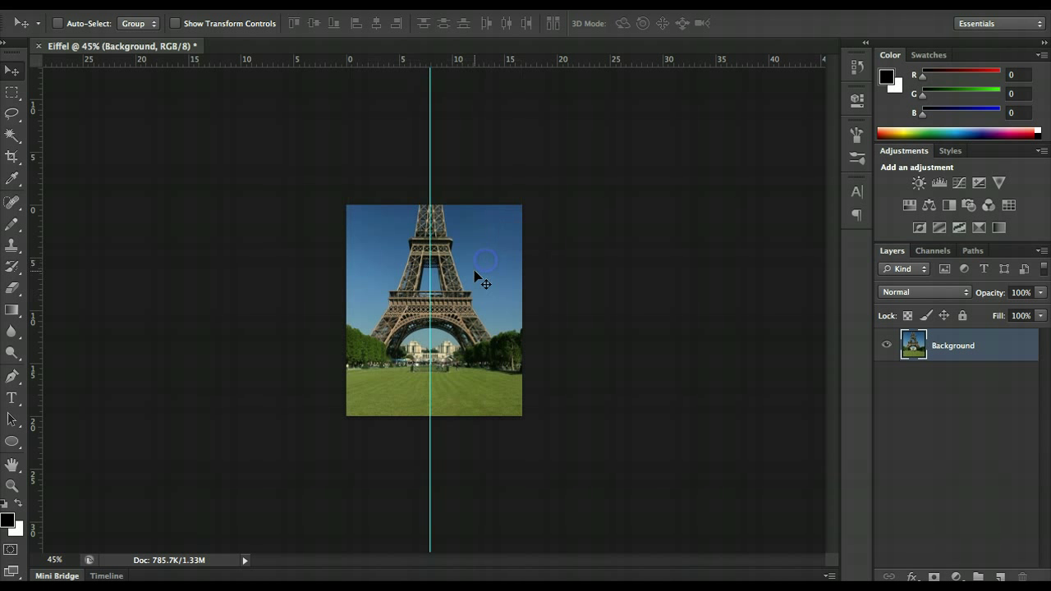
drag(485, 263, 482, 287)
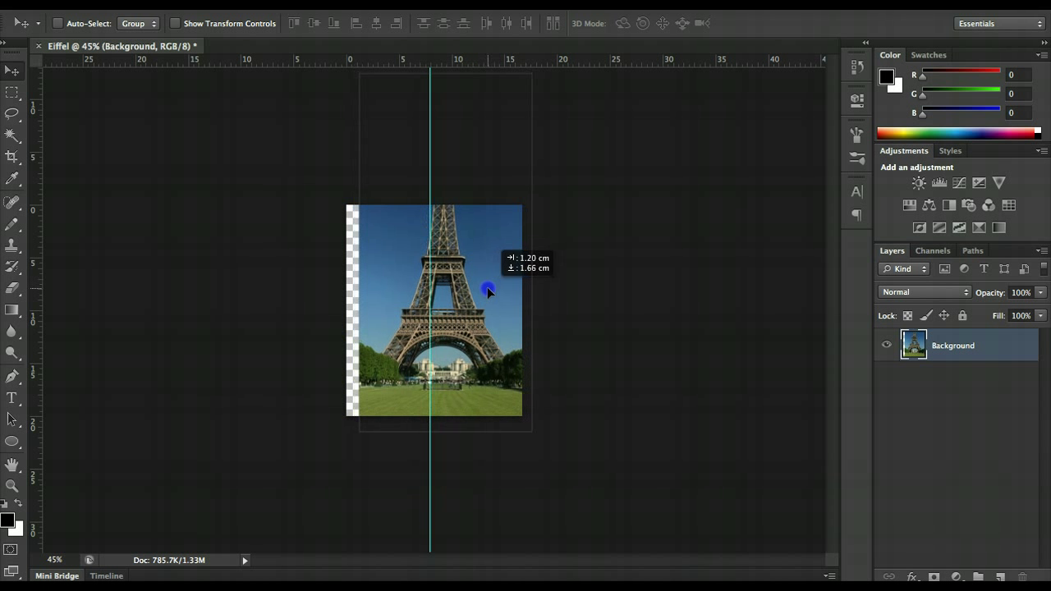
drag(488, 292, 495, 310)
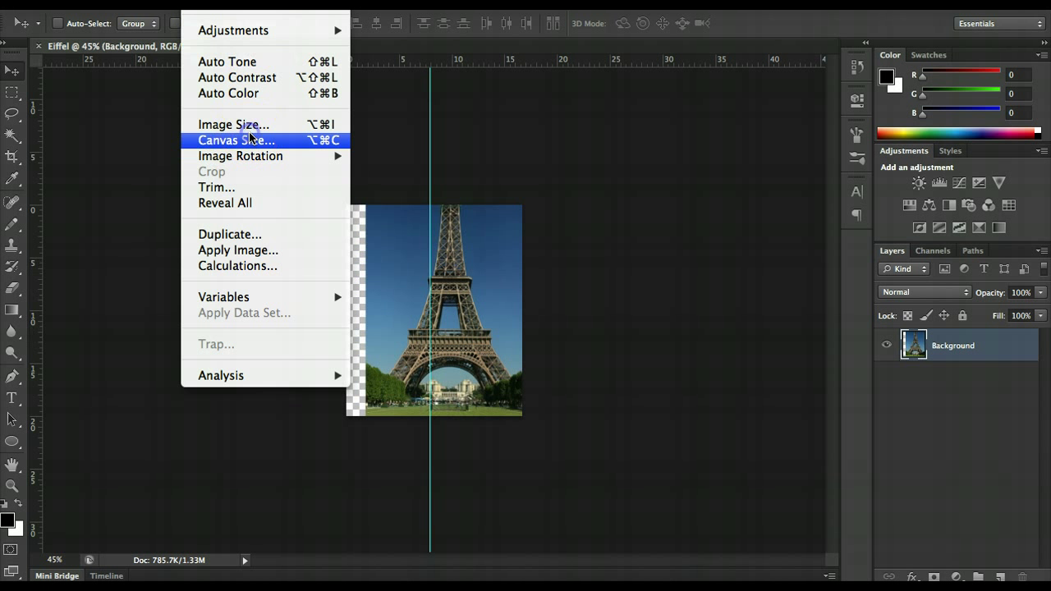
click(236, 141)
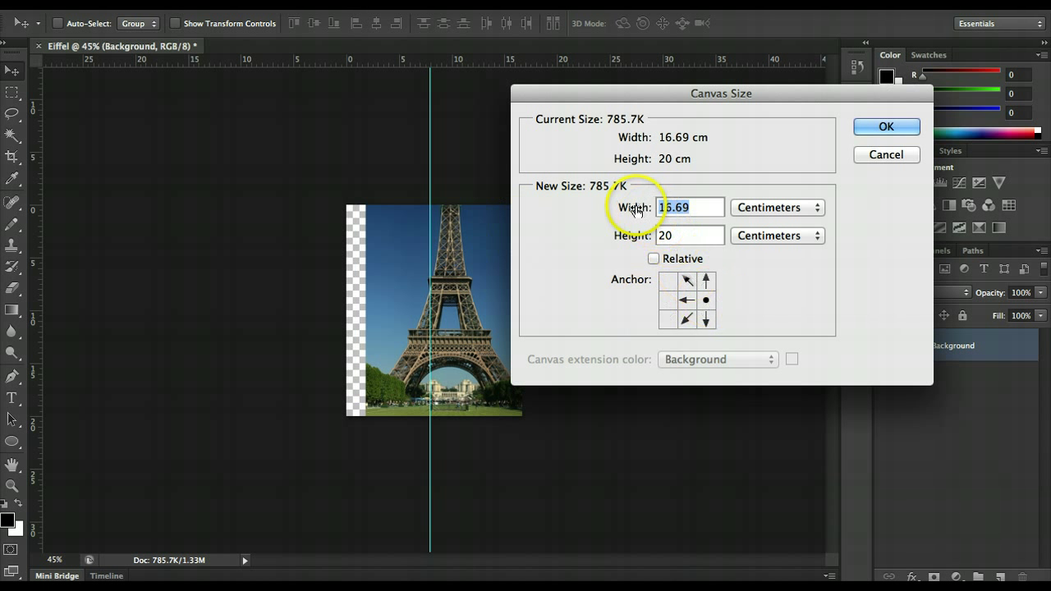
text(16.99)
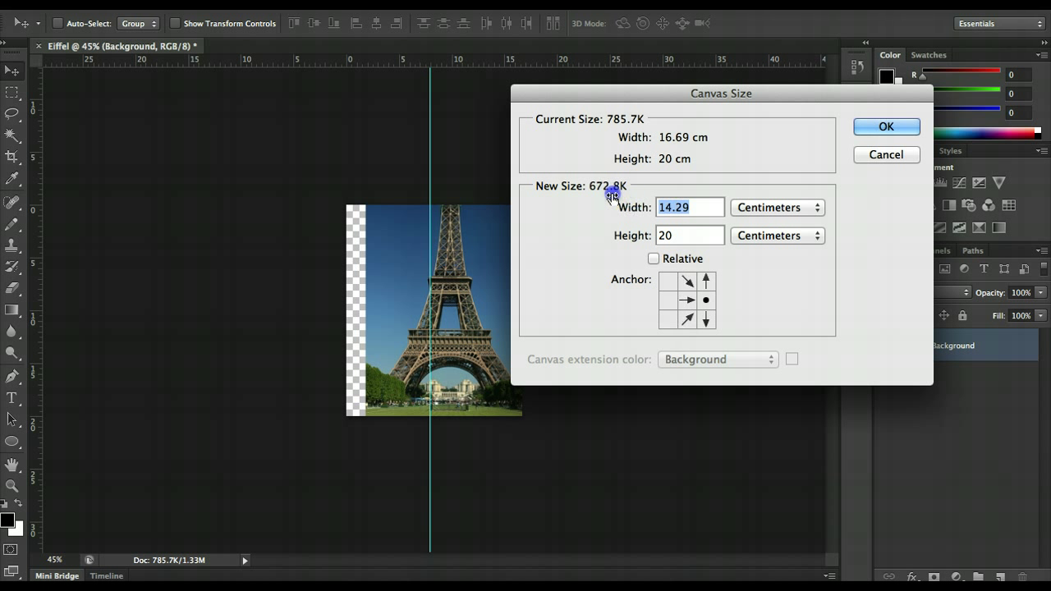
click(886, 155)
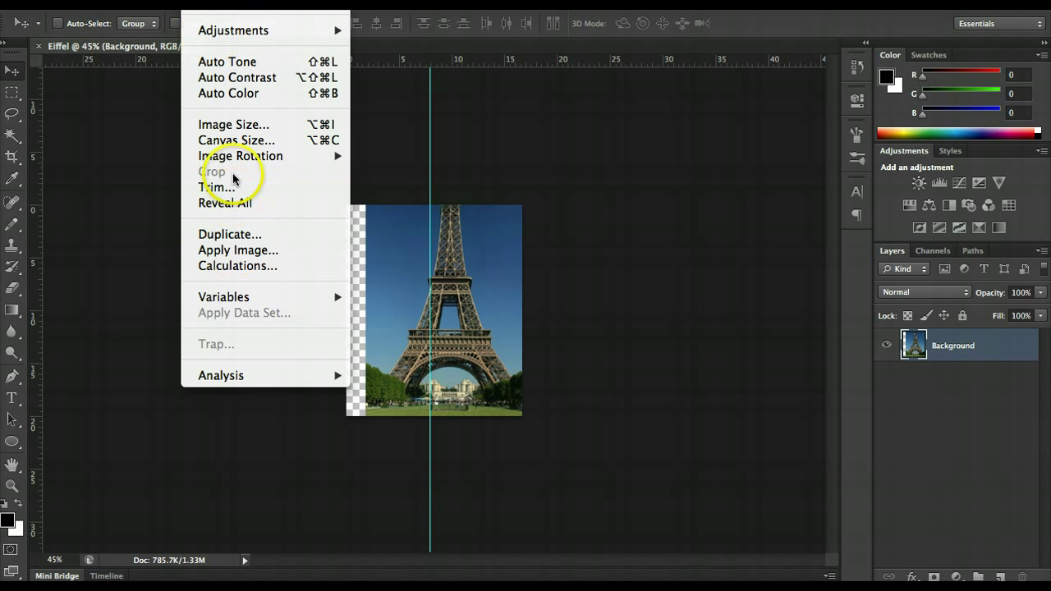
click(218, 187)
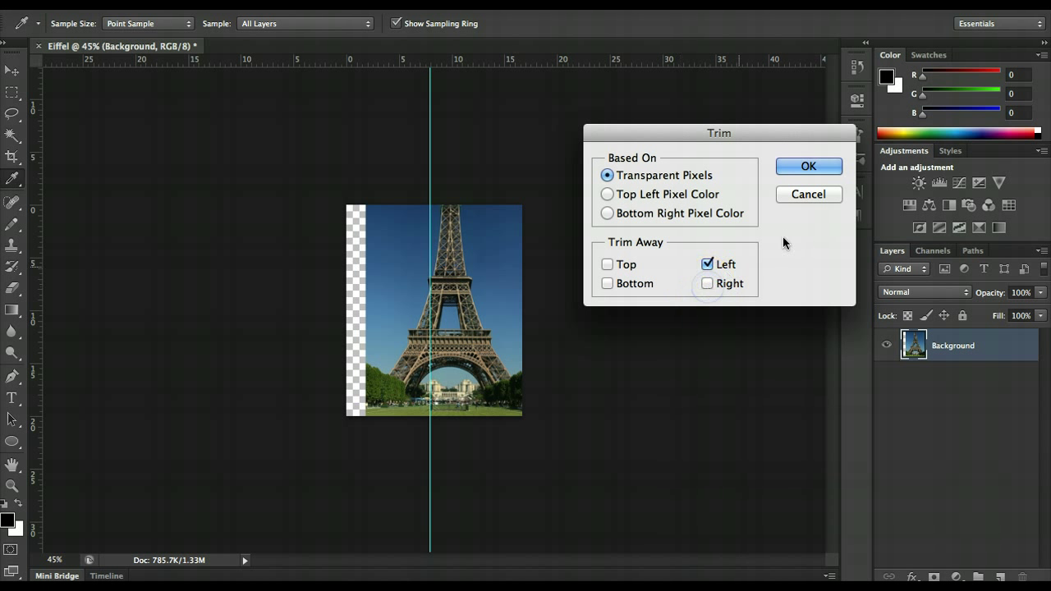
click(808, 166)
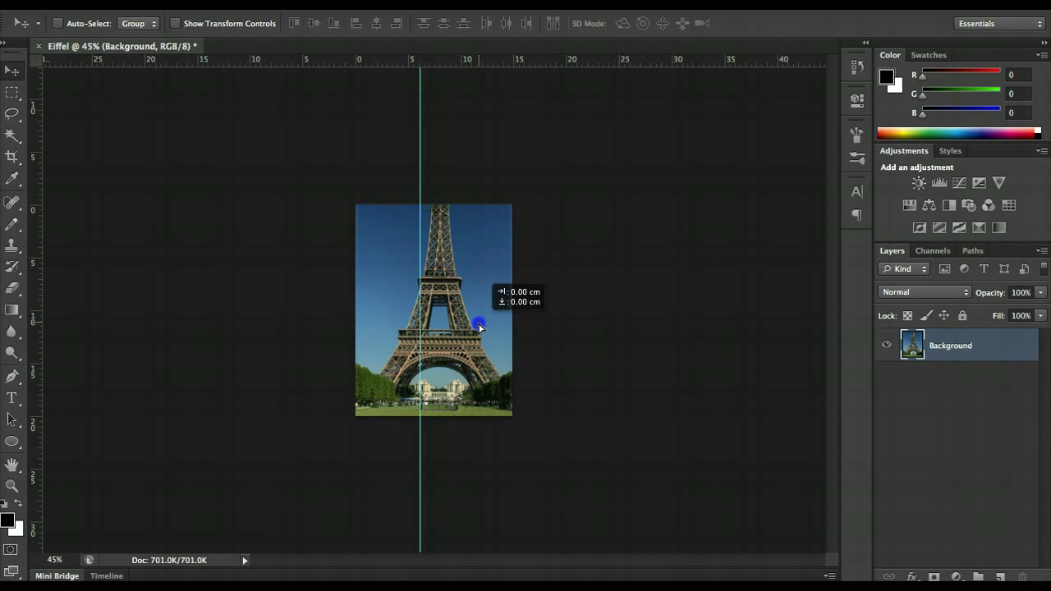
drag(479, 323, 418, 308)
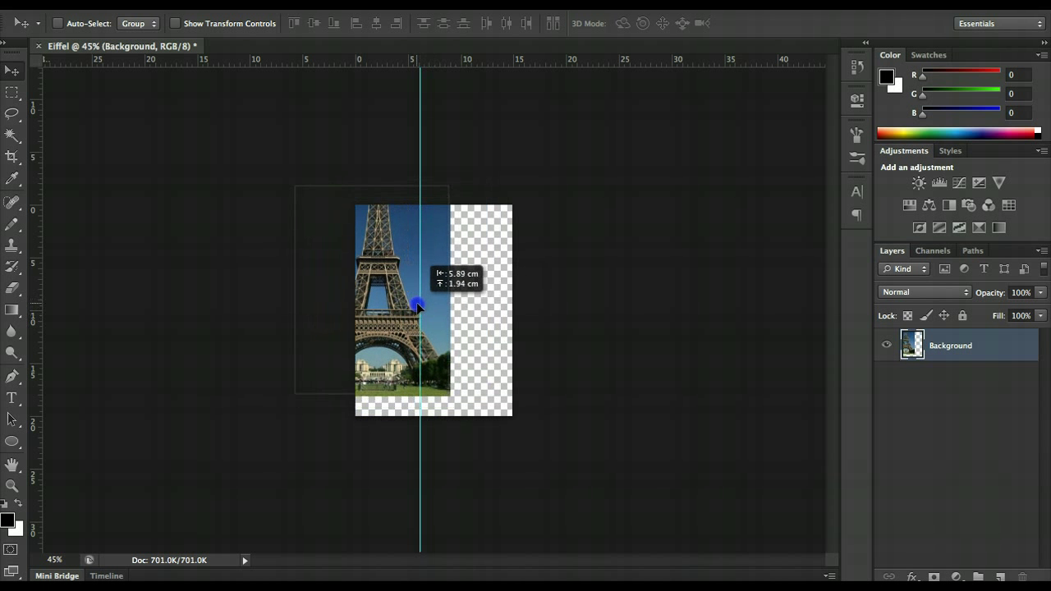
drag(419, 308, 464, 320)
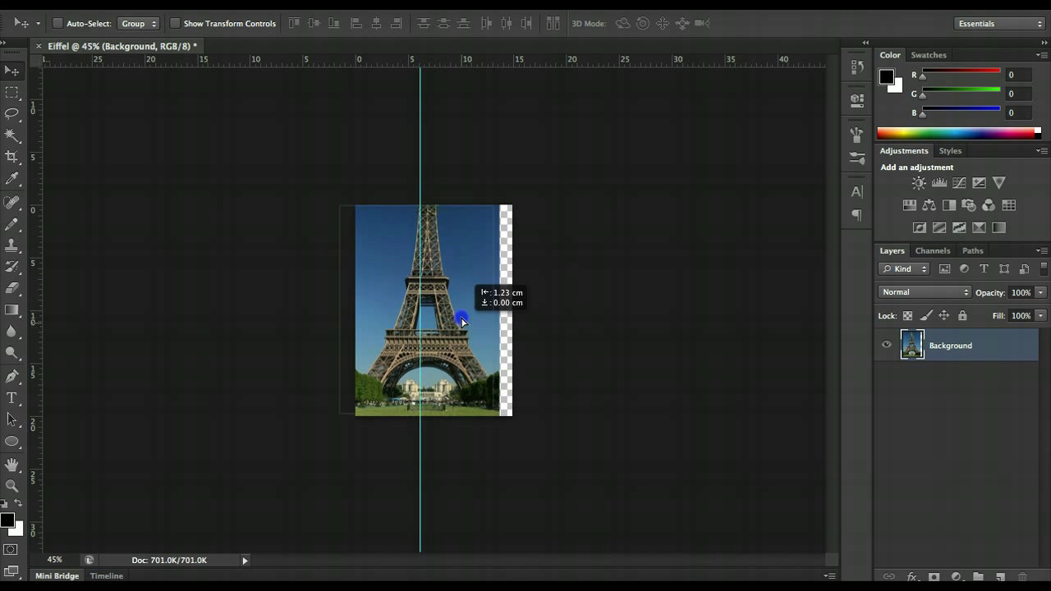
drag(462, 320, 488, 345)
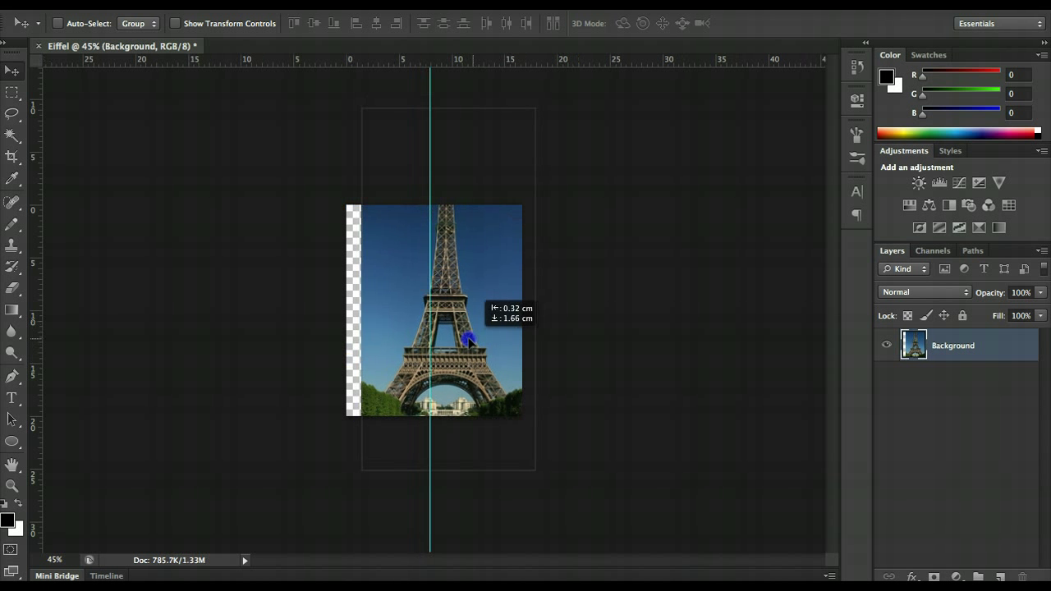
drag(467, 337, 476, 332)
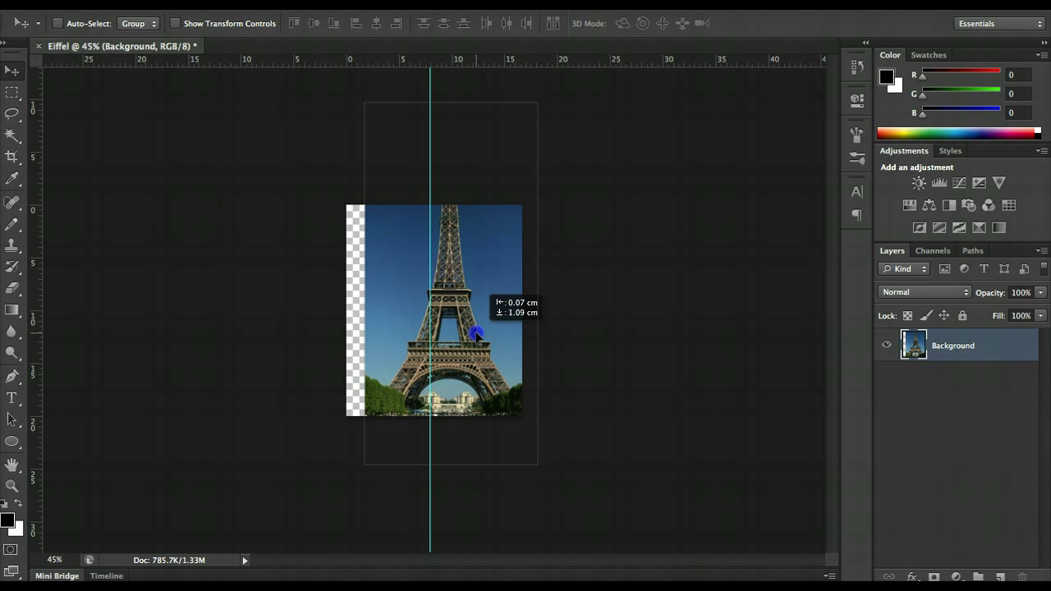
drag(477, 335, 478, 321)
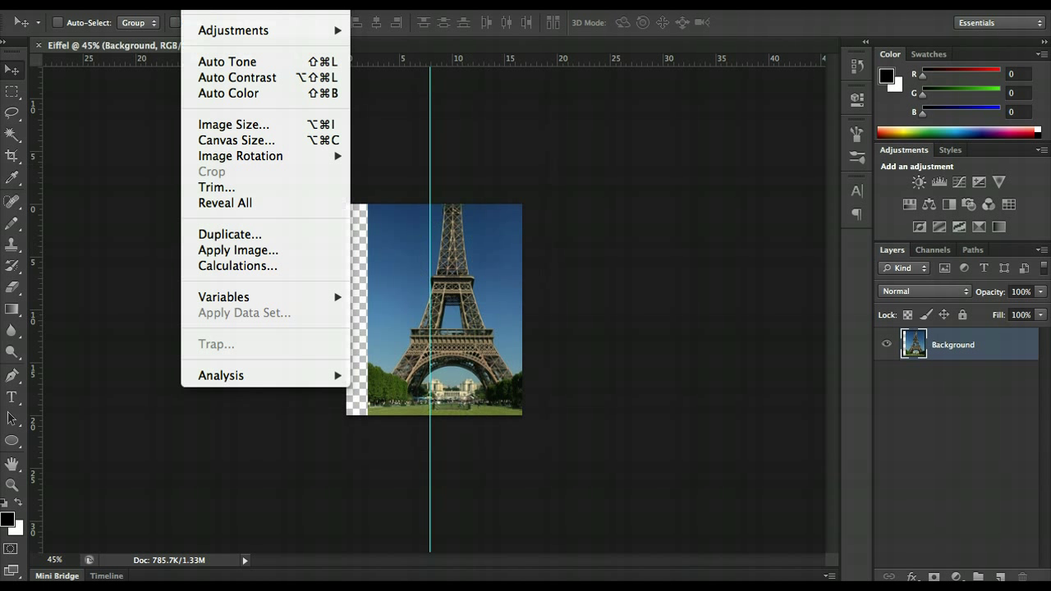
- Trim transparent pixels from top, bottom, left and right, then check the edges are clean
click(216, 187)
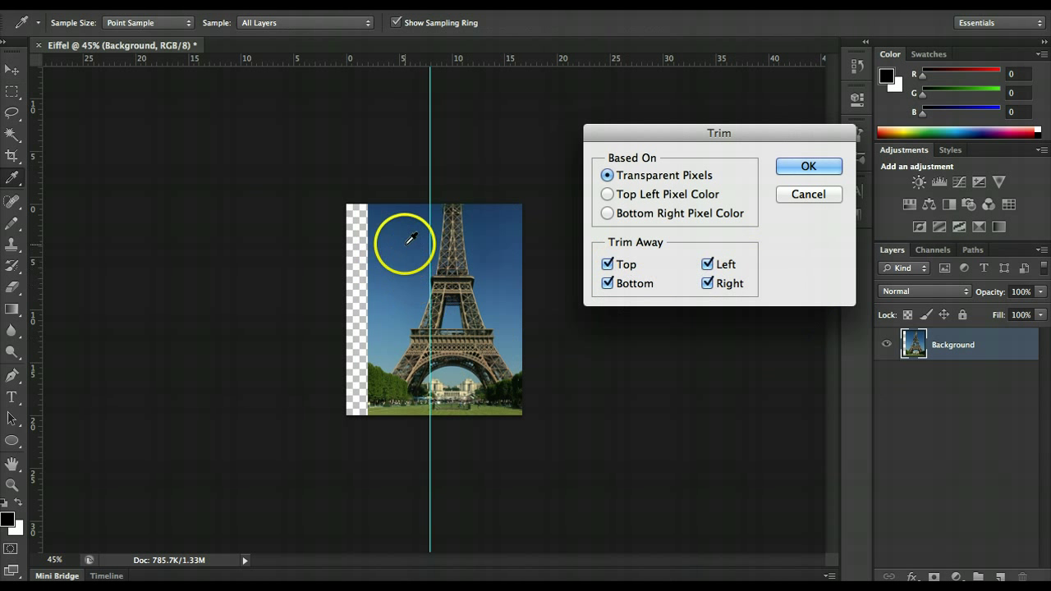
mouse_move(355, 248)
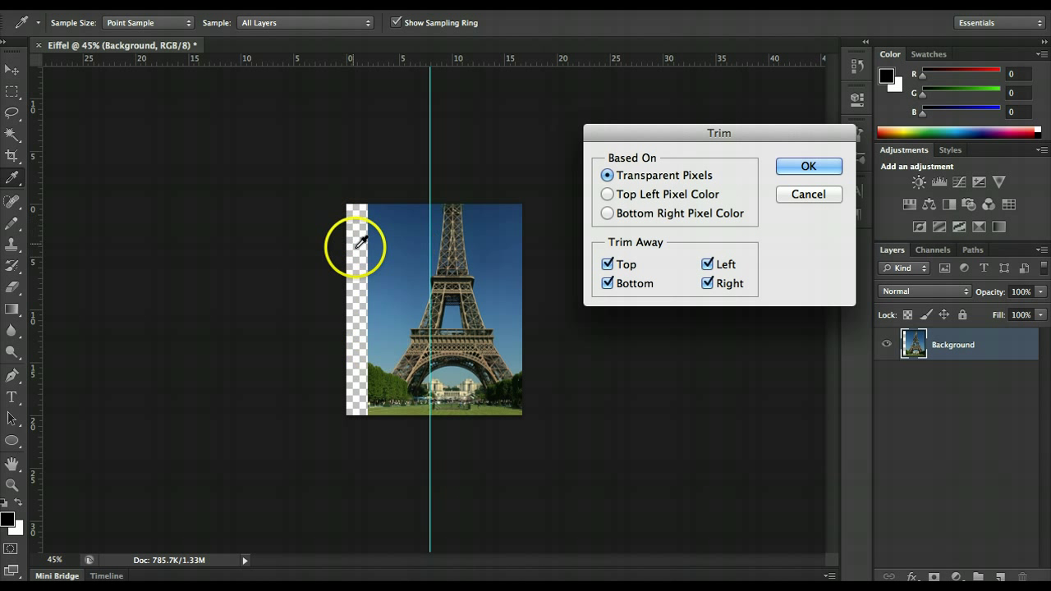
mouse_move(366, 283)
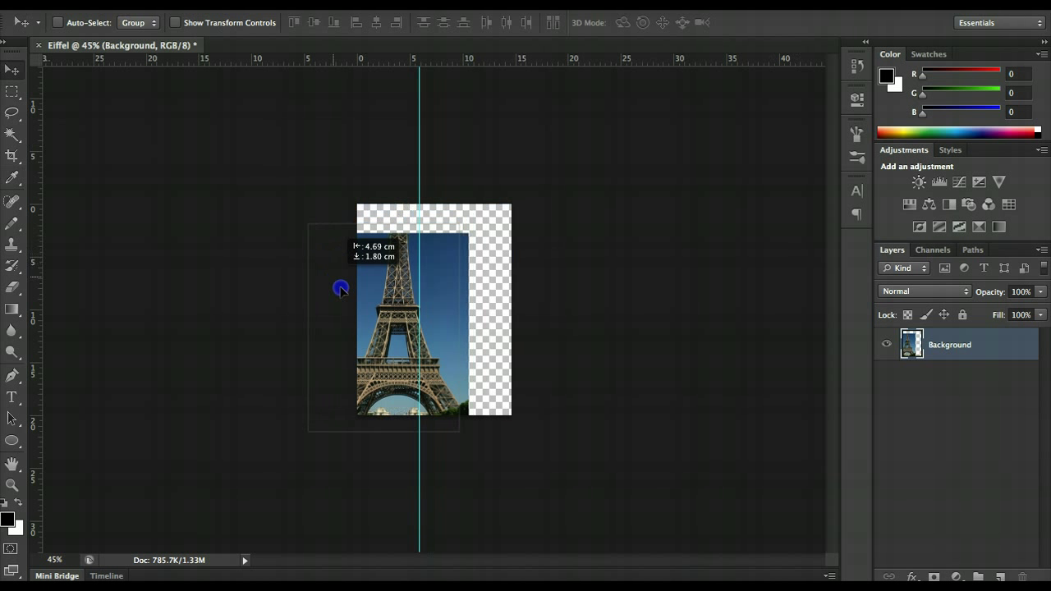
drag(341, 289, 373, 250)
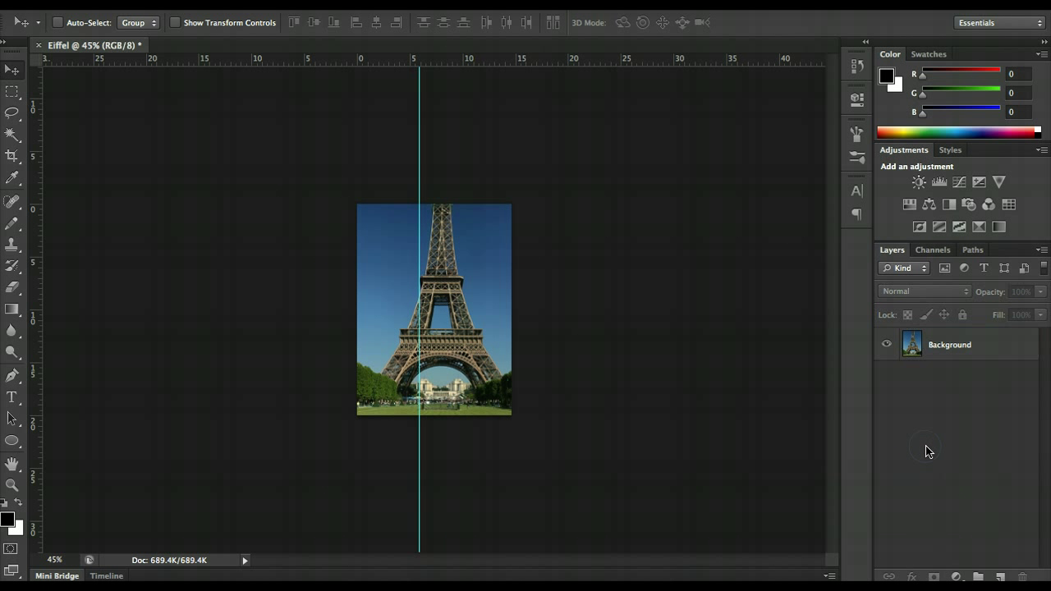
mouse_move(926, 450)
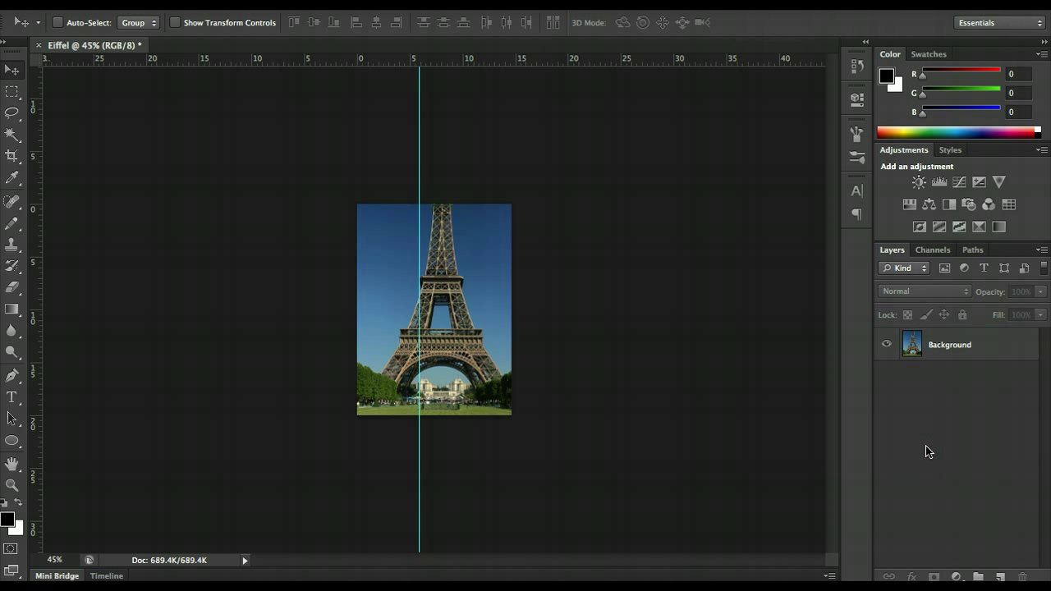